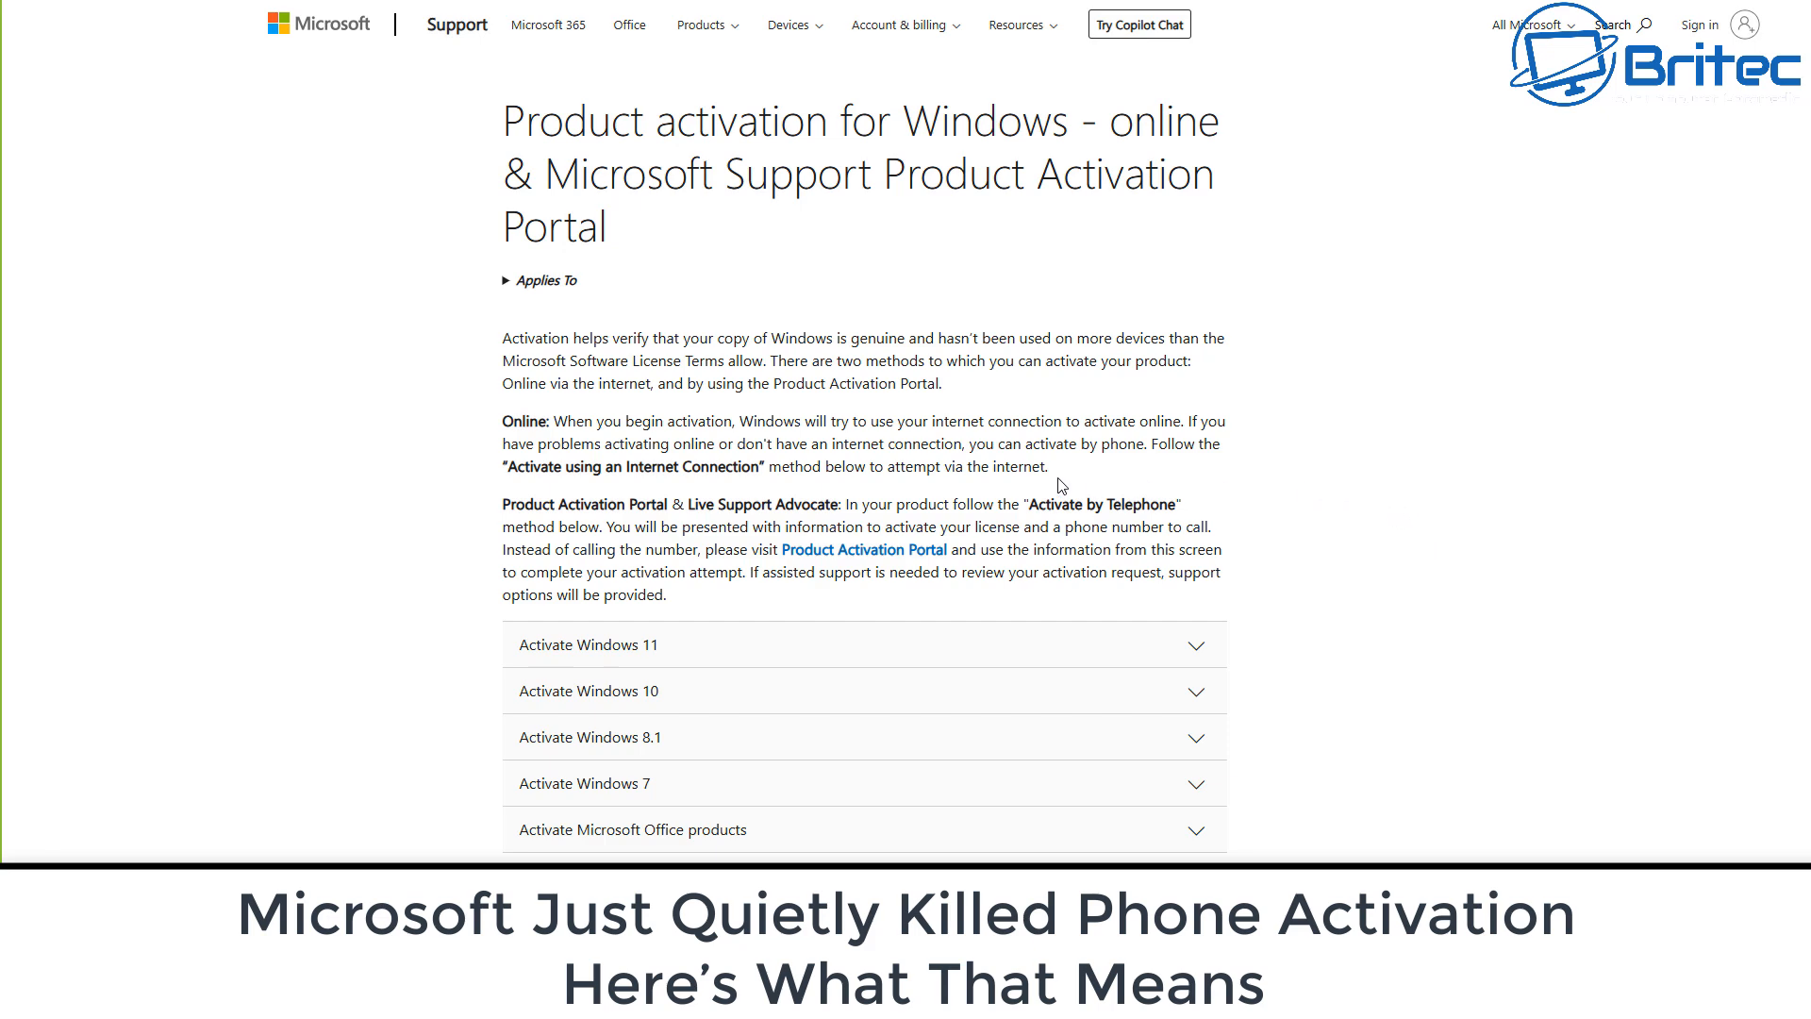
mouse_move(1146, 523)
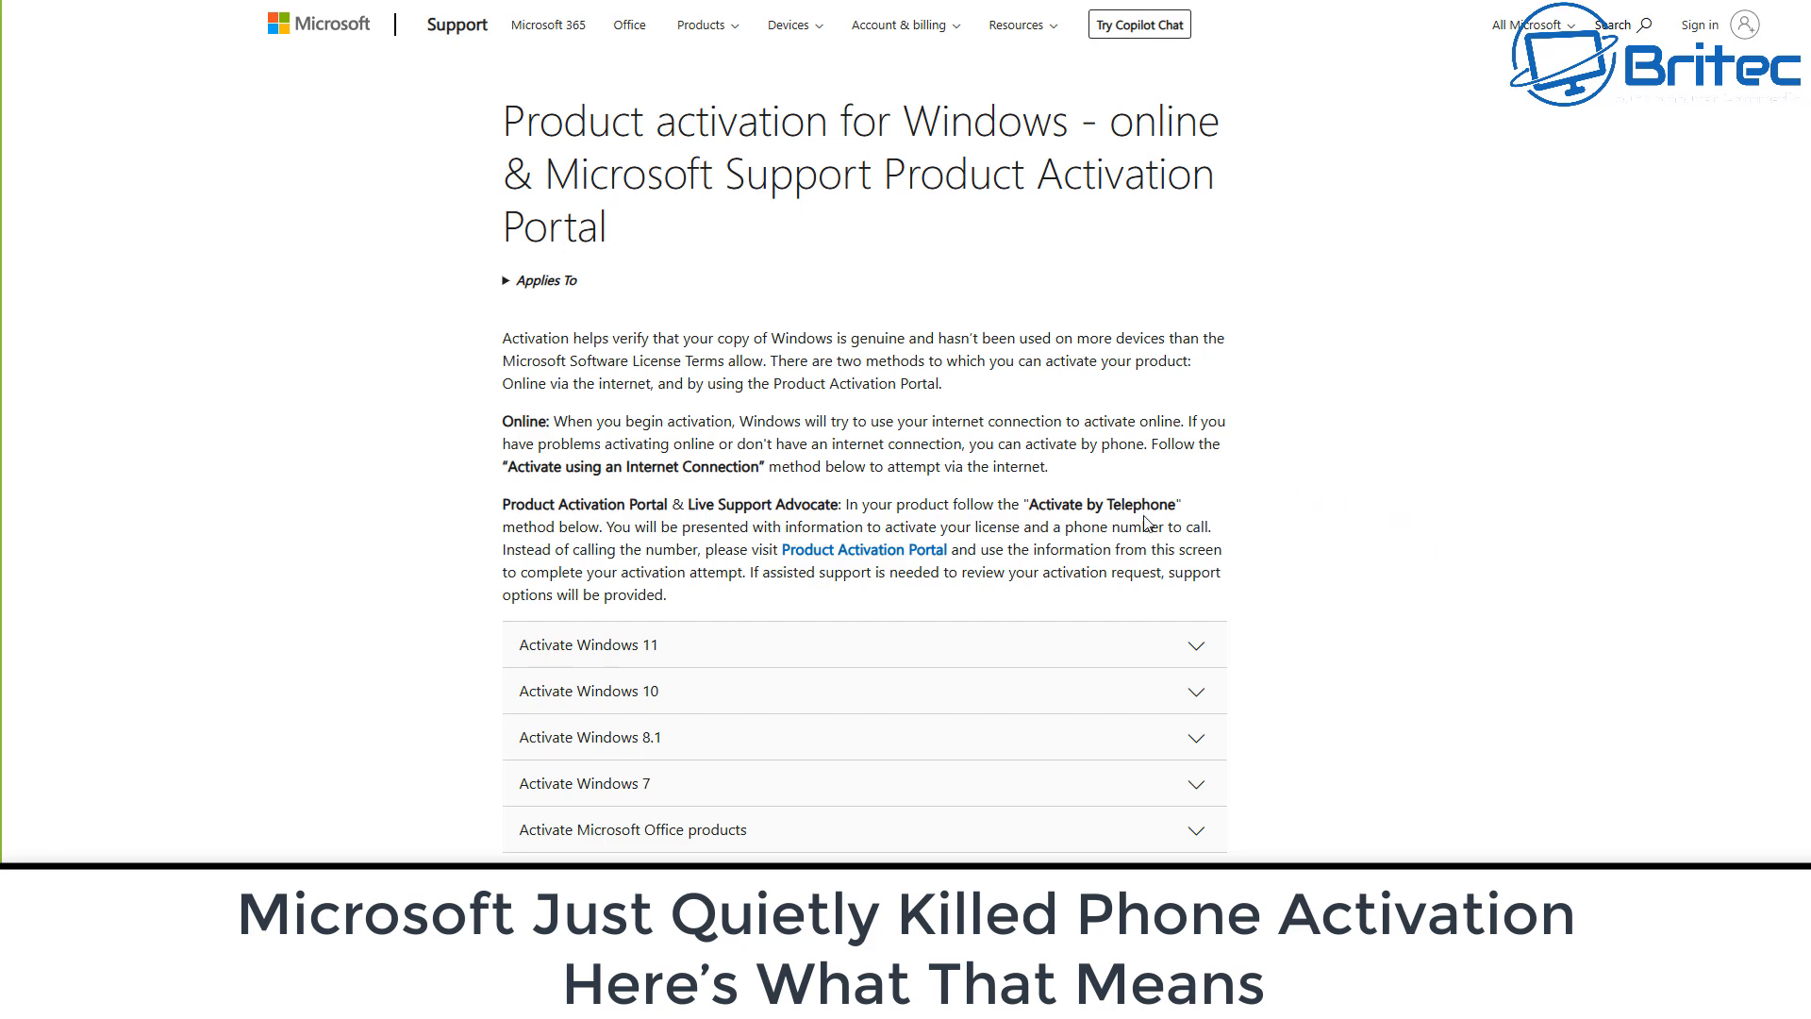
Step: Expand the Activate Windows 11 instructions on Microsoft Support and scroll through them
click(862, 644)
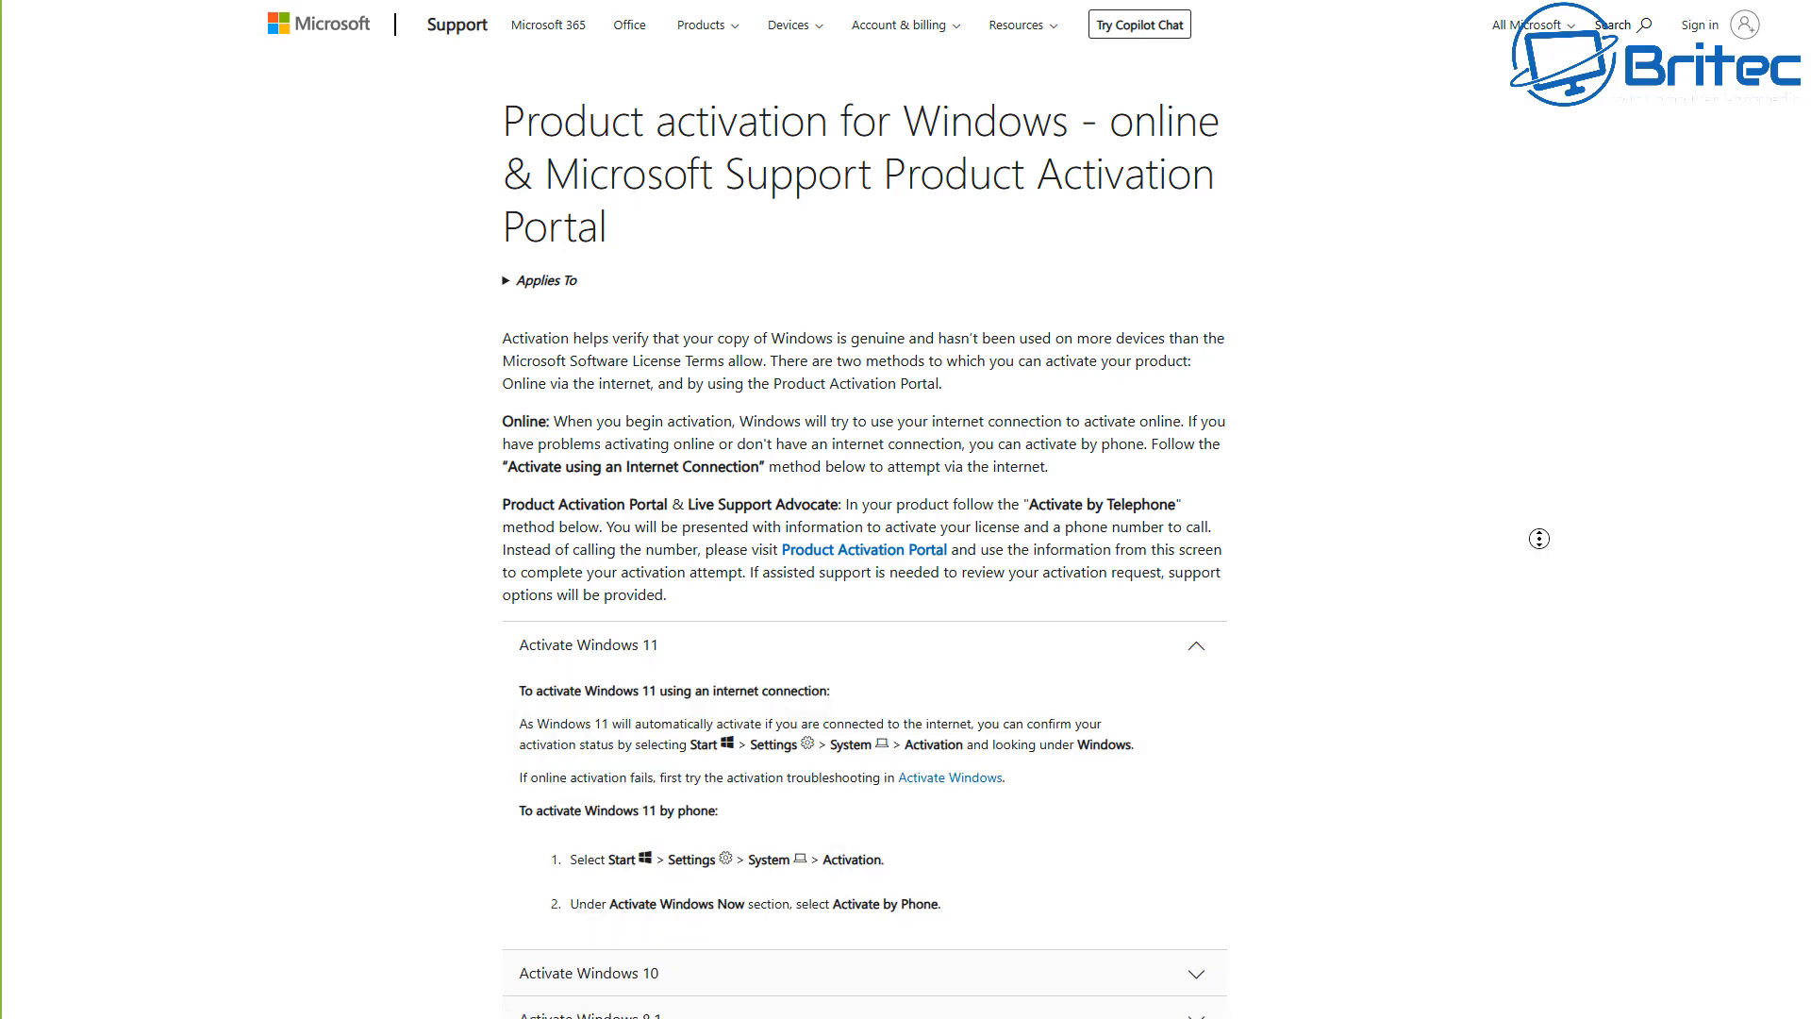
scroll(down, 3)
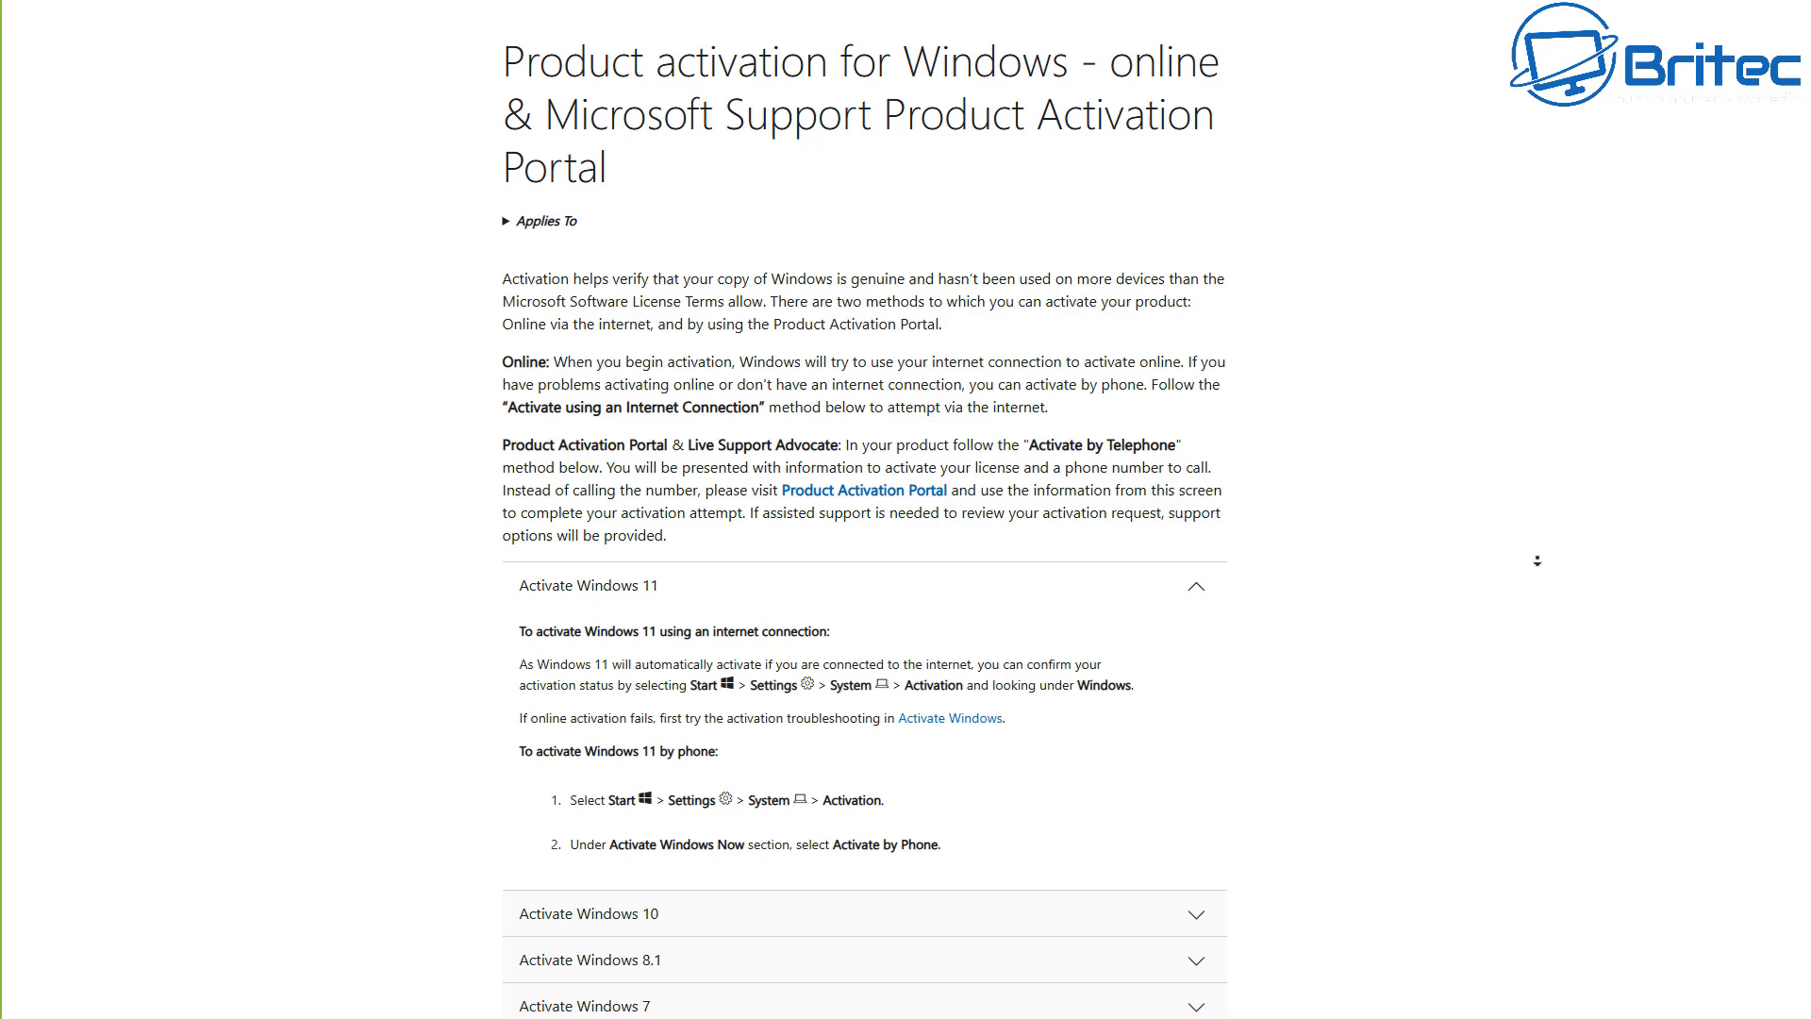
scroll(down, 3)
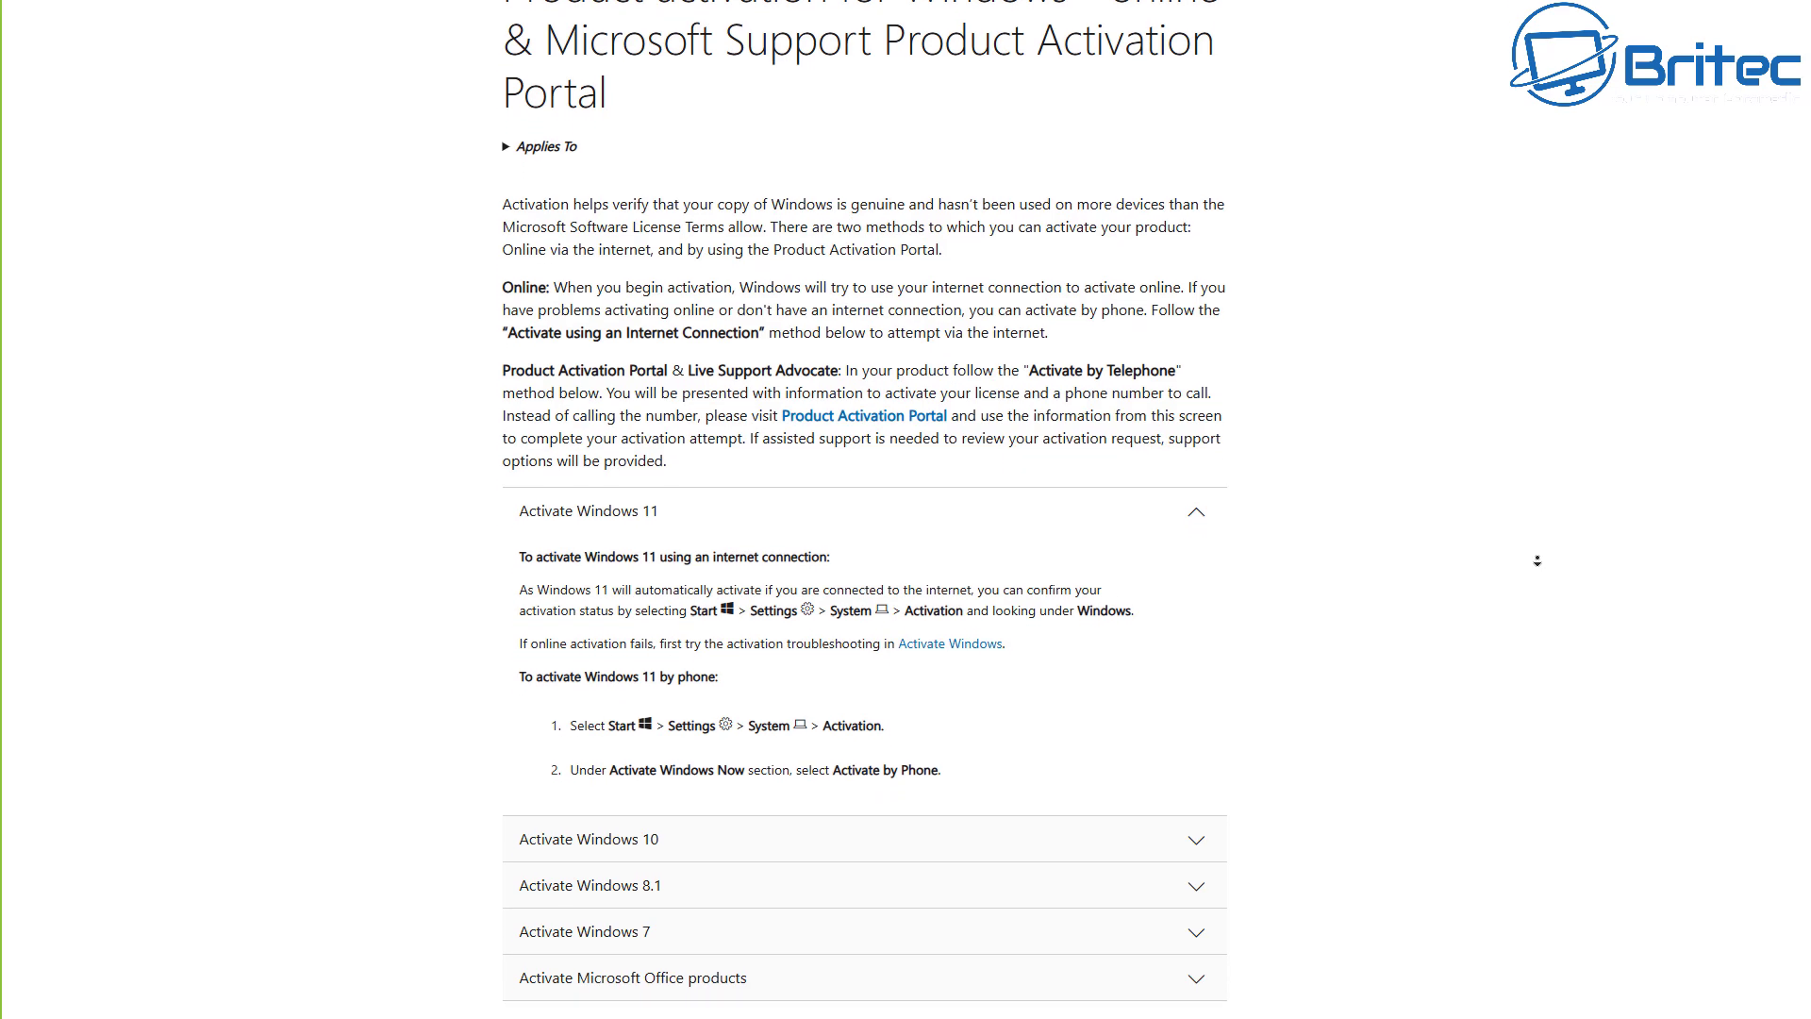
scroll(down, 3)
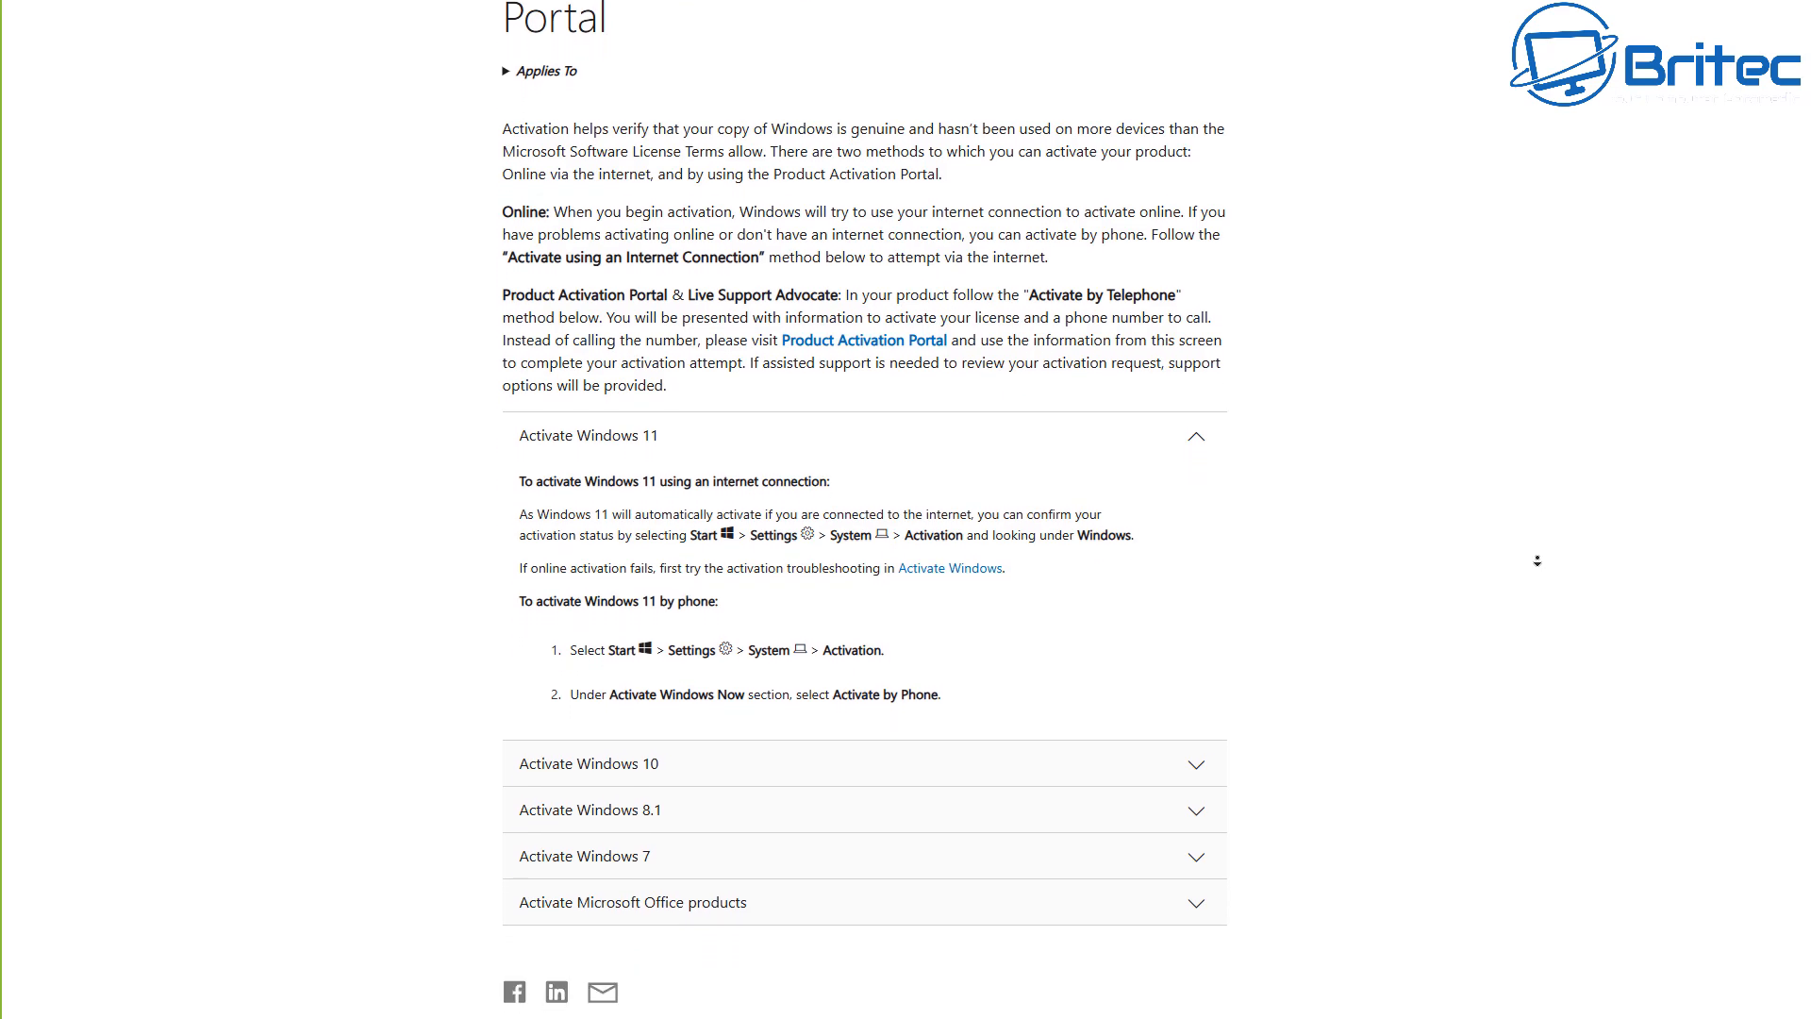
scroll(down, 3)
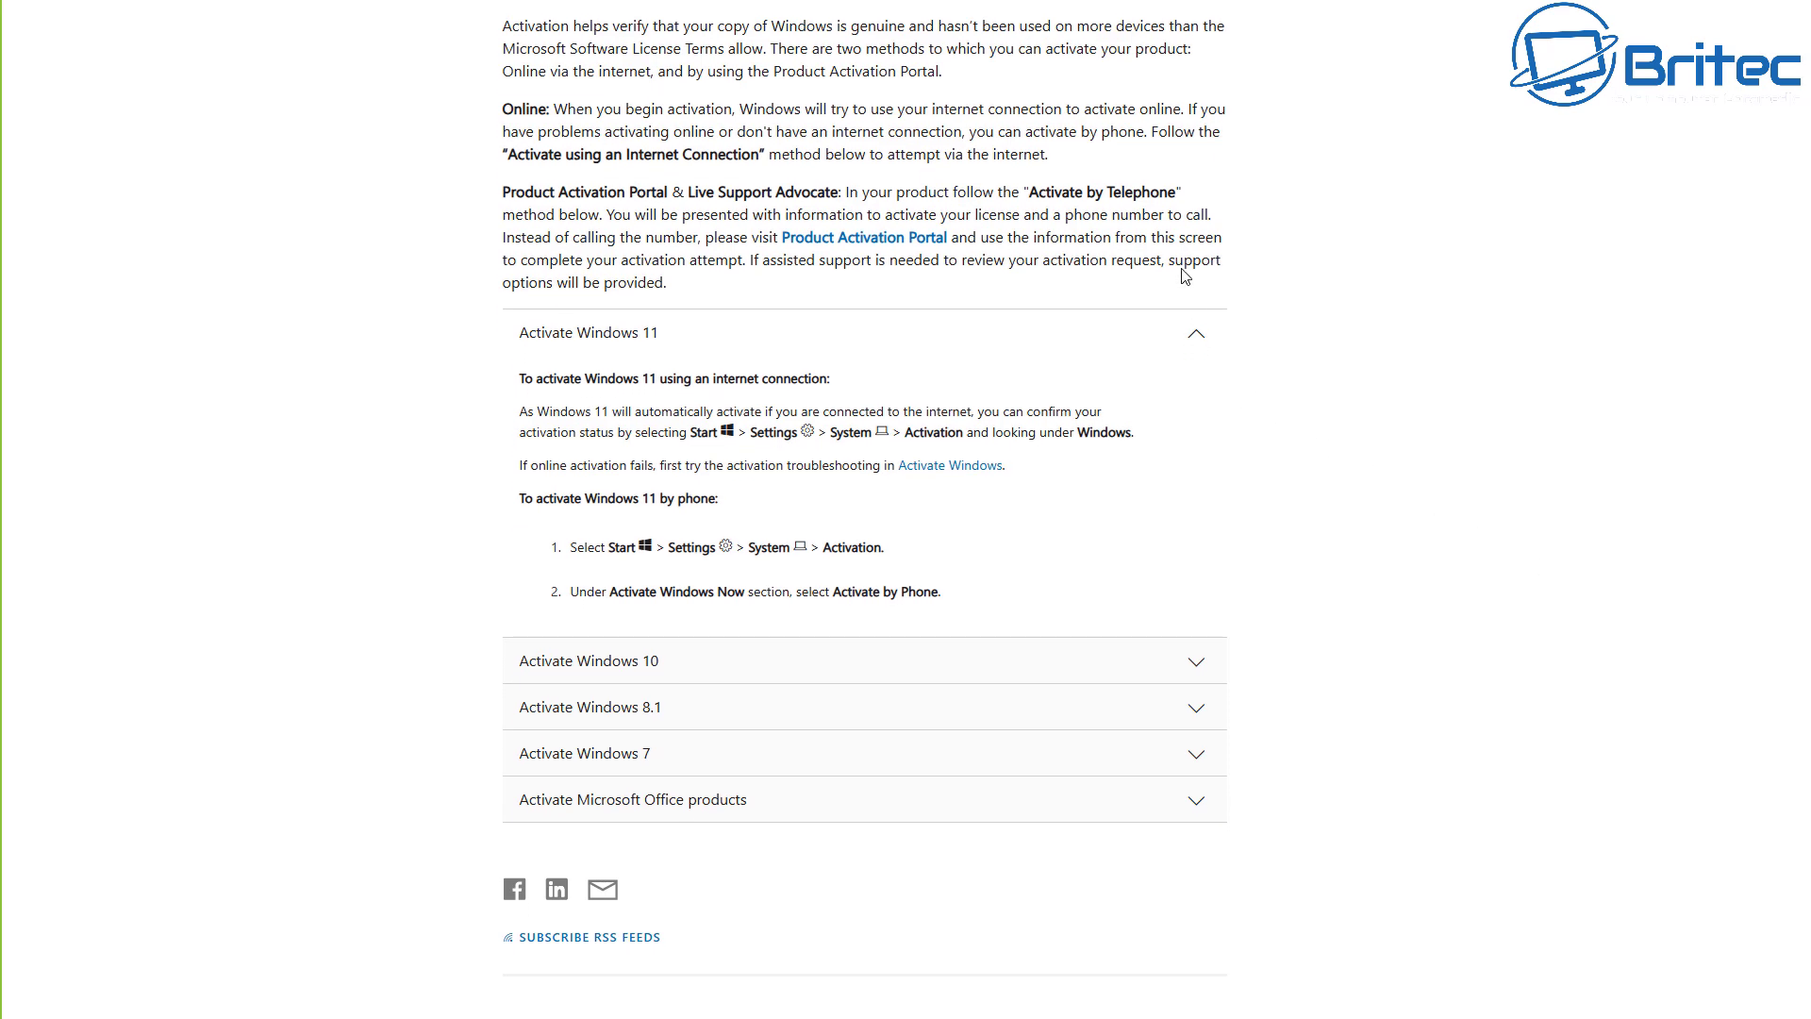
mouse_move(1045, 195)
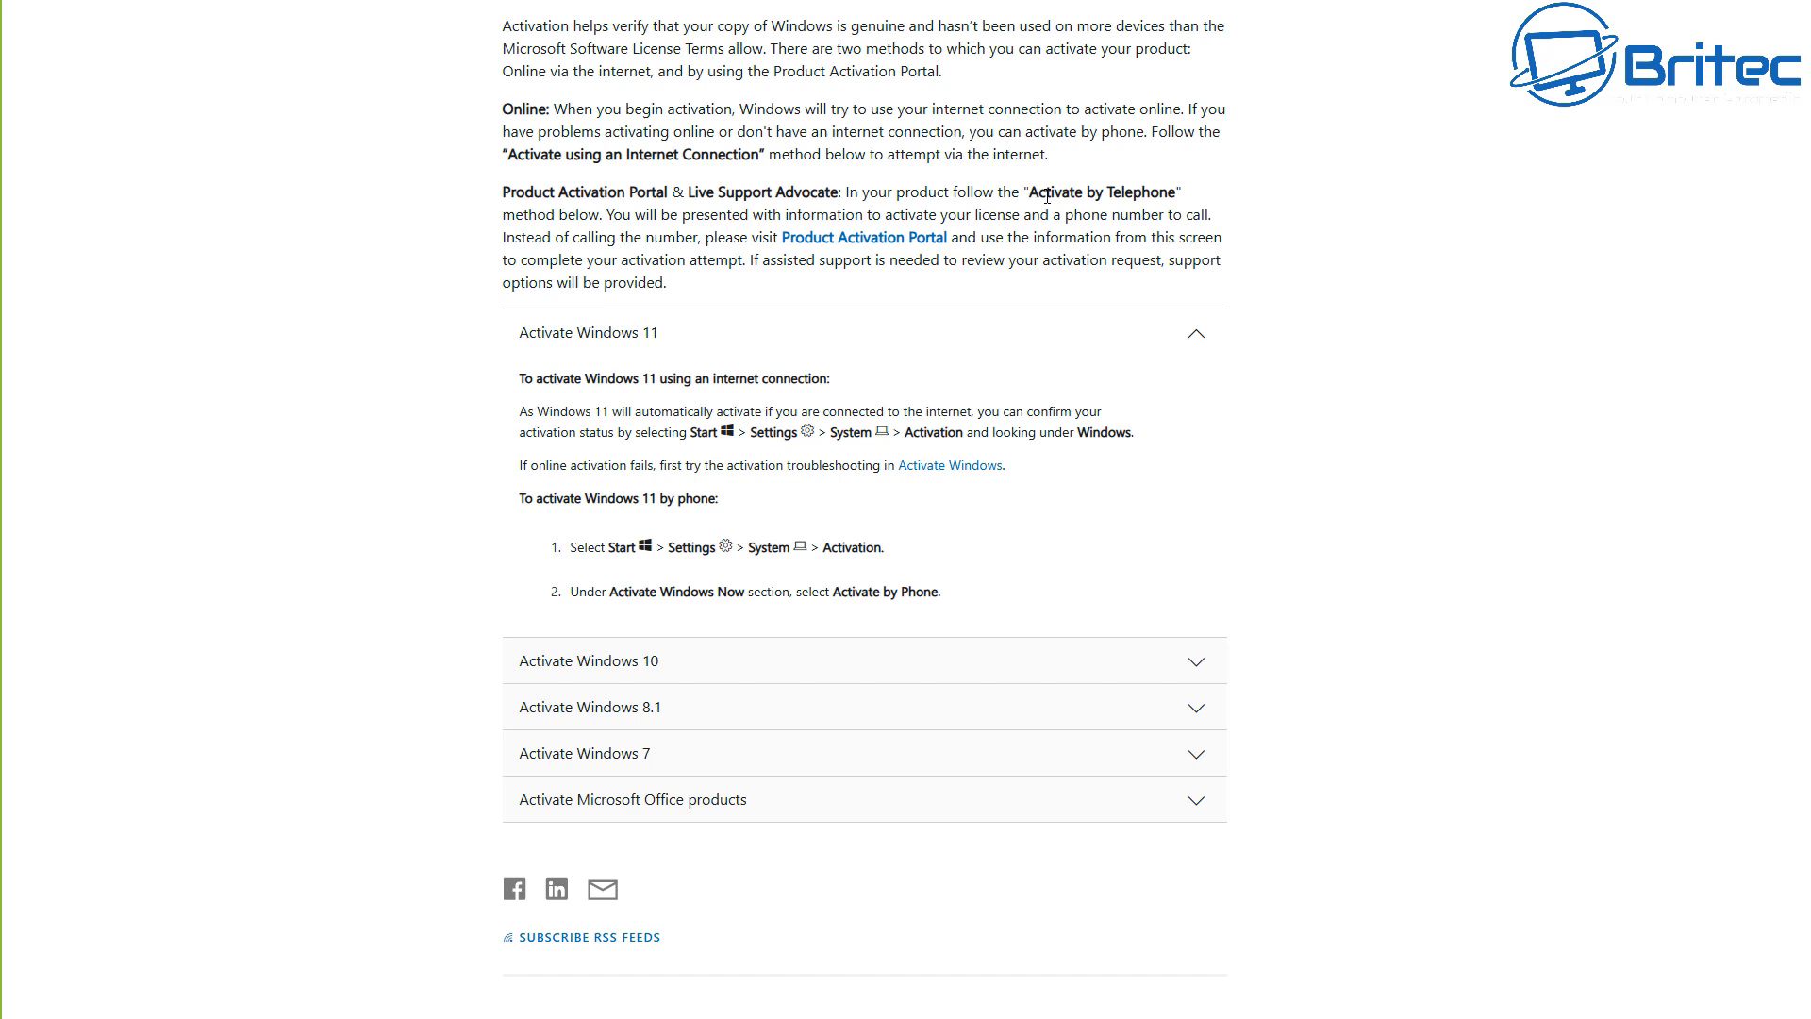
mouse_move(1172, 355)
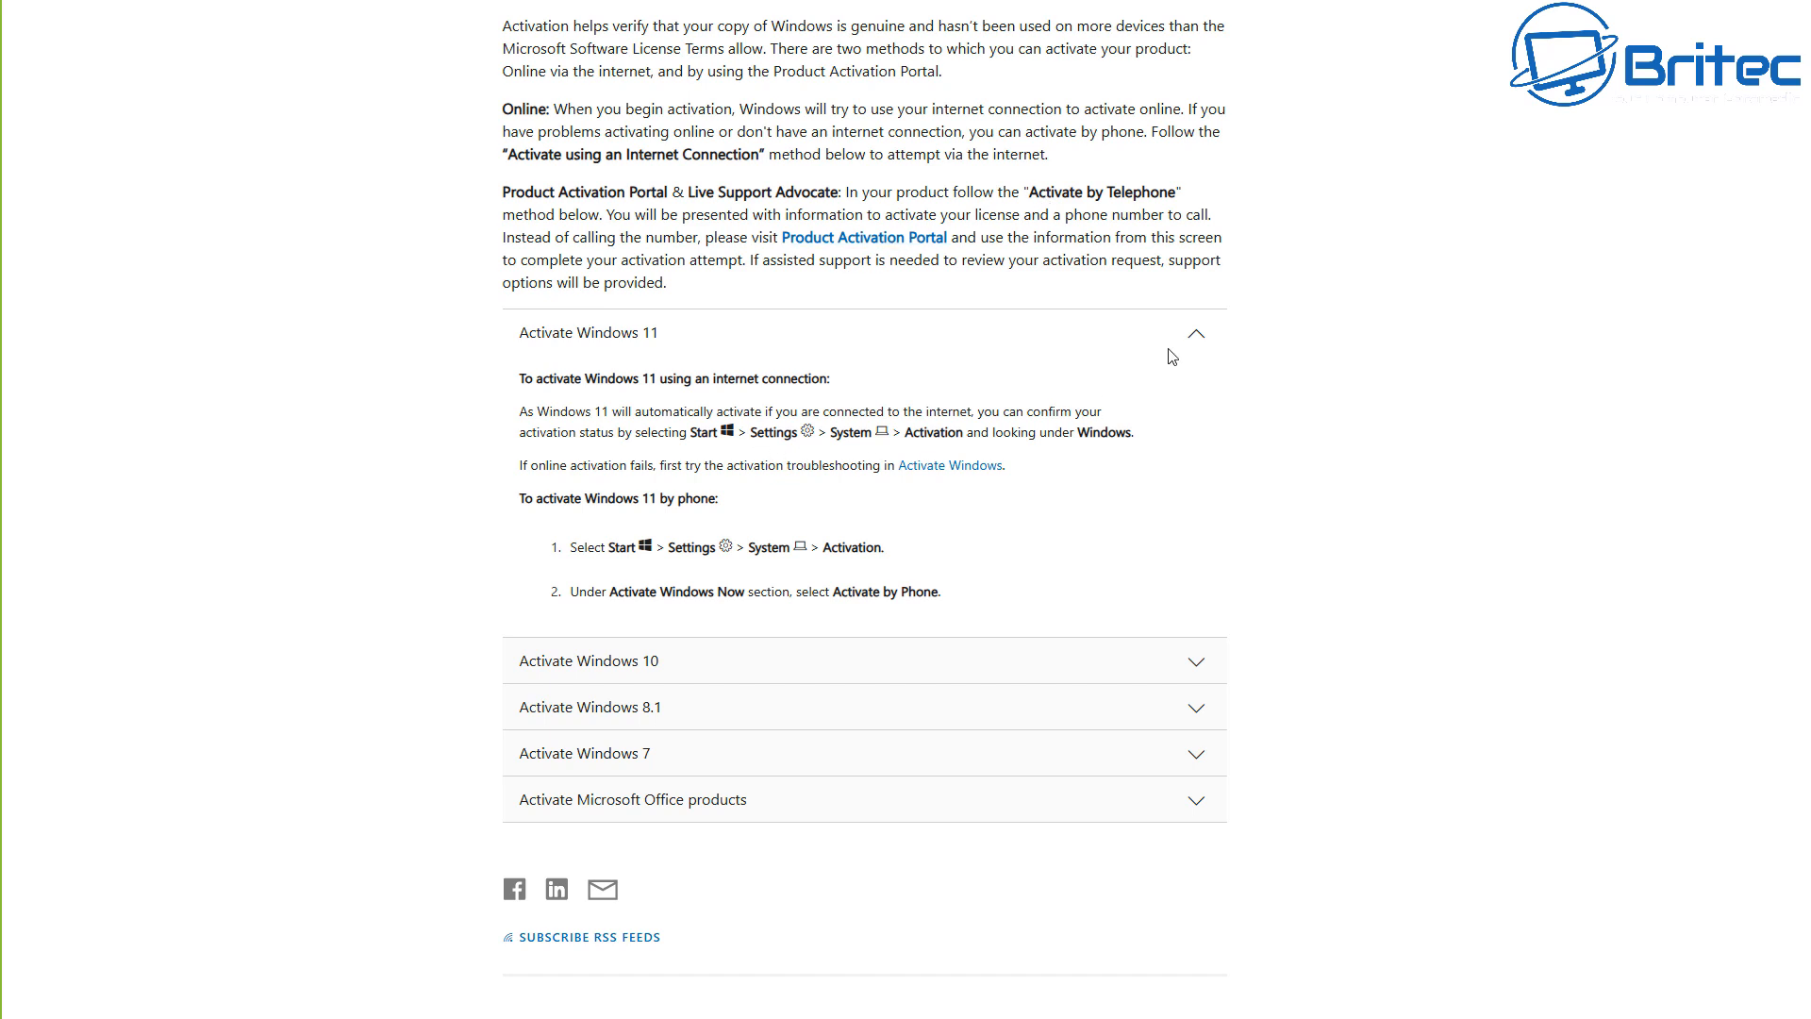
mouse_move(1199, 341)
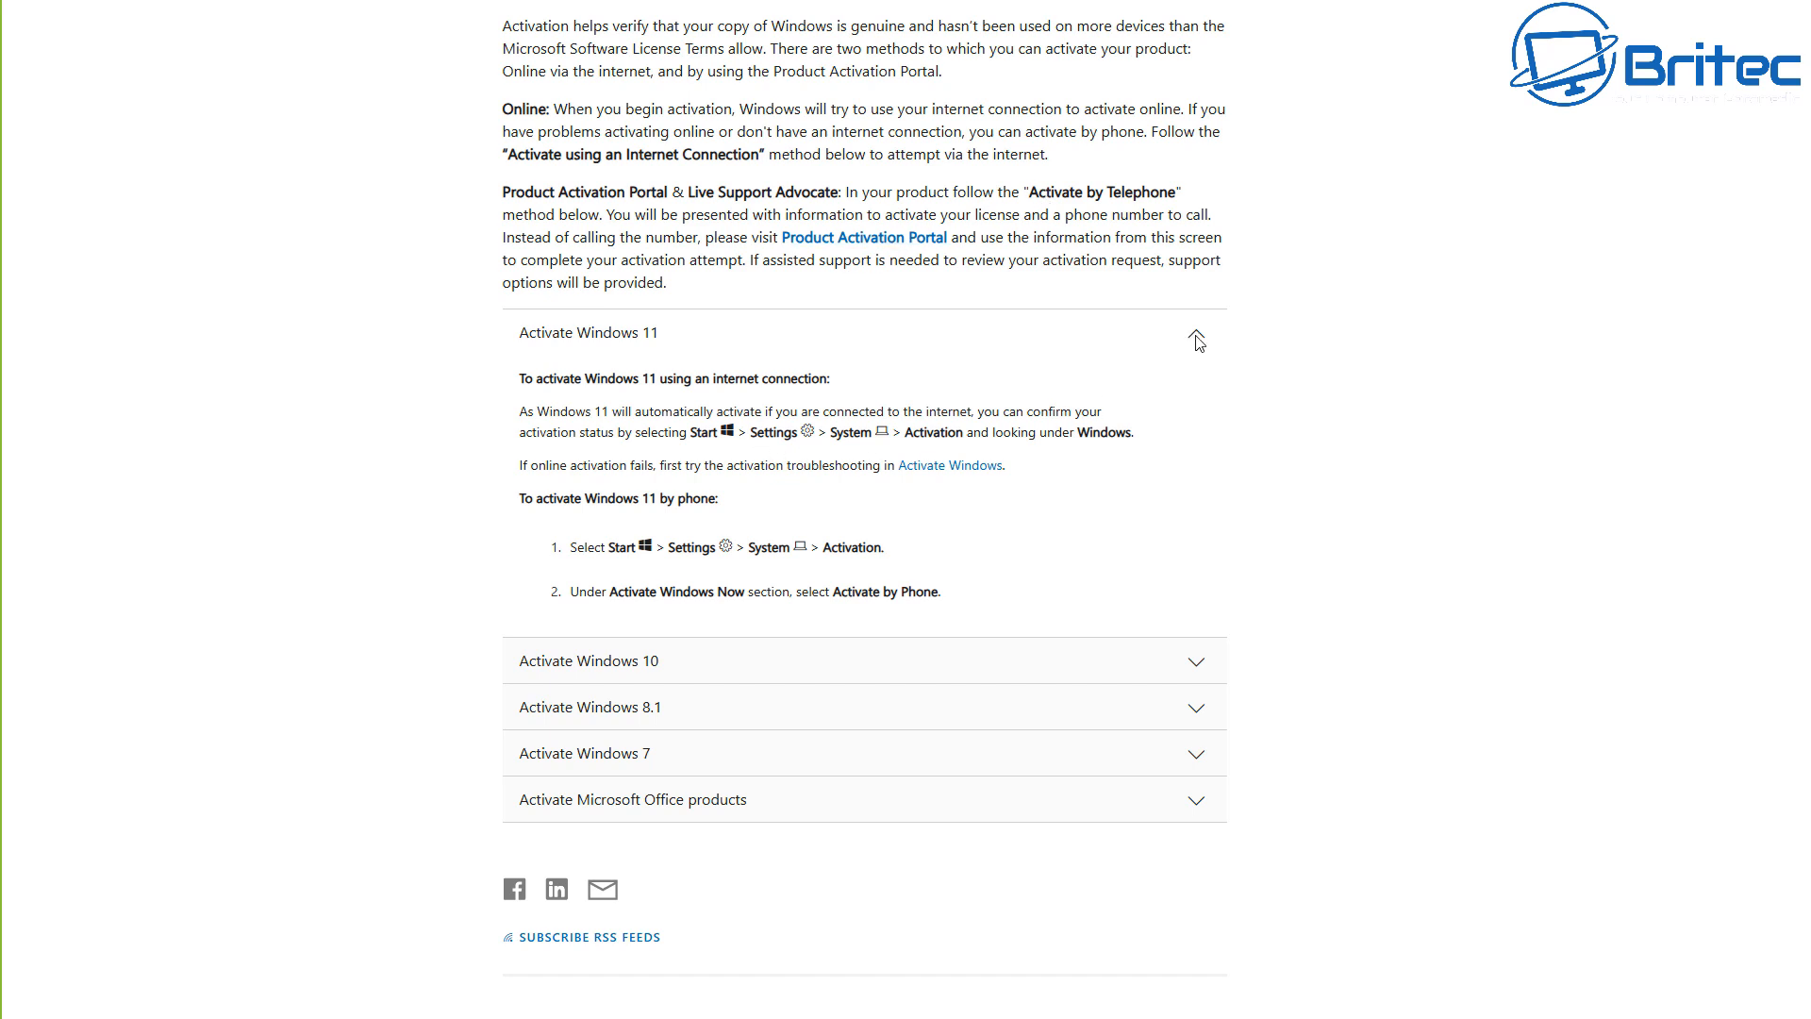
Step: Collapse the Windows 11 section and expand the Activate Windows 10 instructions
click(1197, 333)
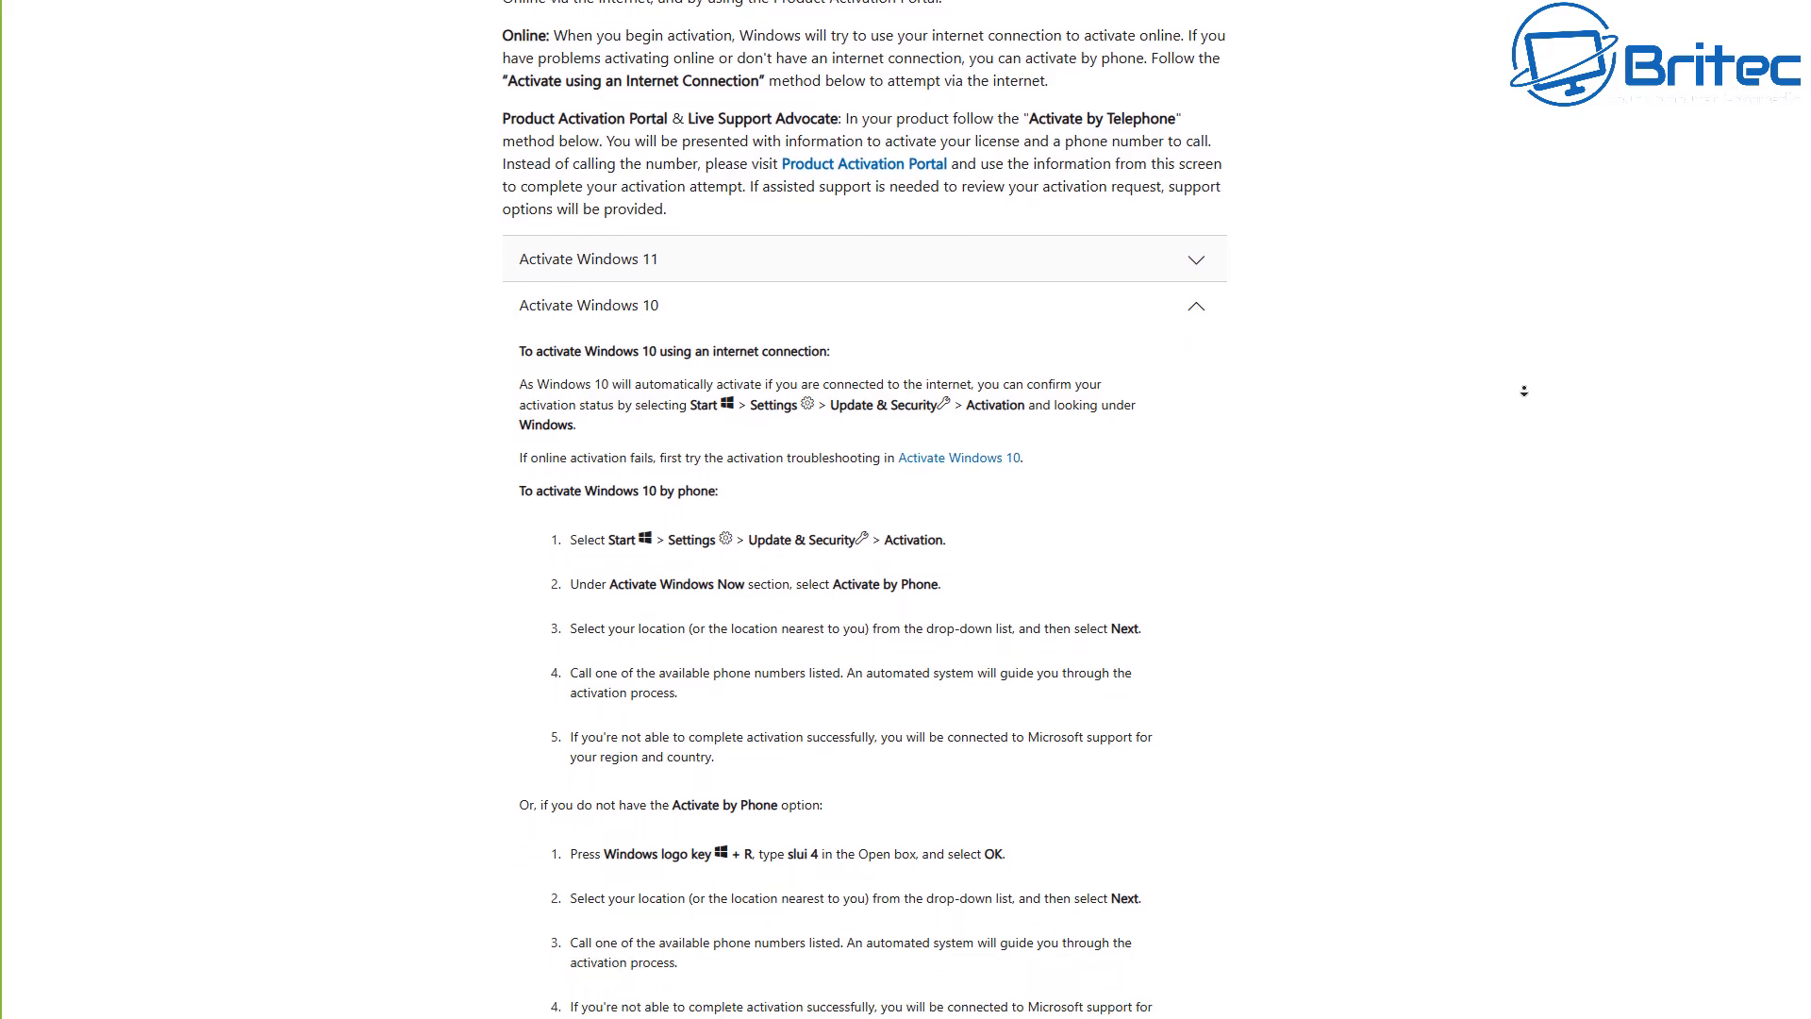
scroll(down, 3)
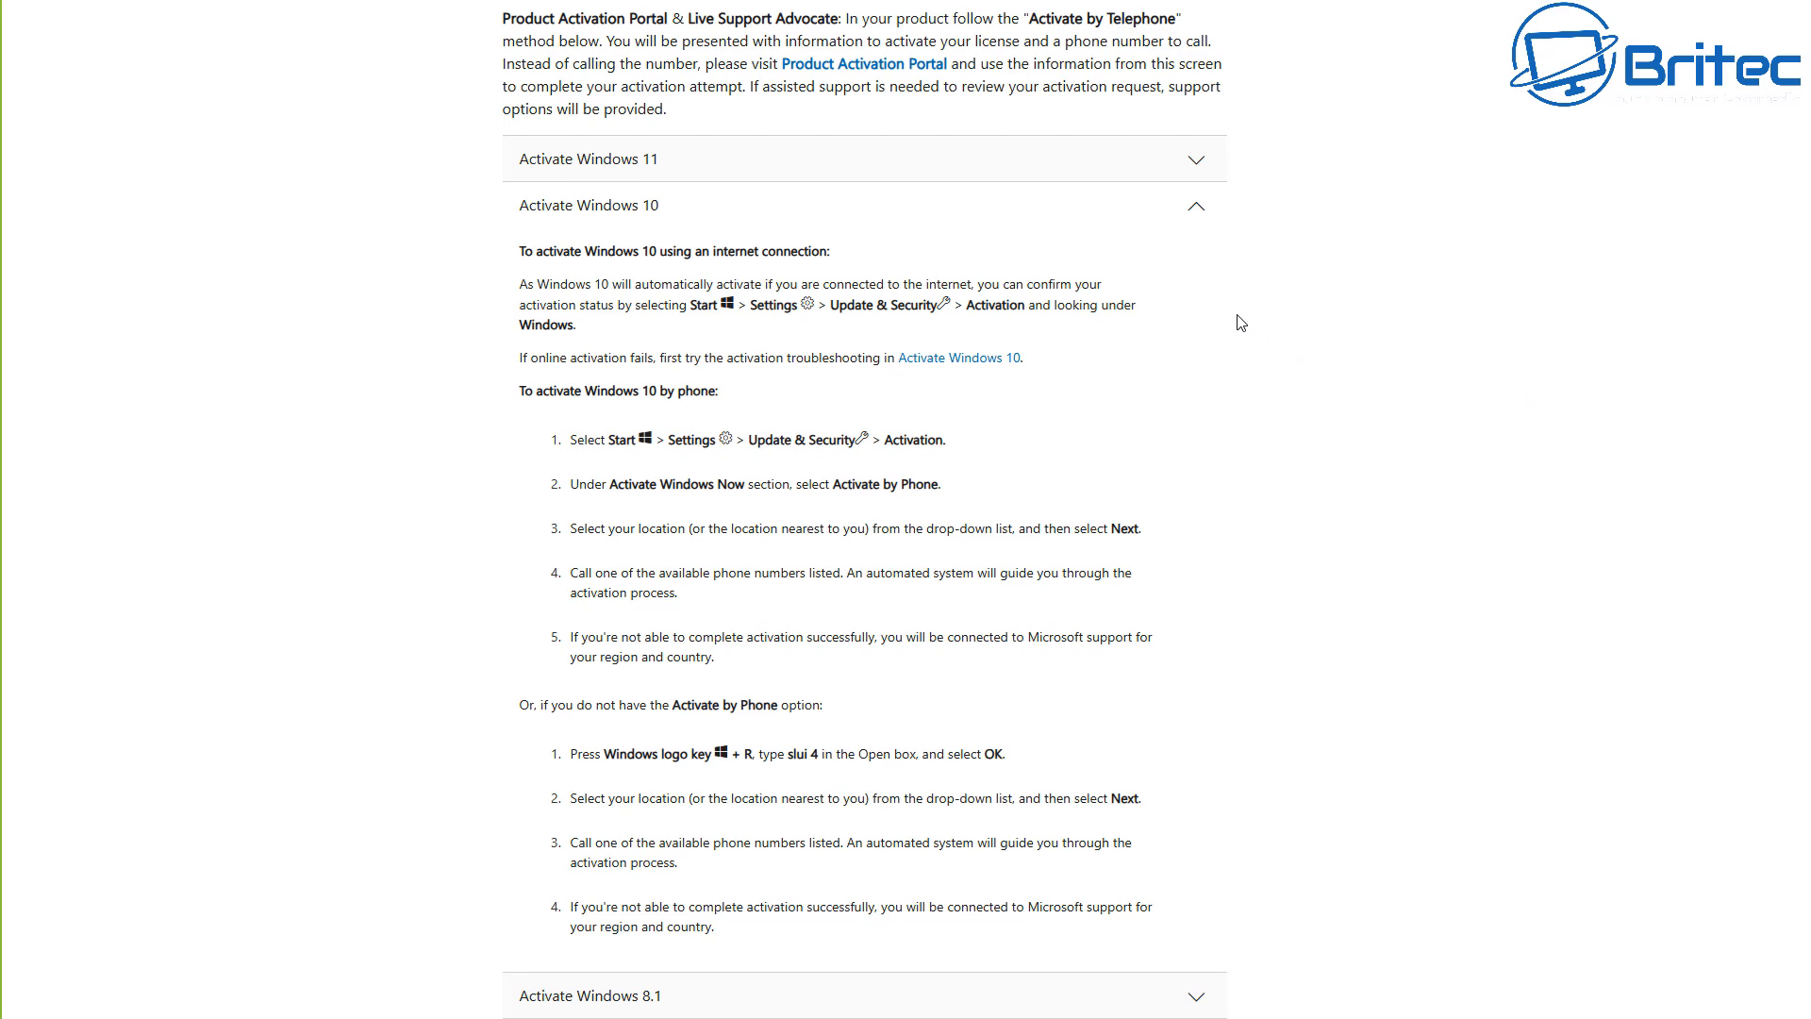
click(1197, 205)
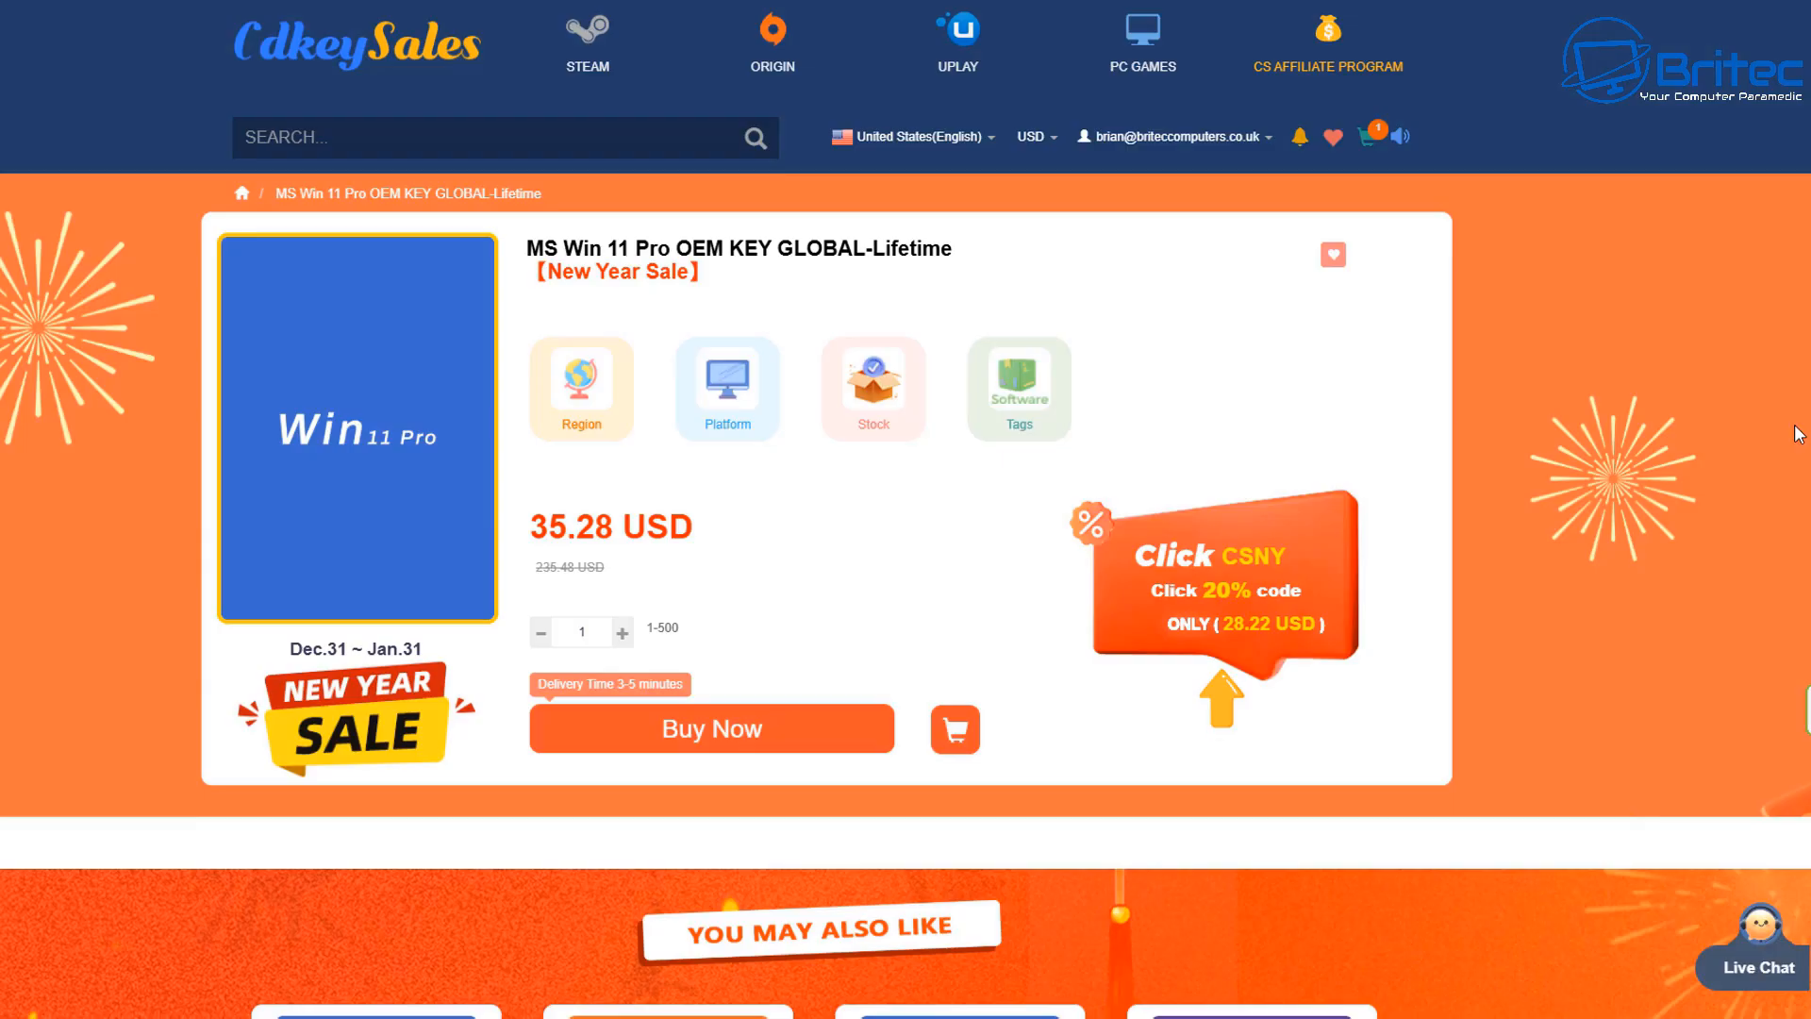
mouse_move(1151, 741)
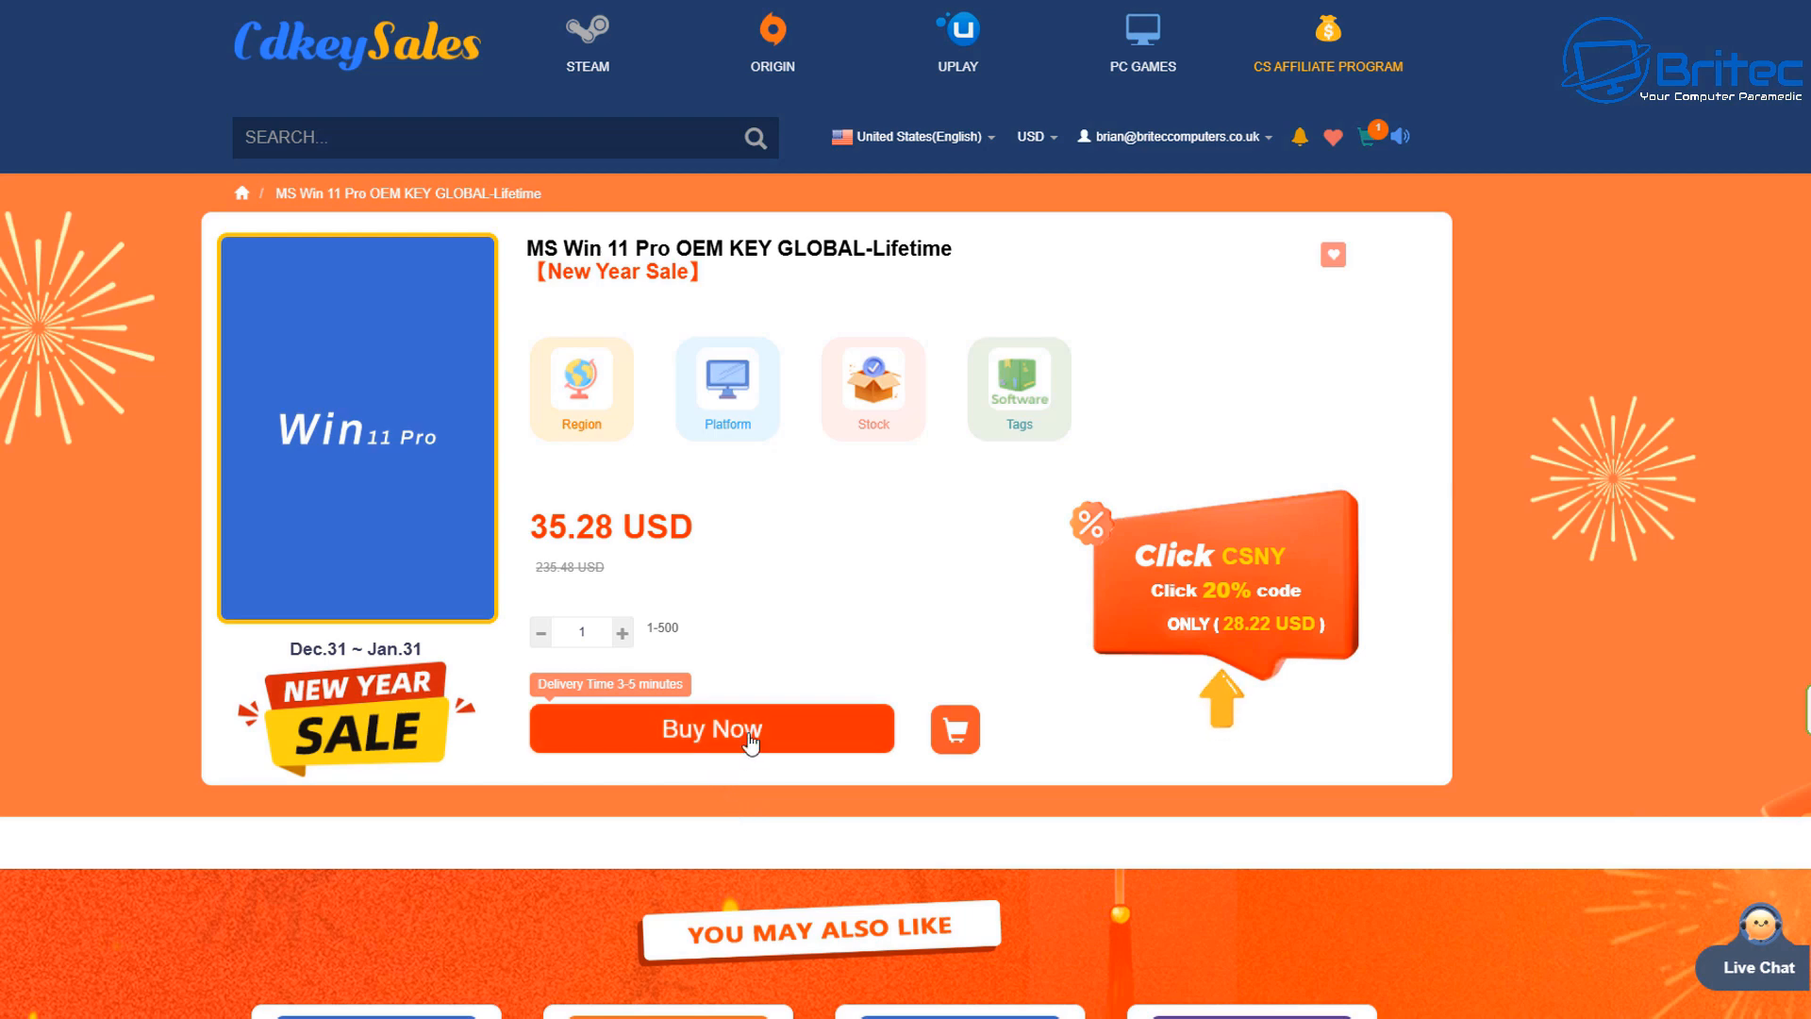
mouse_move(643, 685)
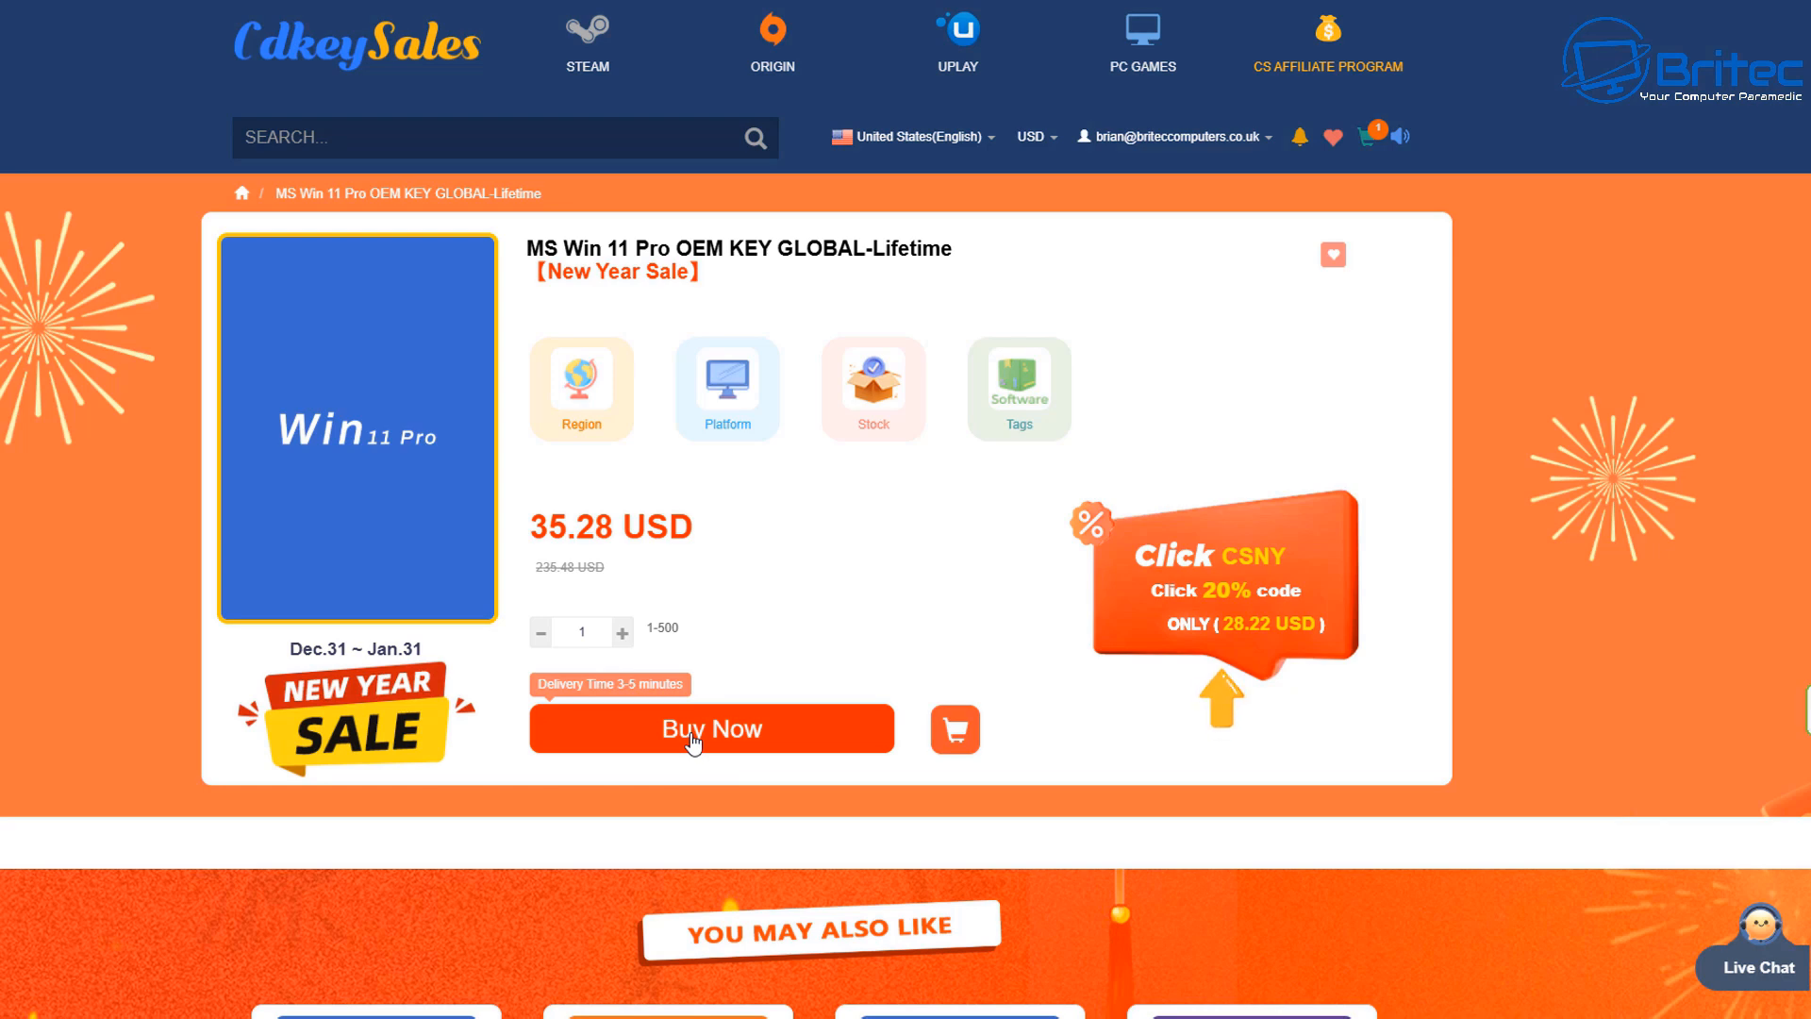
Step: Buy the Windows 11 Pro OEM key on CDKeySales and apply promo code BR09
click(710, 729)
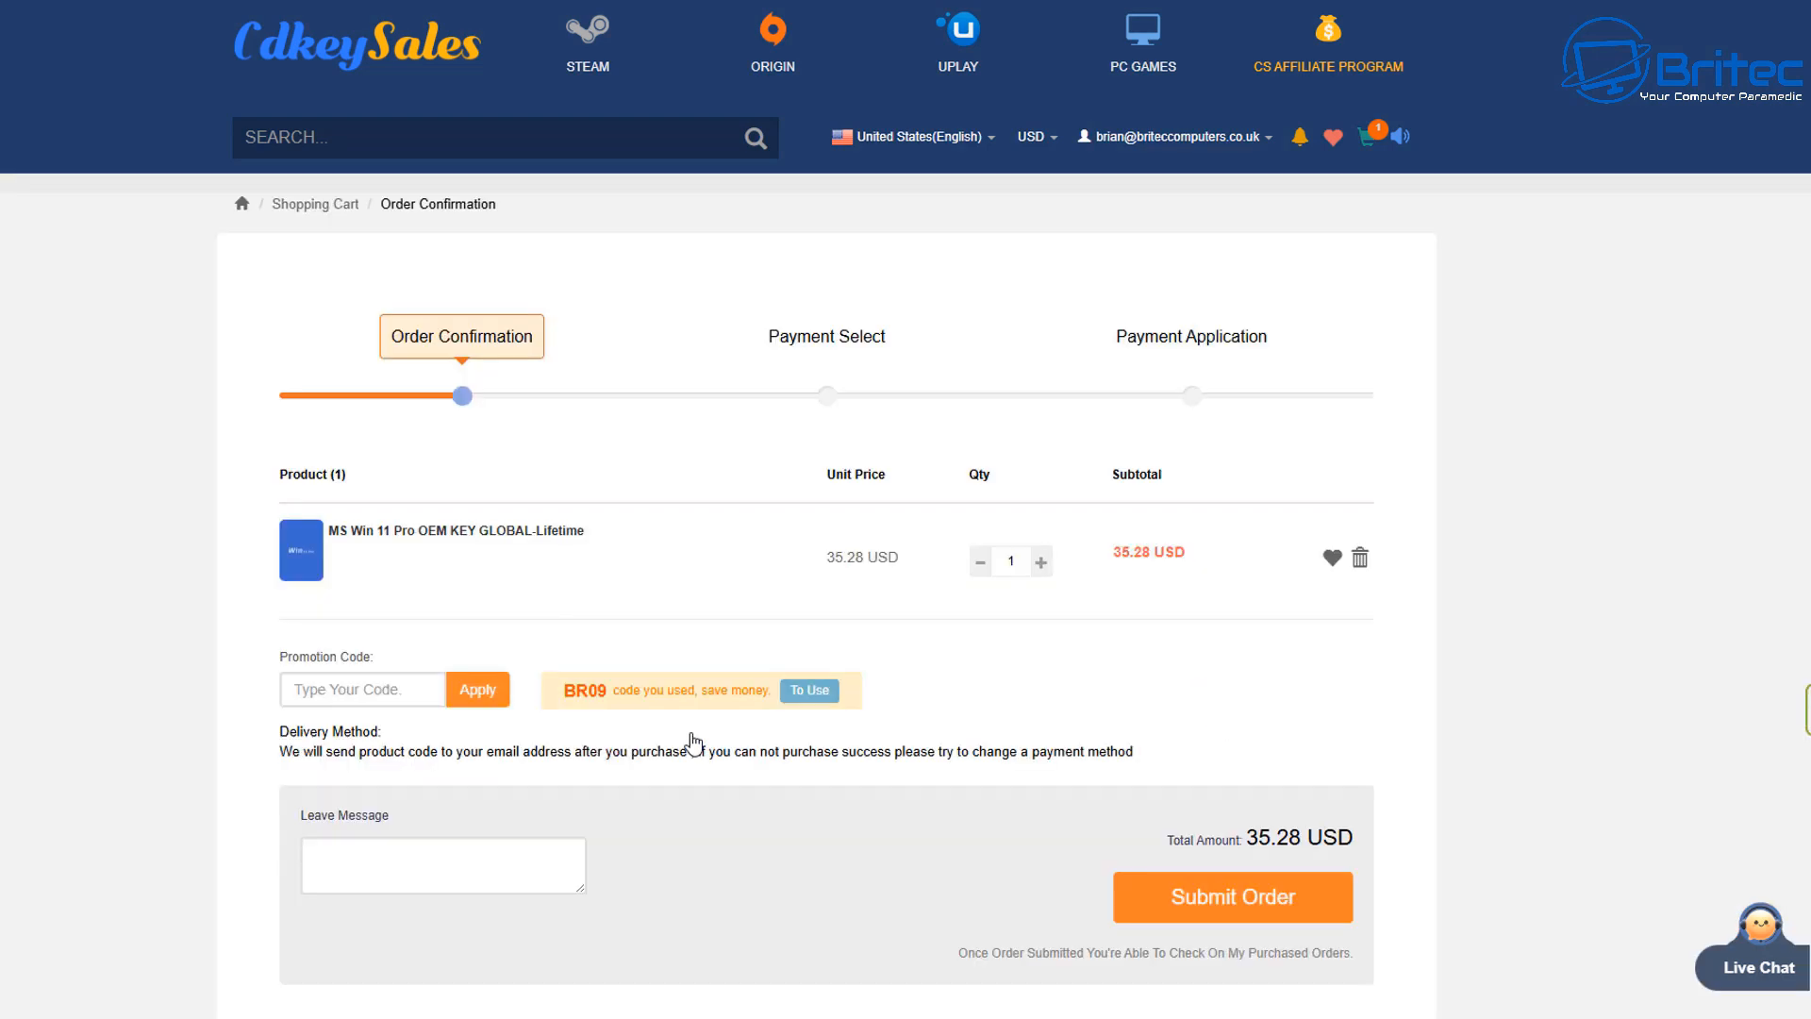
click(361, 689)
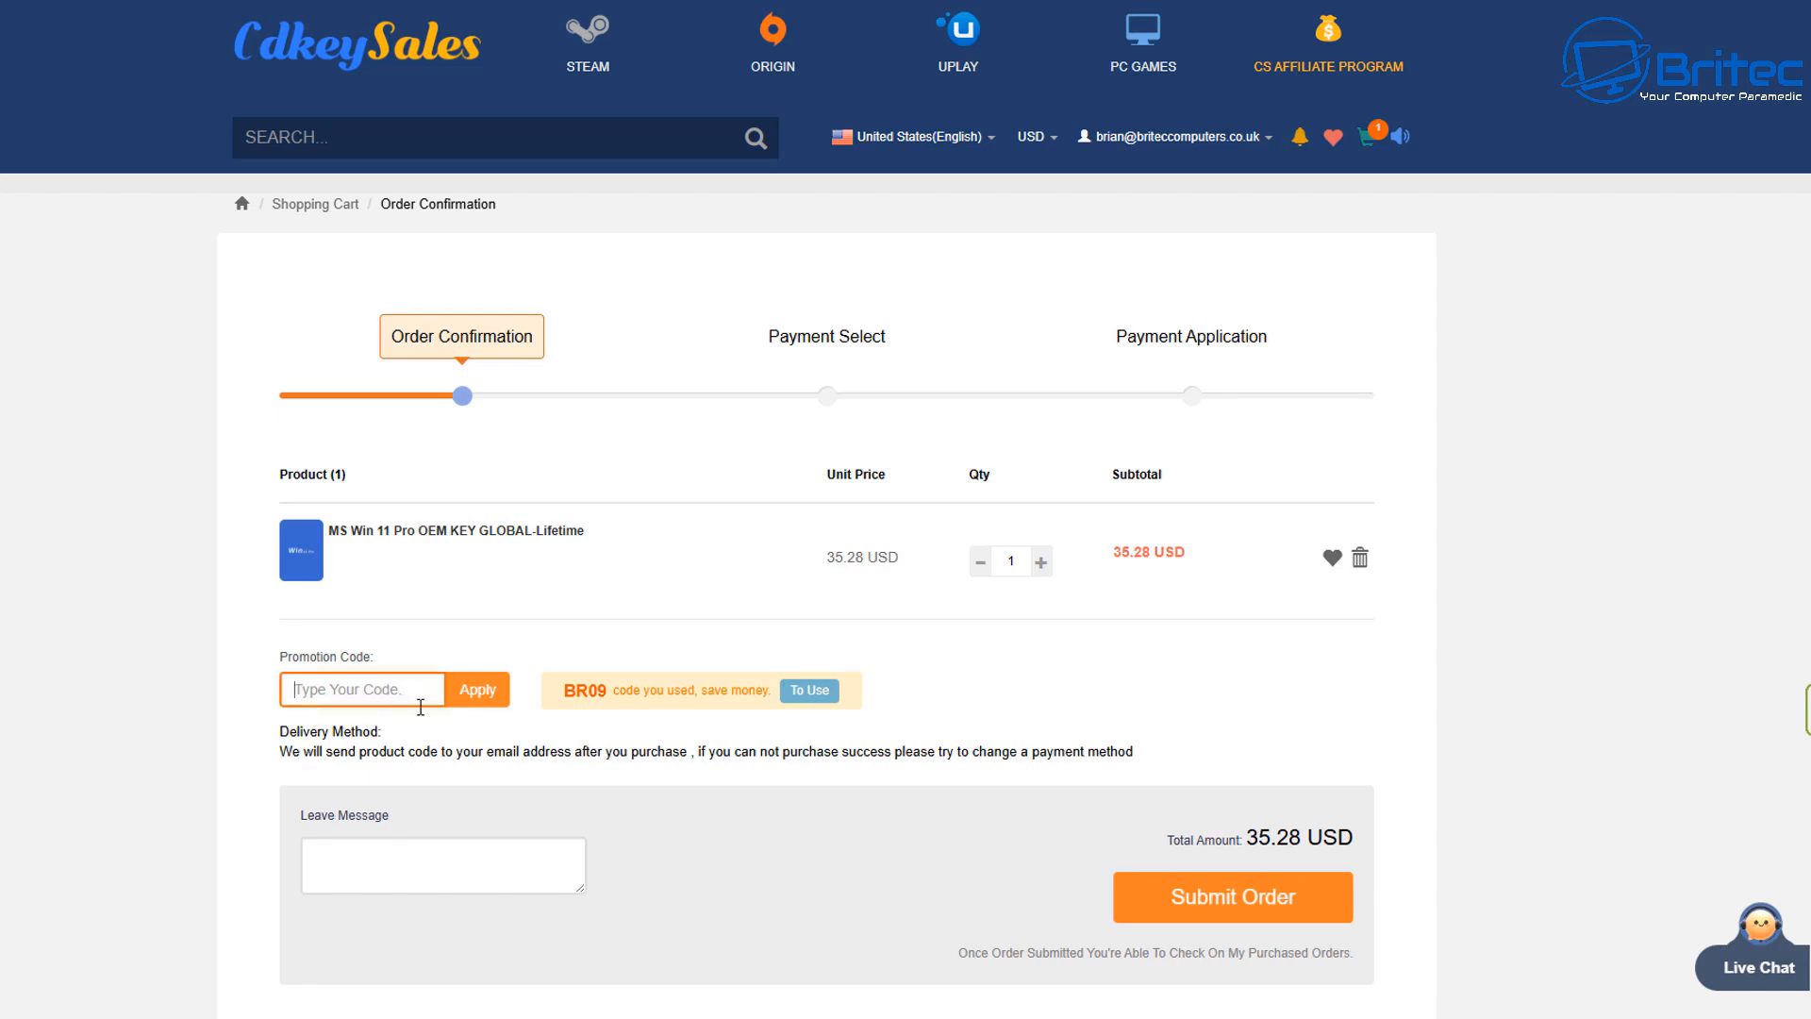
text(BR)
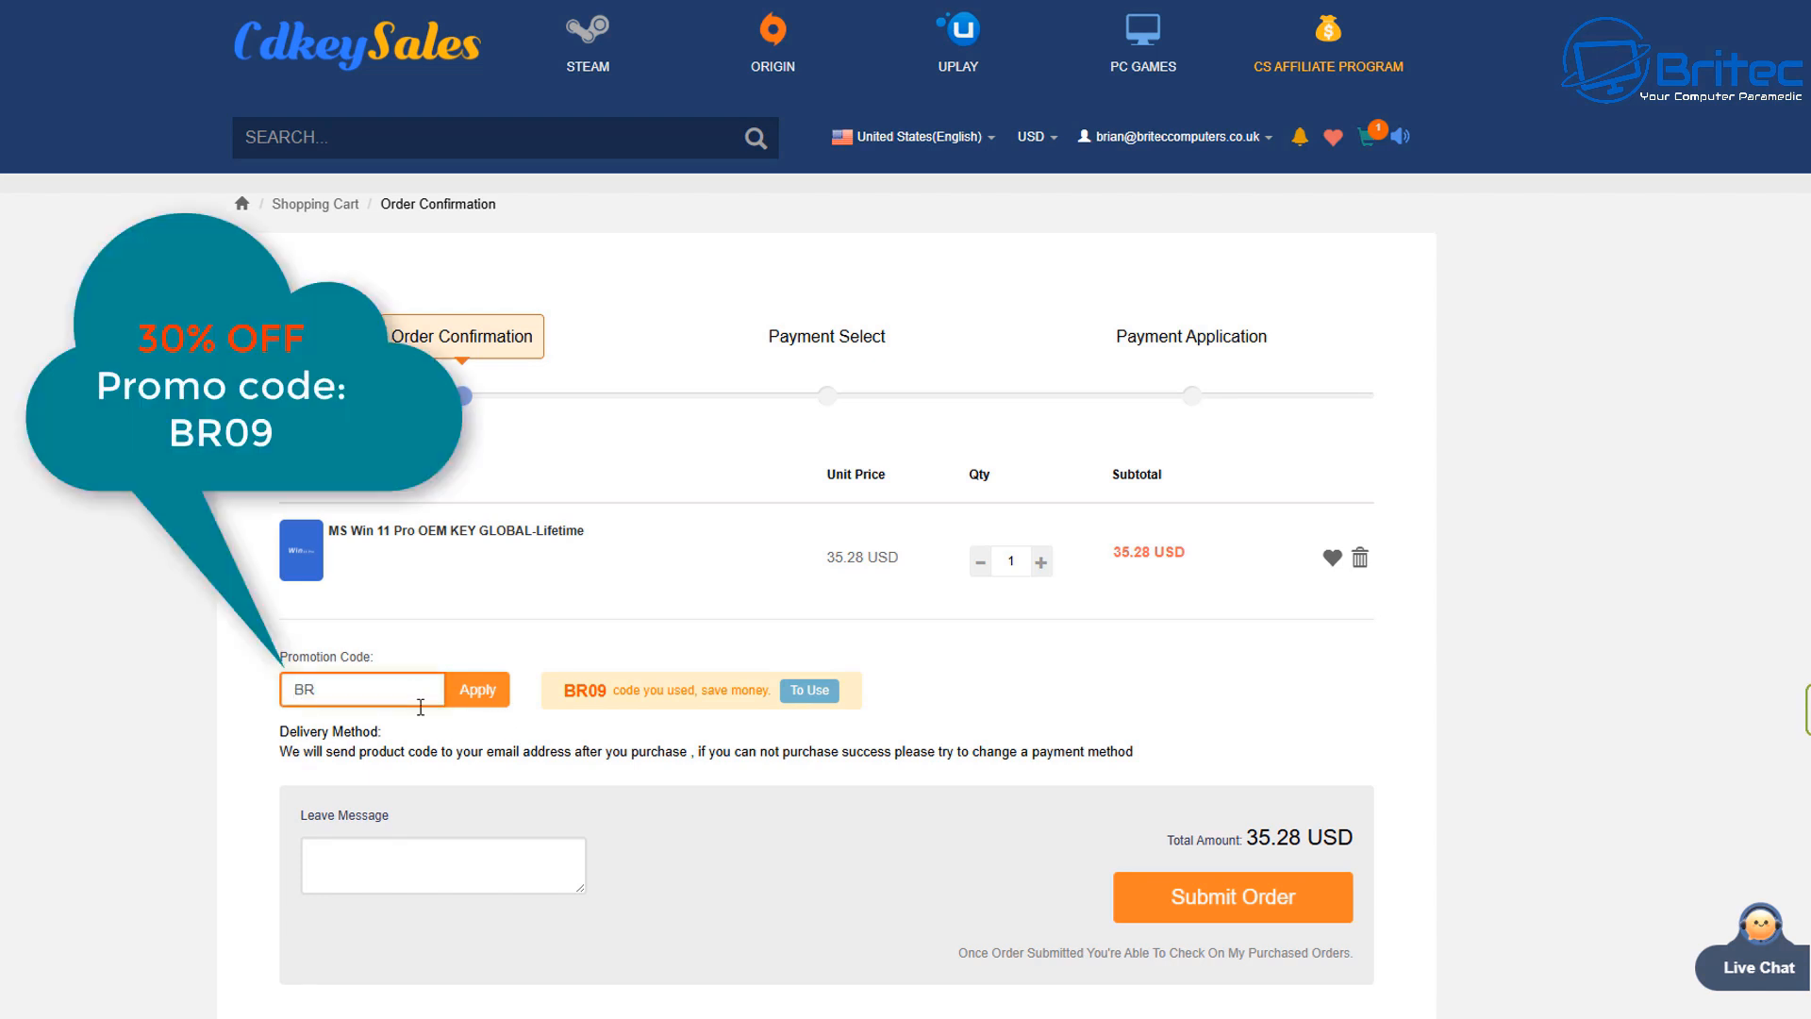
text(09)
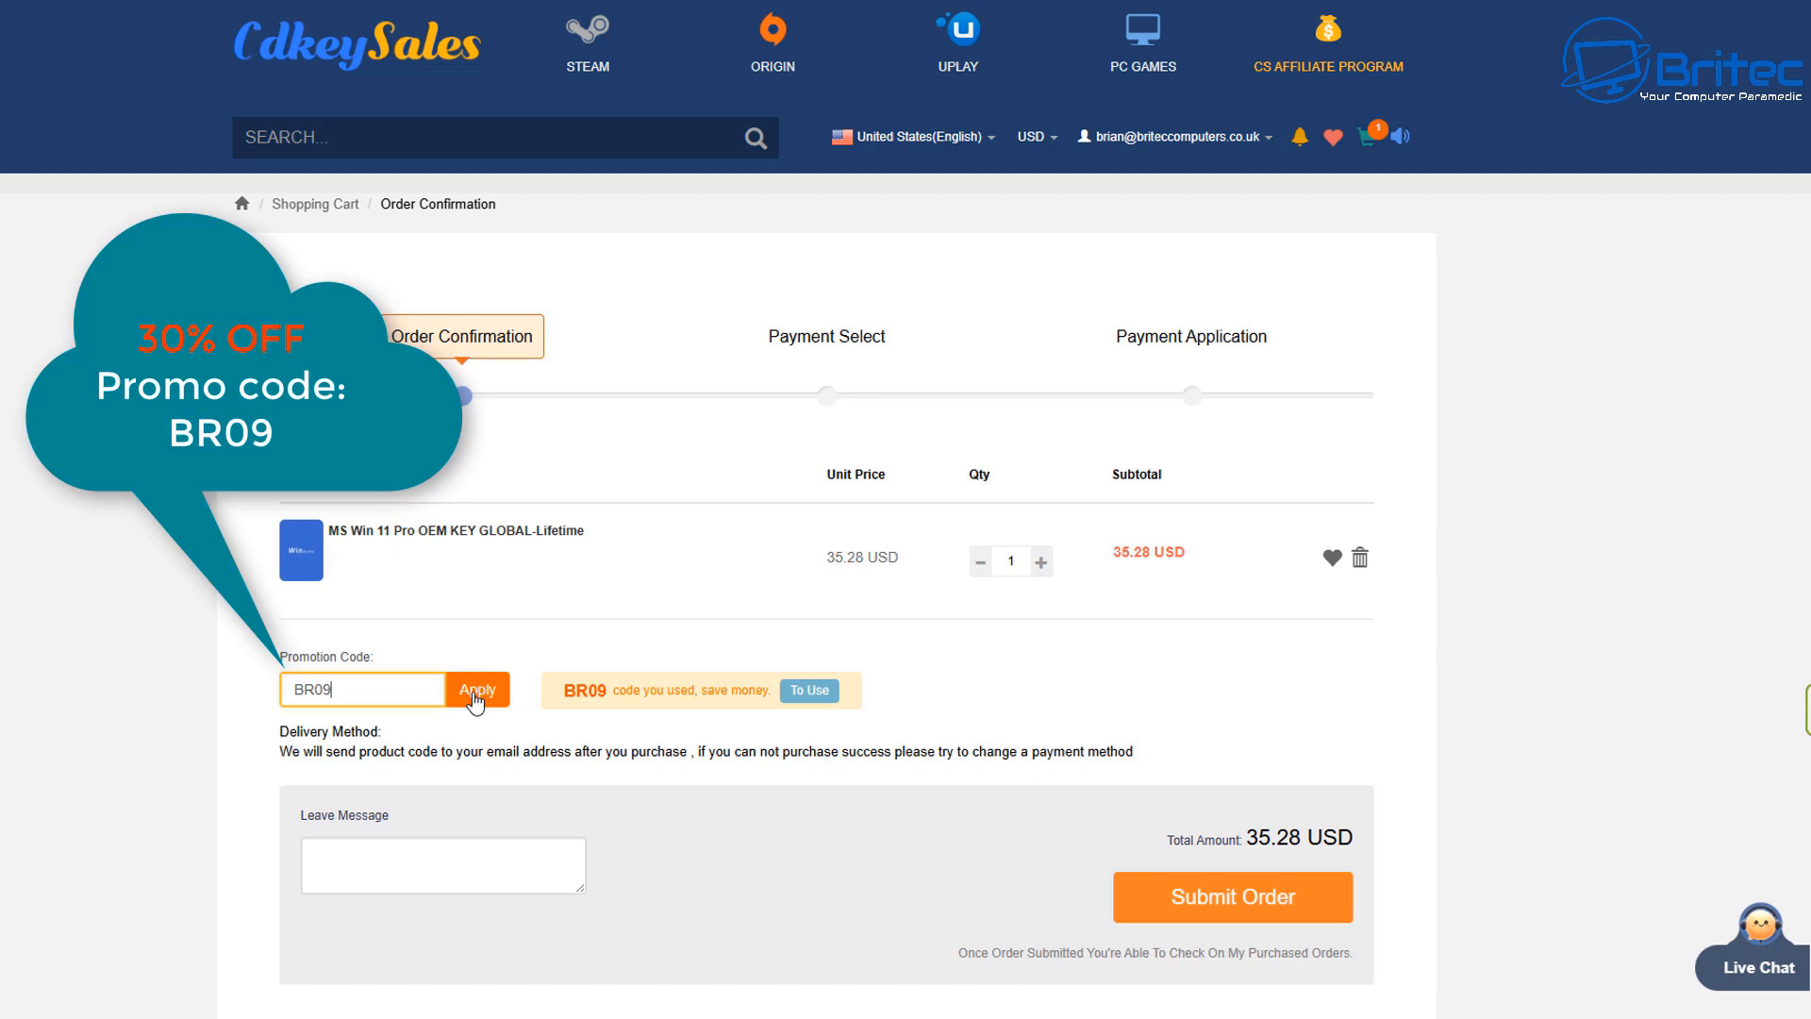
click(1233, 896)
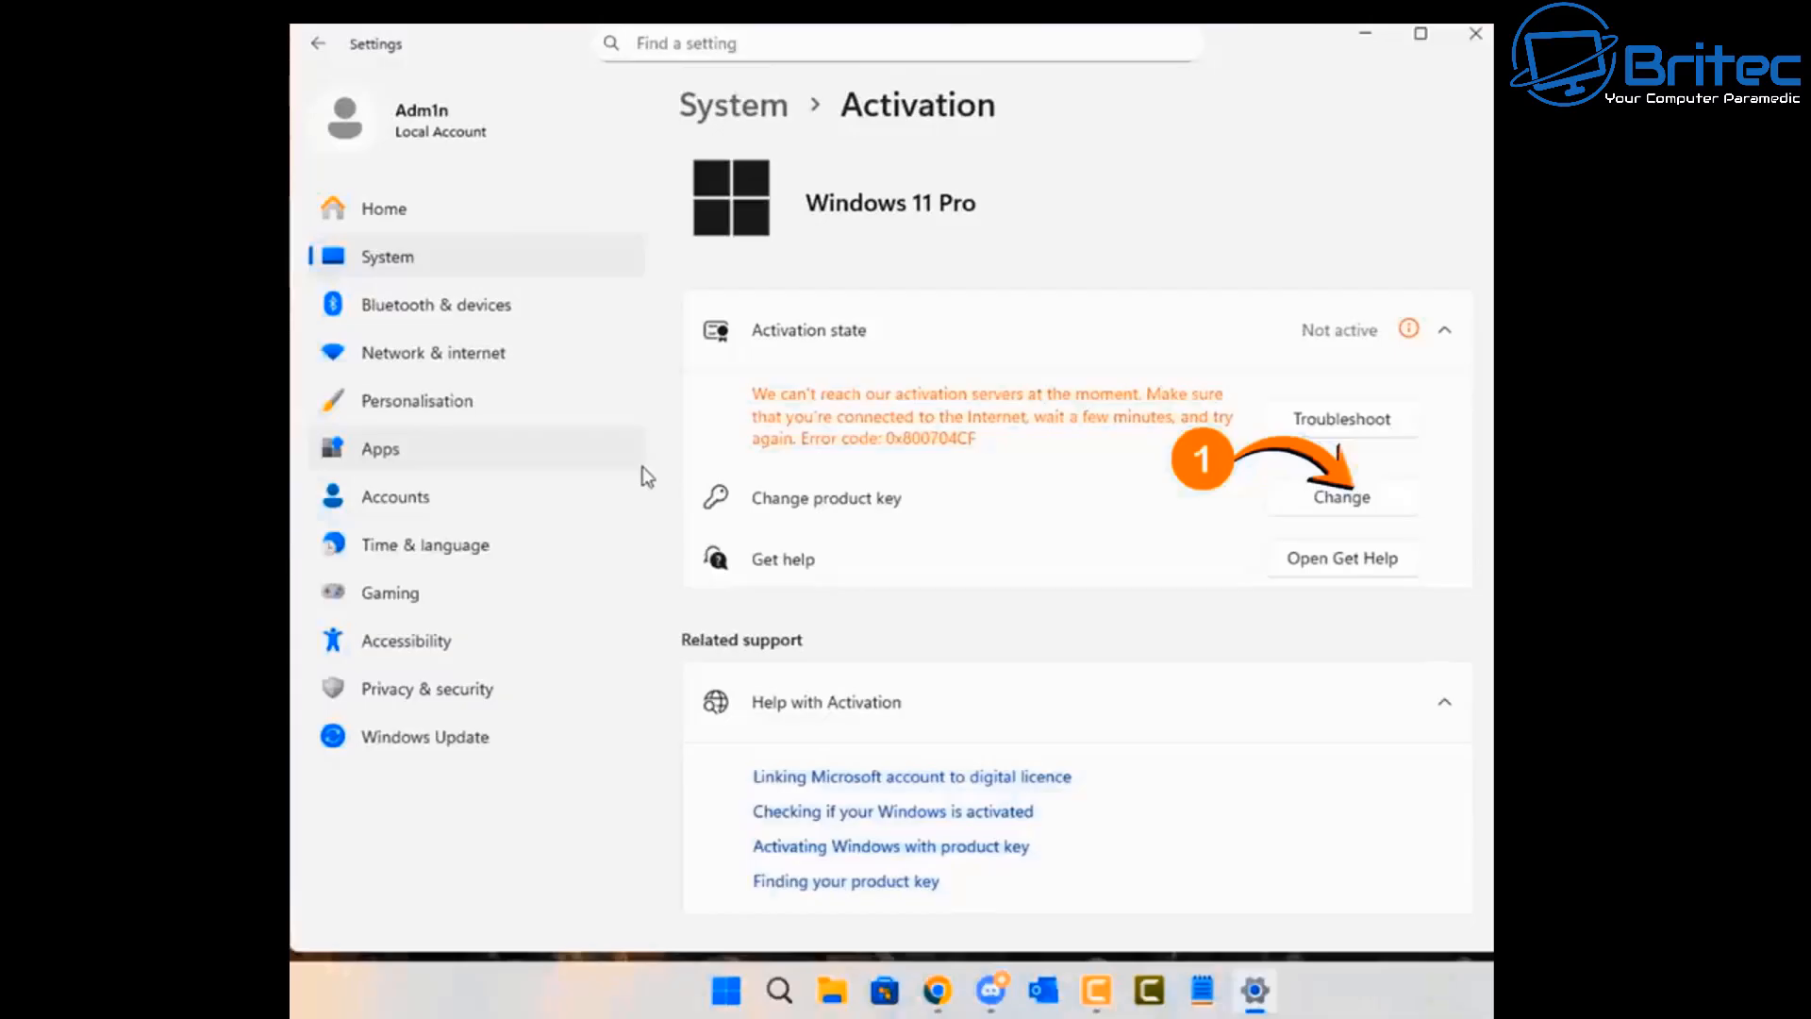
Step: Choose Change product key on the Activation page and focus the Product key field
click(1341, 497)
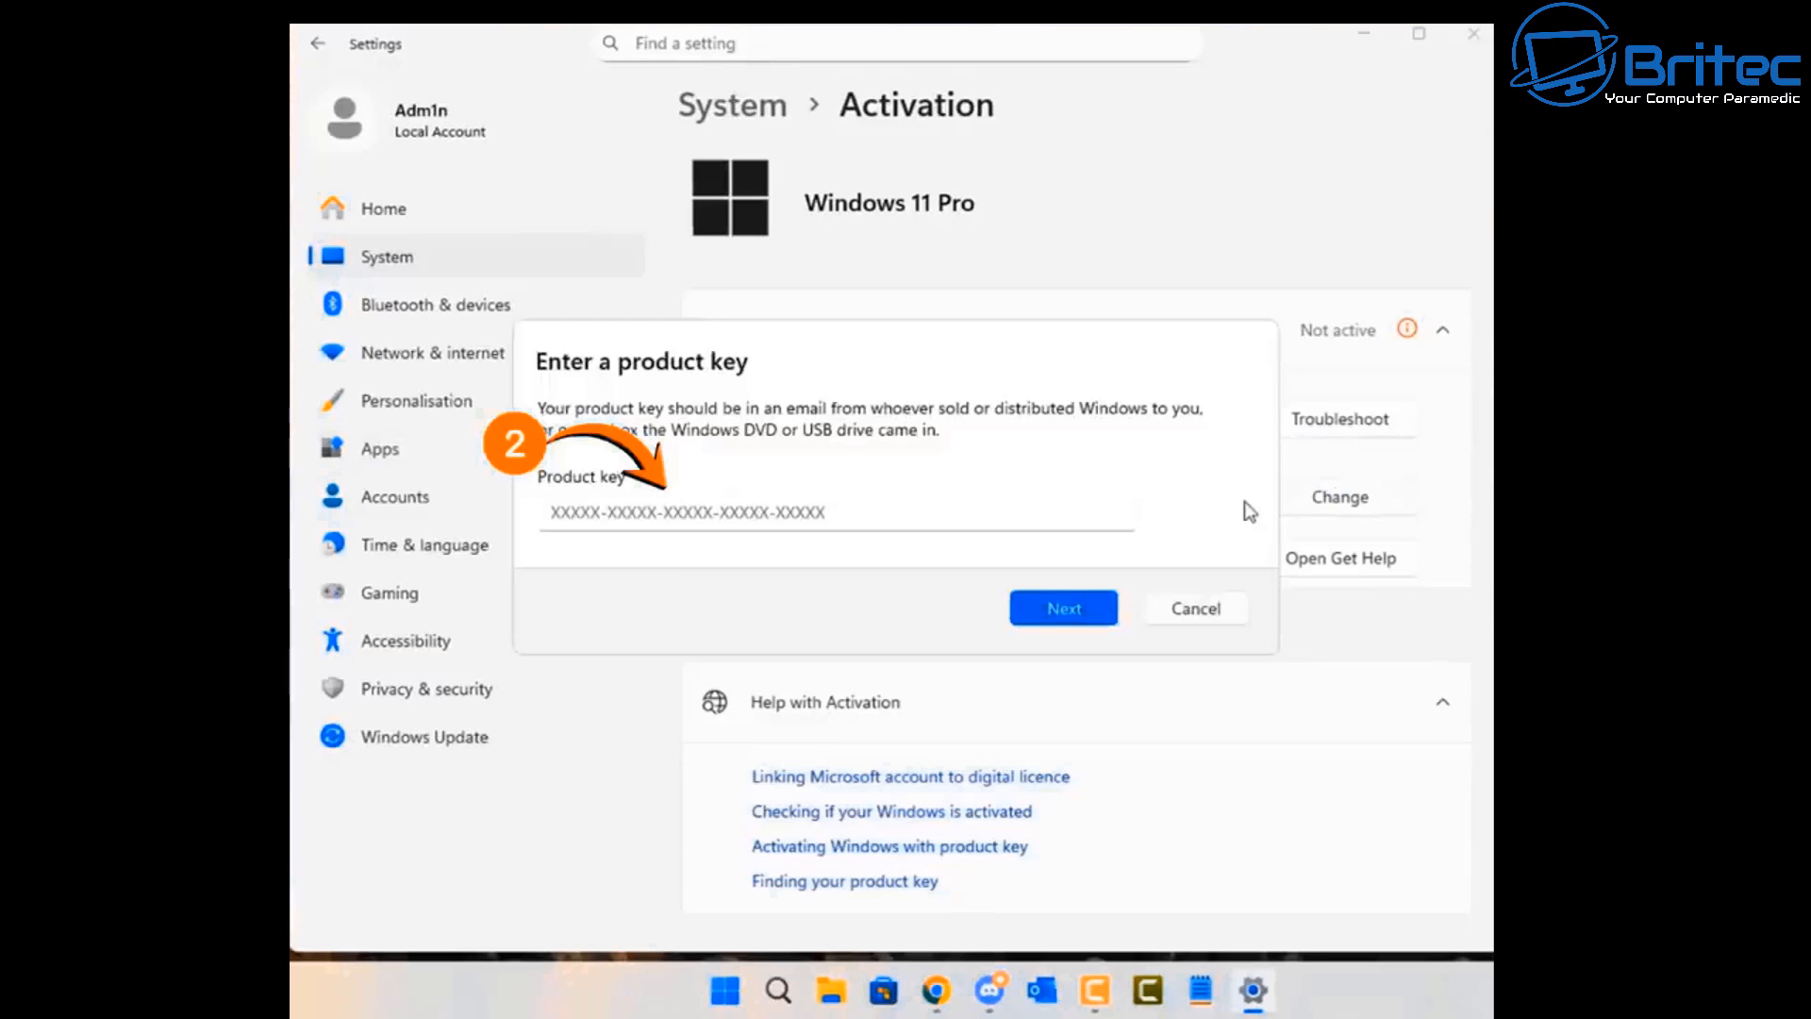
click(1060, 608)
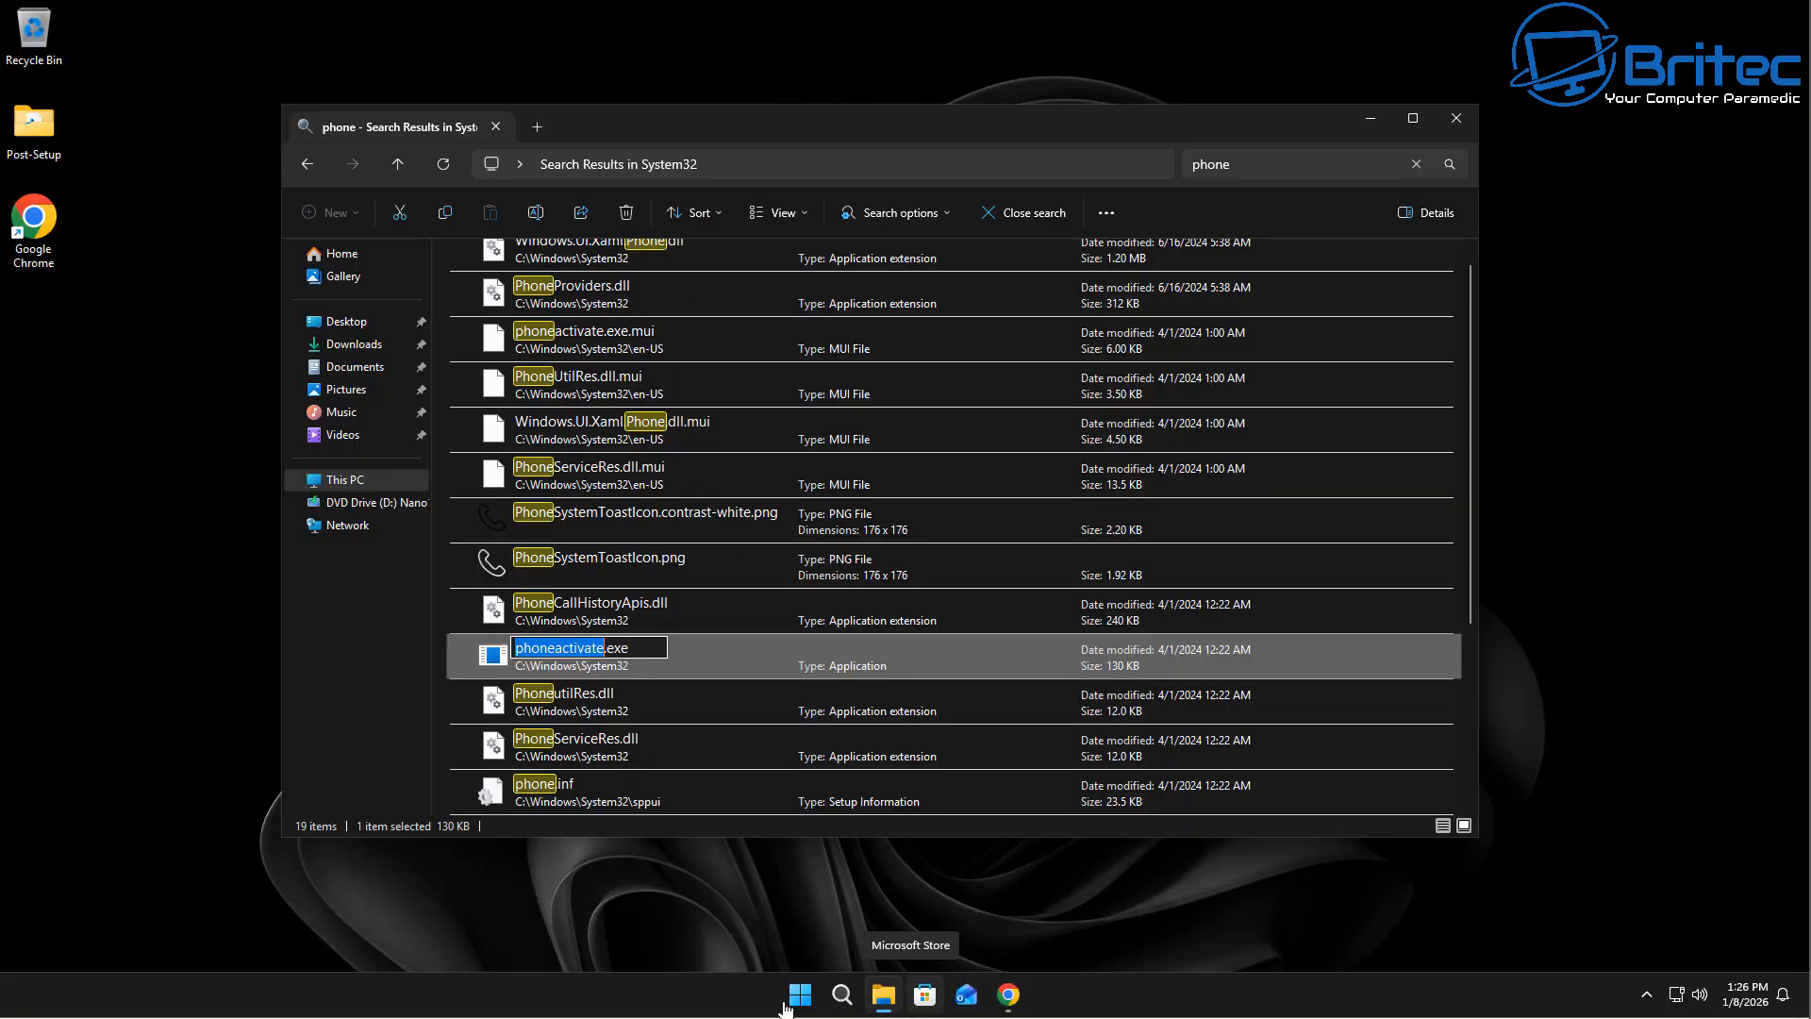
mouse_move(531, 772)
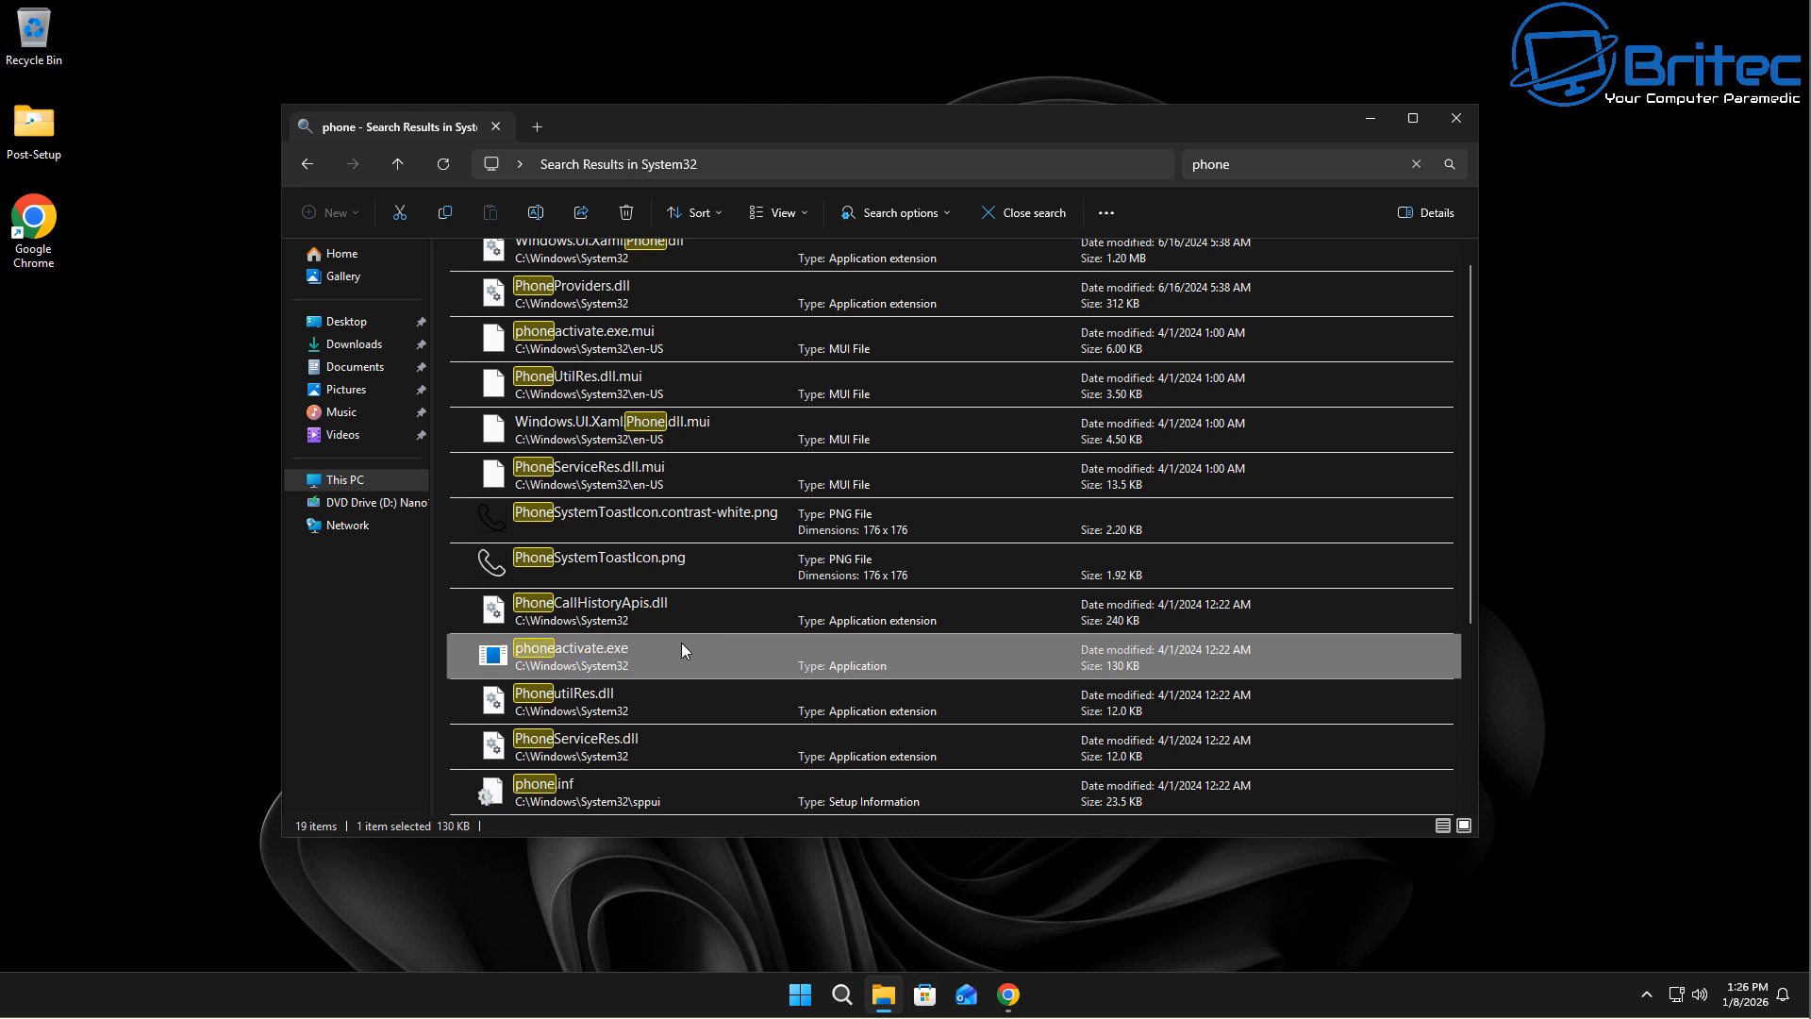
mouse_move(612, 658)
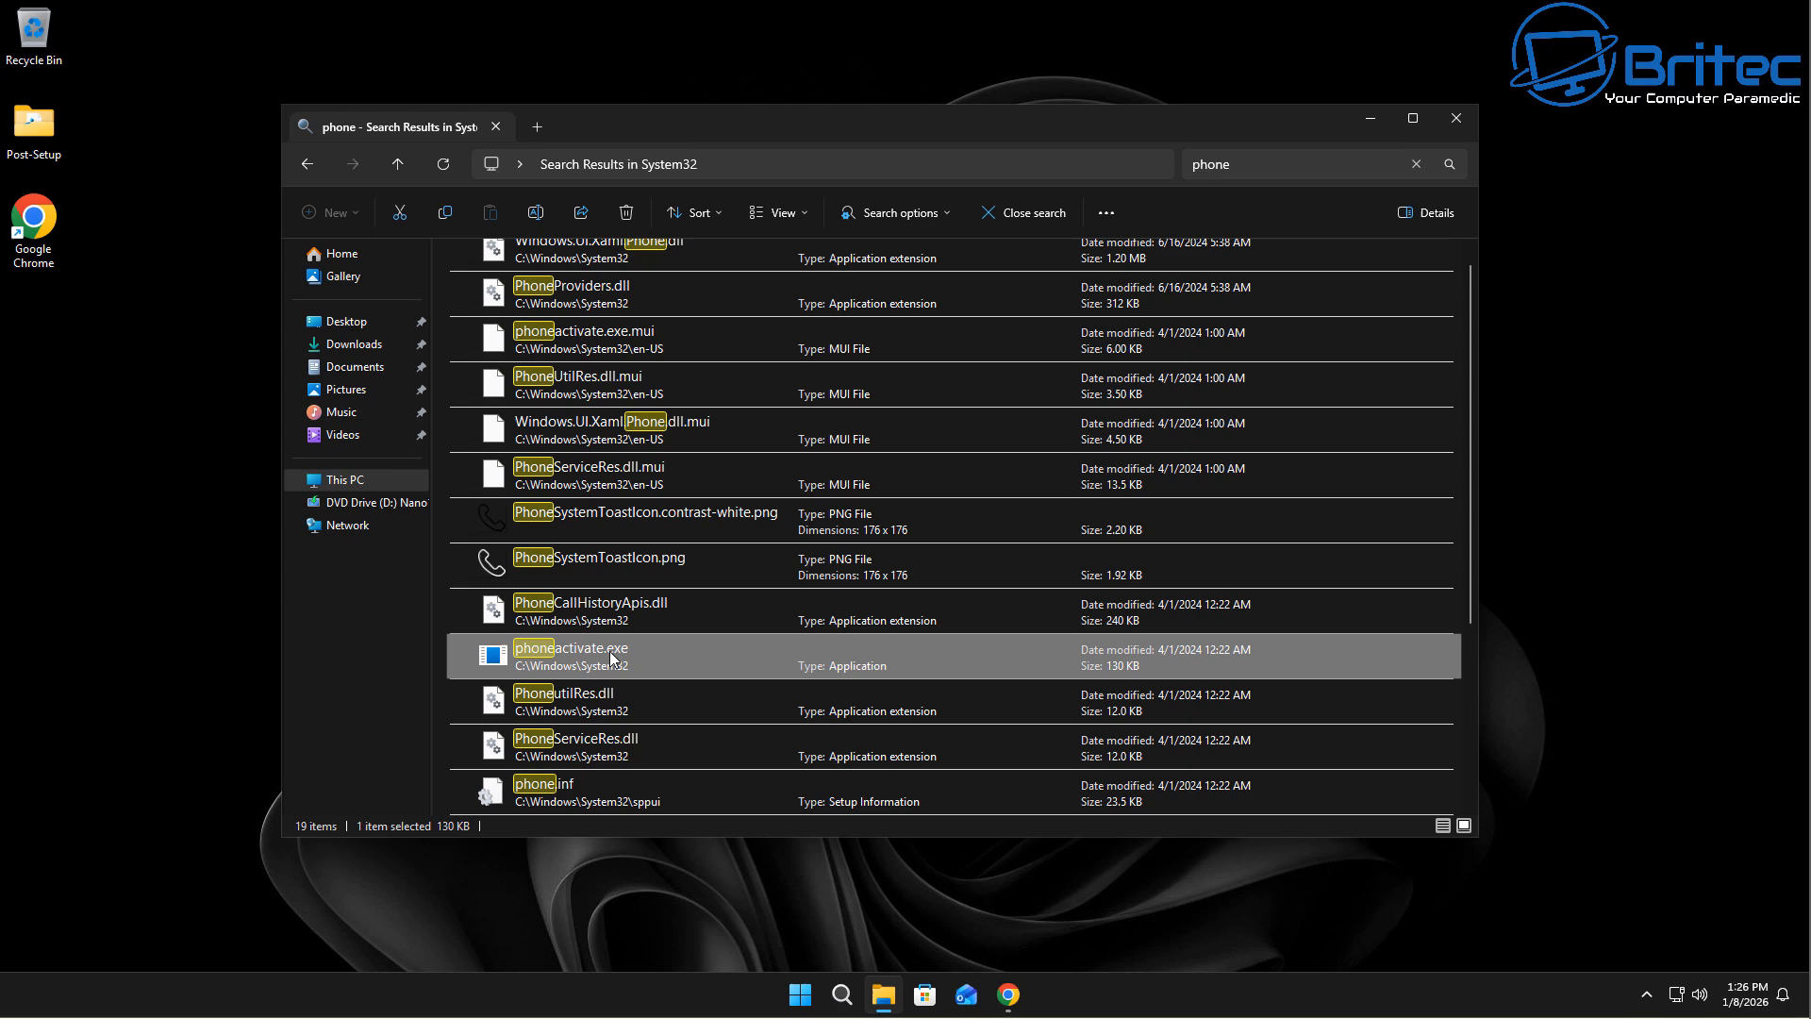
mouse_move(632, 652)
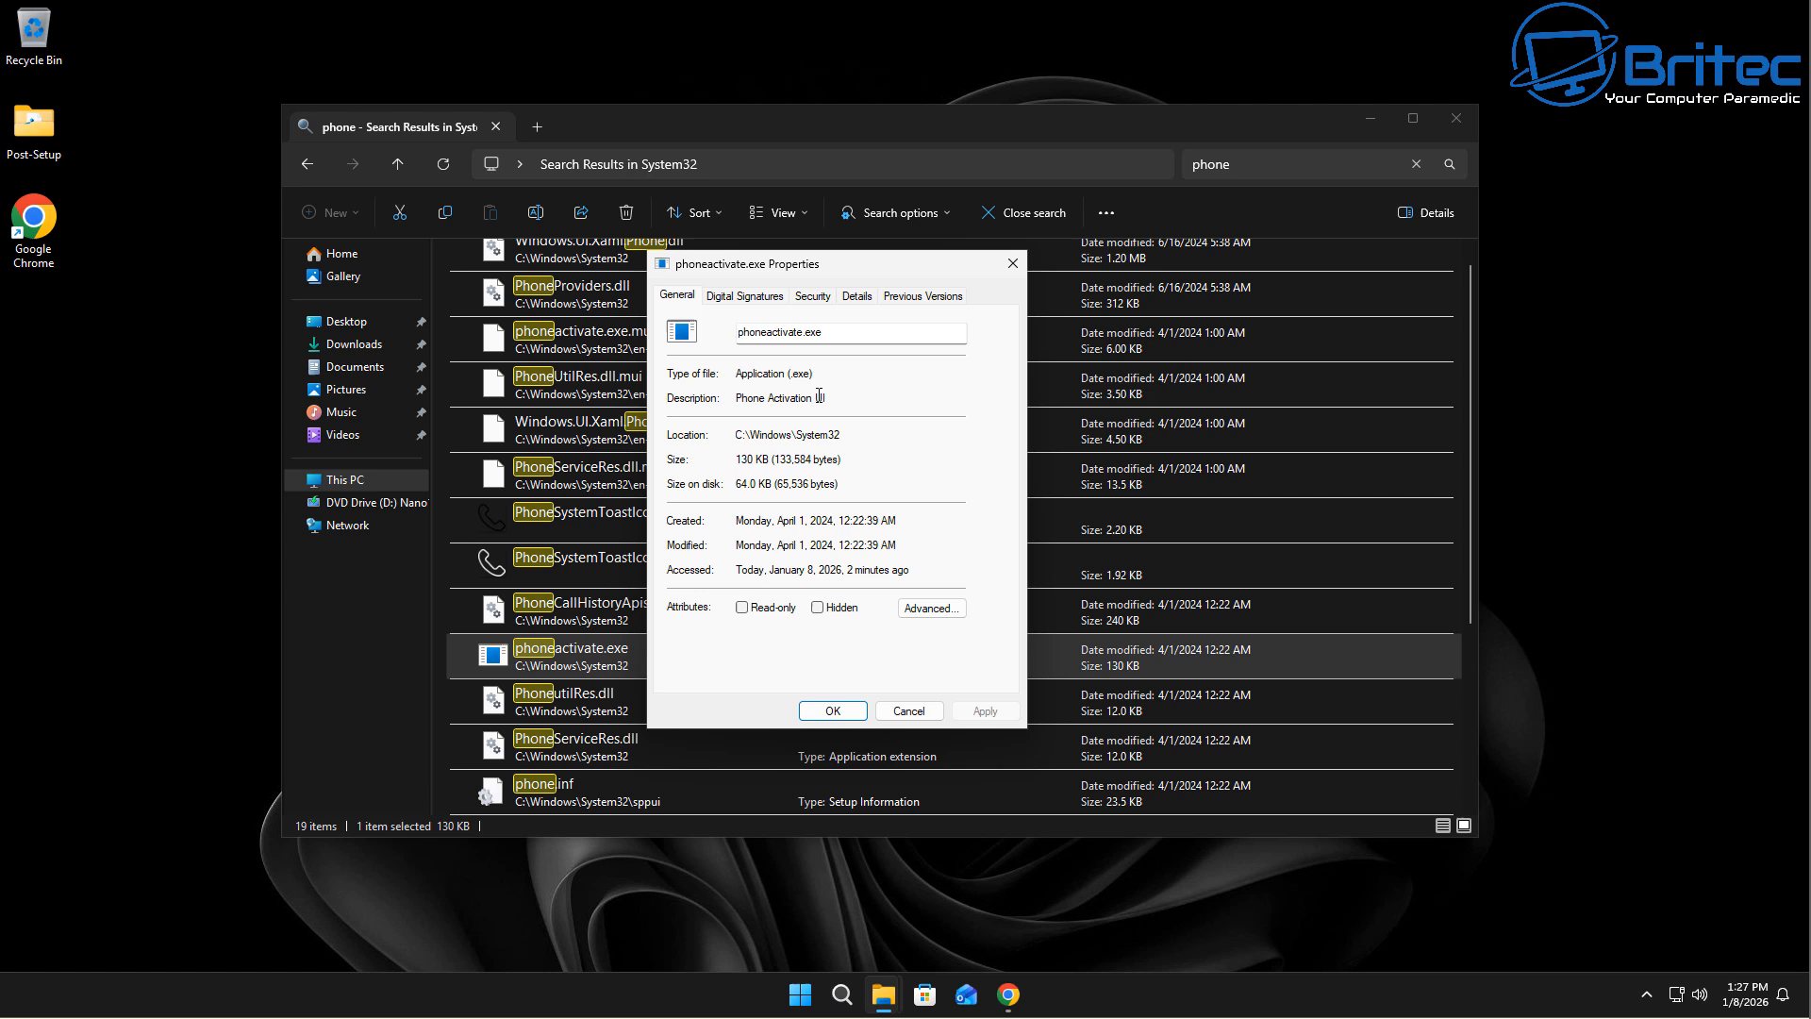
Step: Check phoneactivate.exe's digital signatures, scroll the System32 'phone' results, then close File Explorer
click(744, 295)
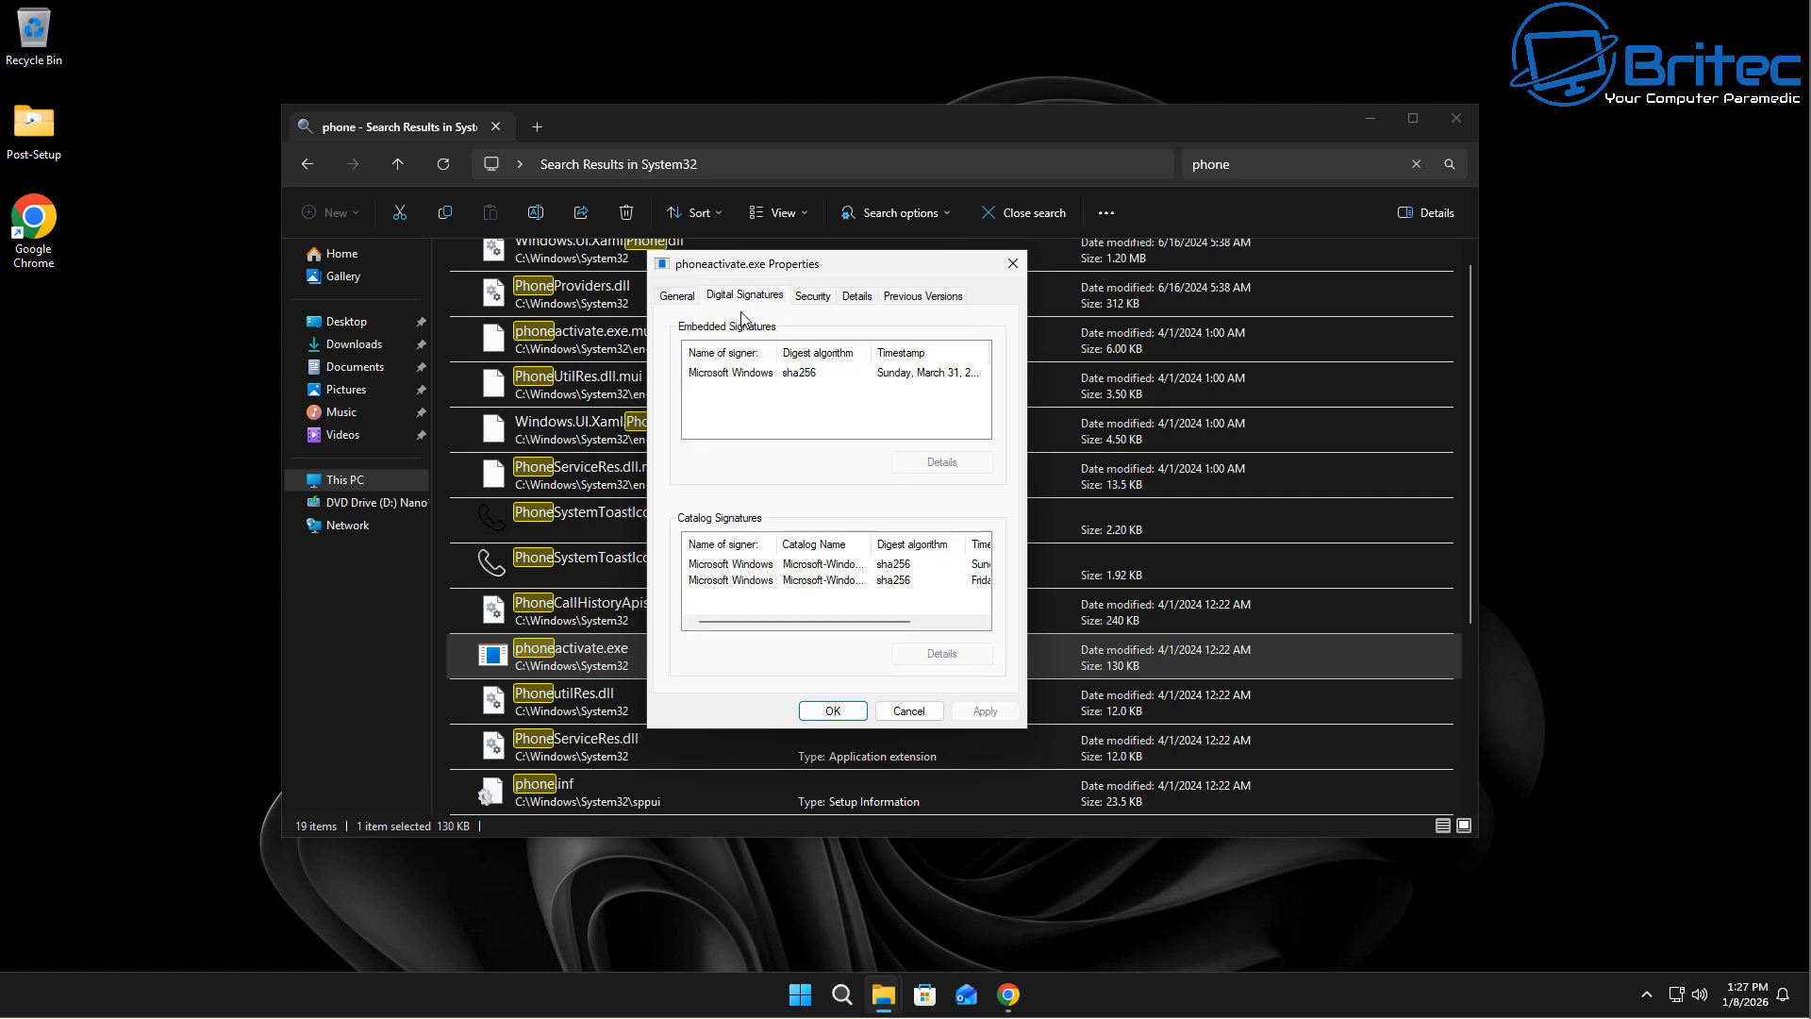
mouse_move(757, 556)
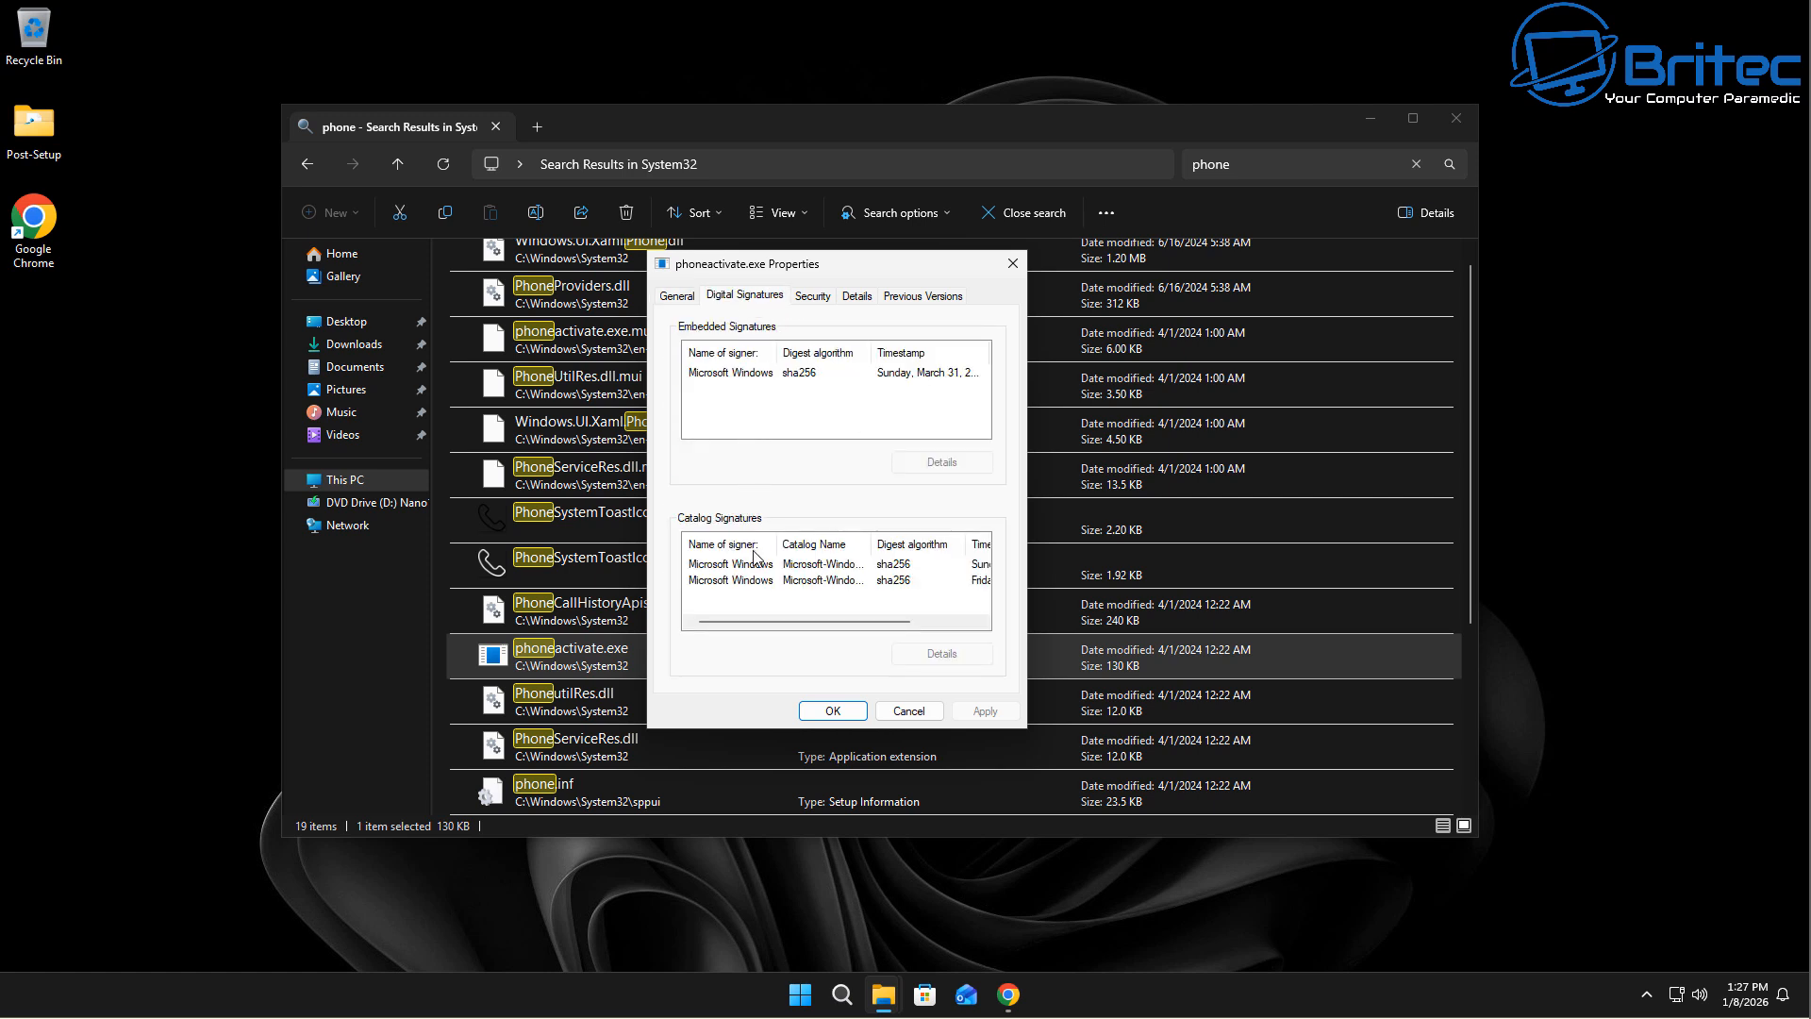
mouse_move(1012, 263)
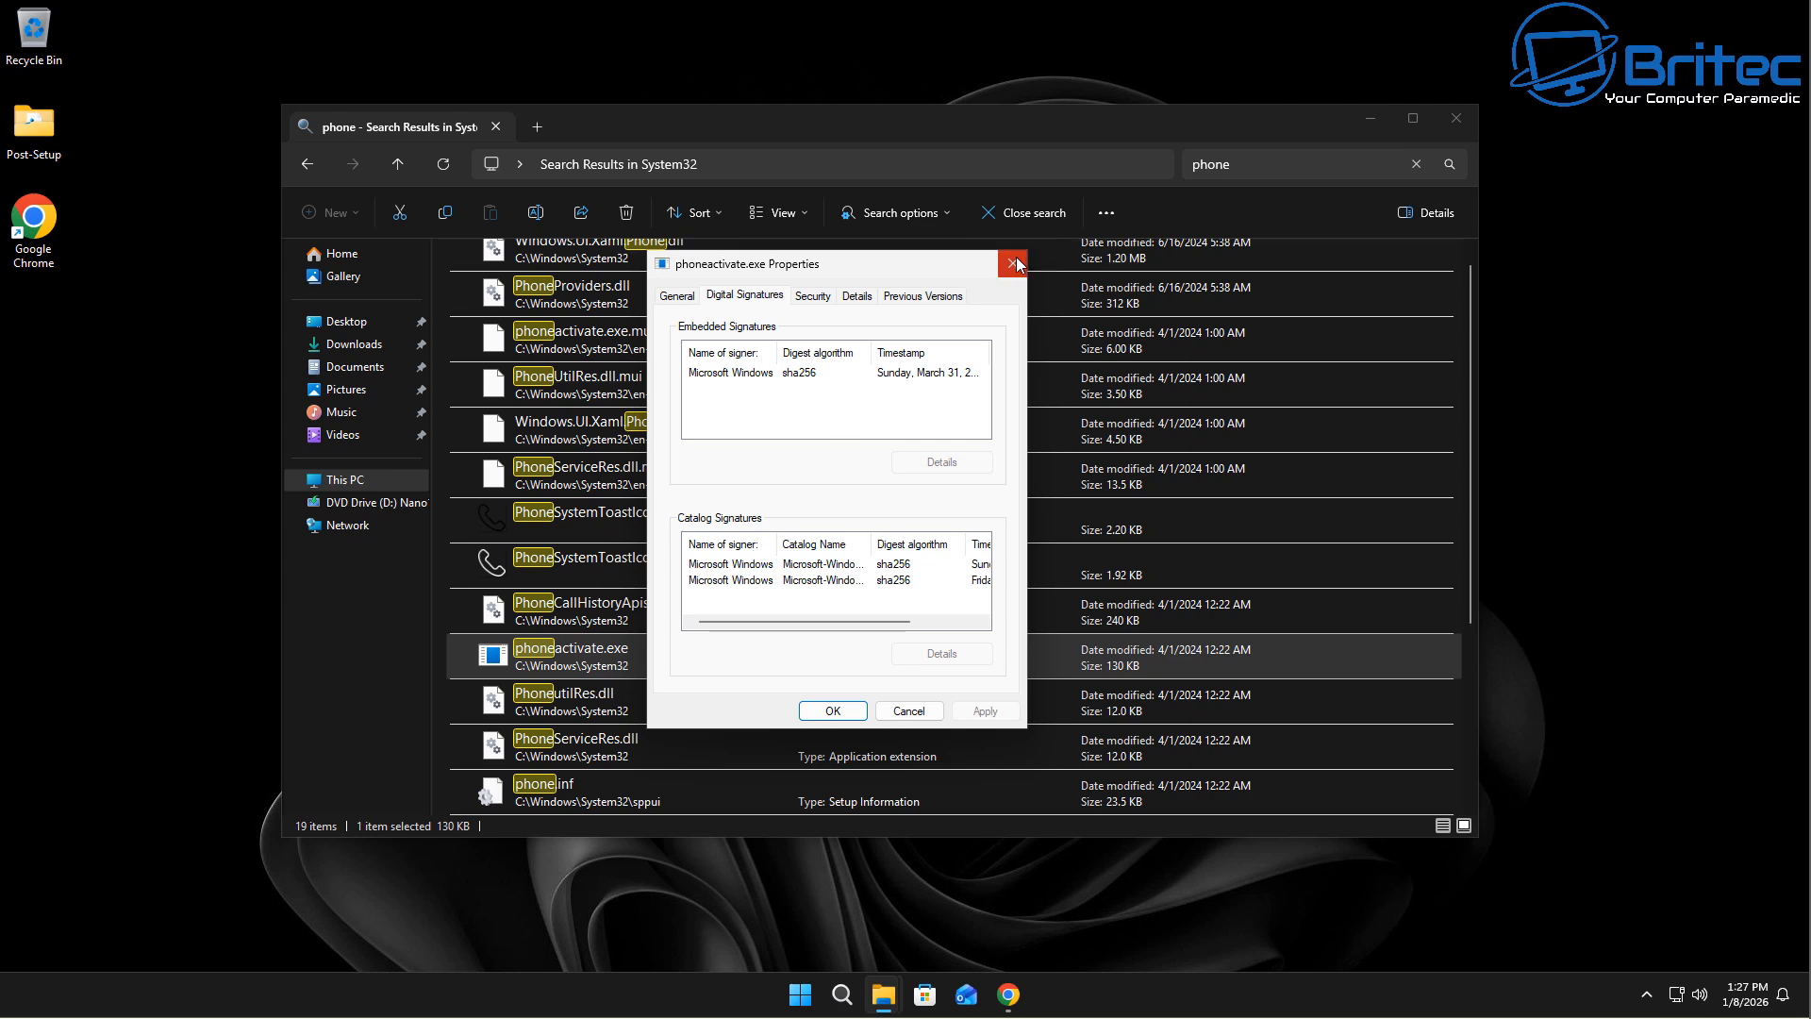
click(1013, 263)
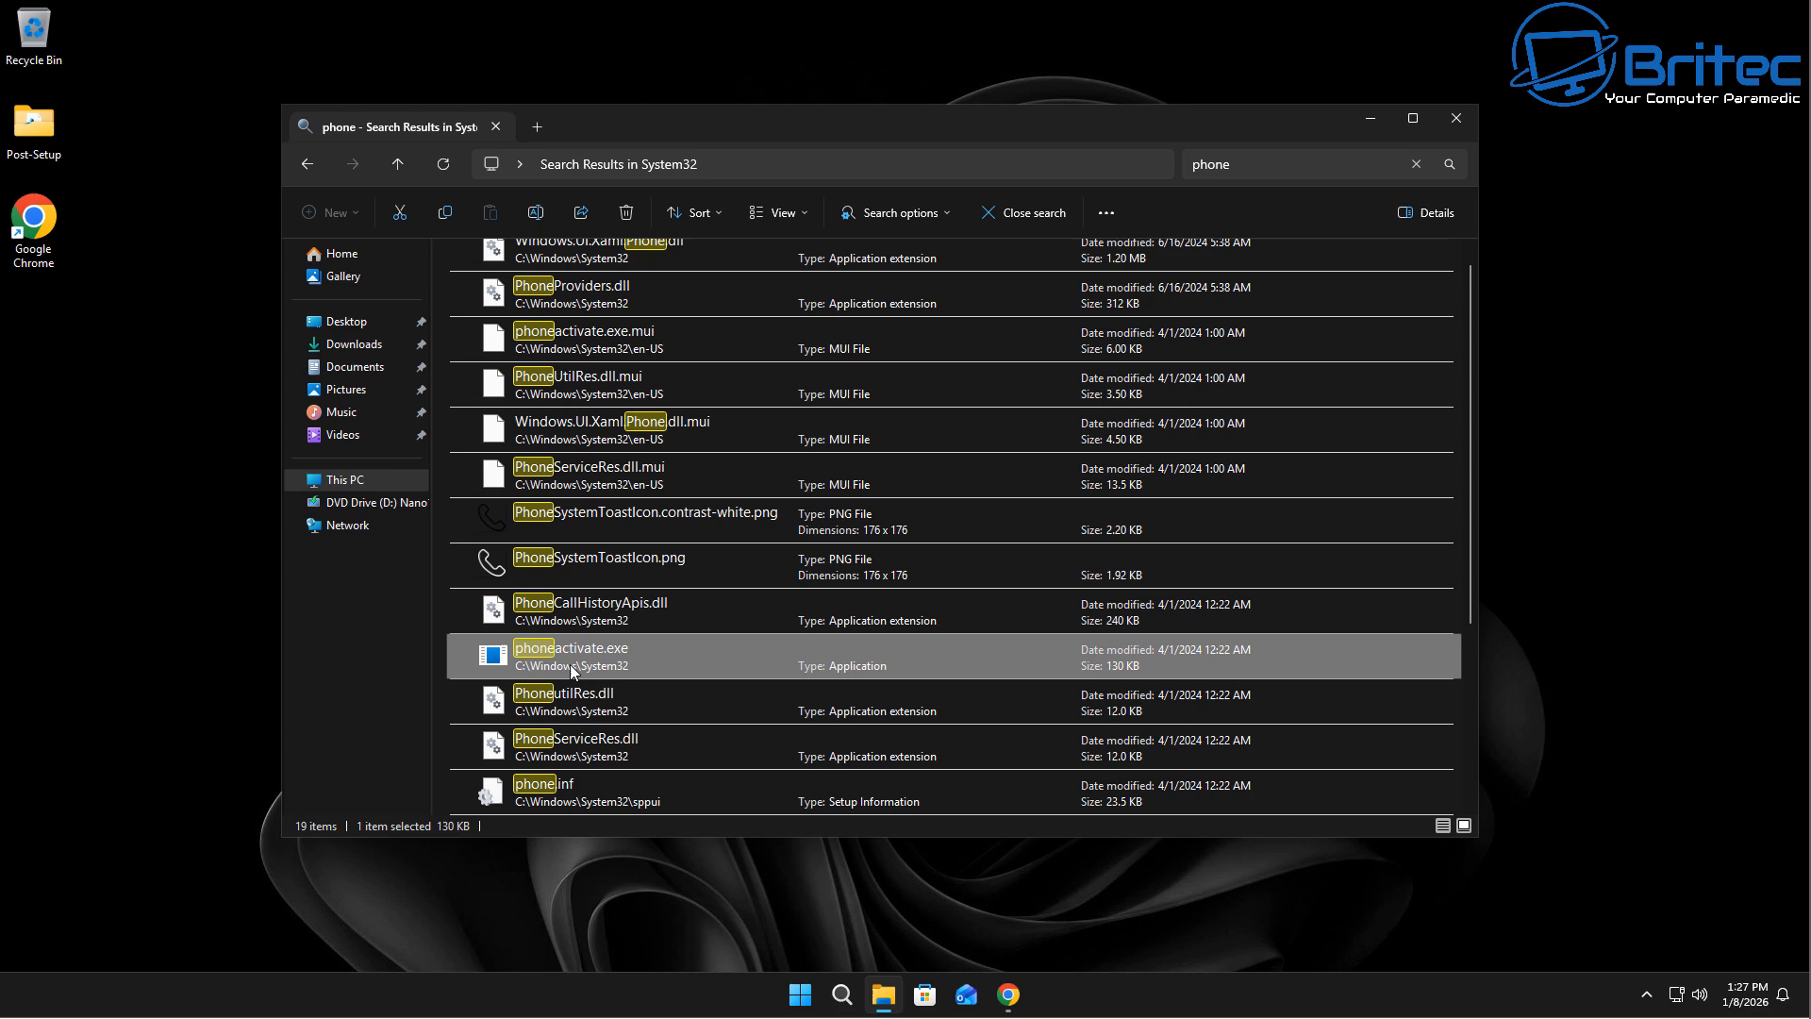
scroll(down, 3)
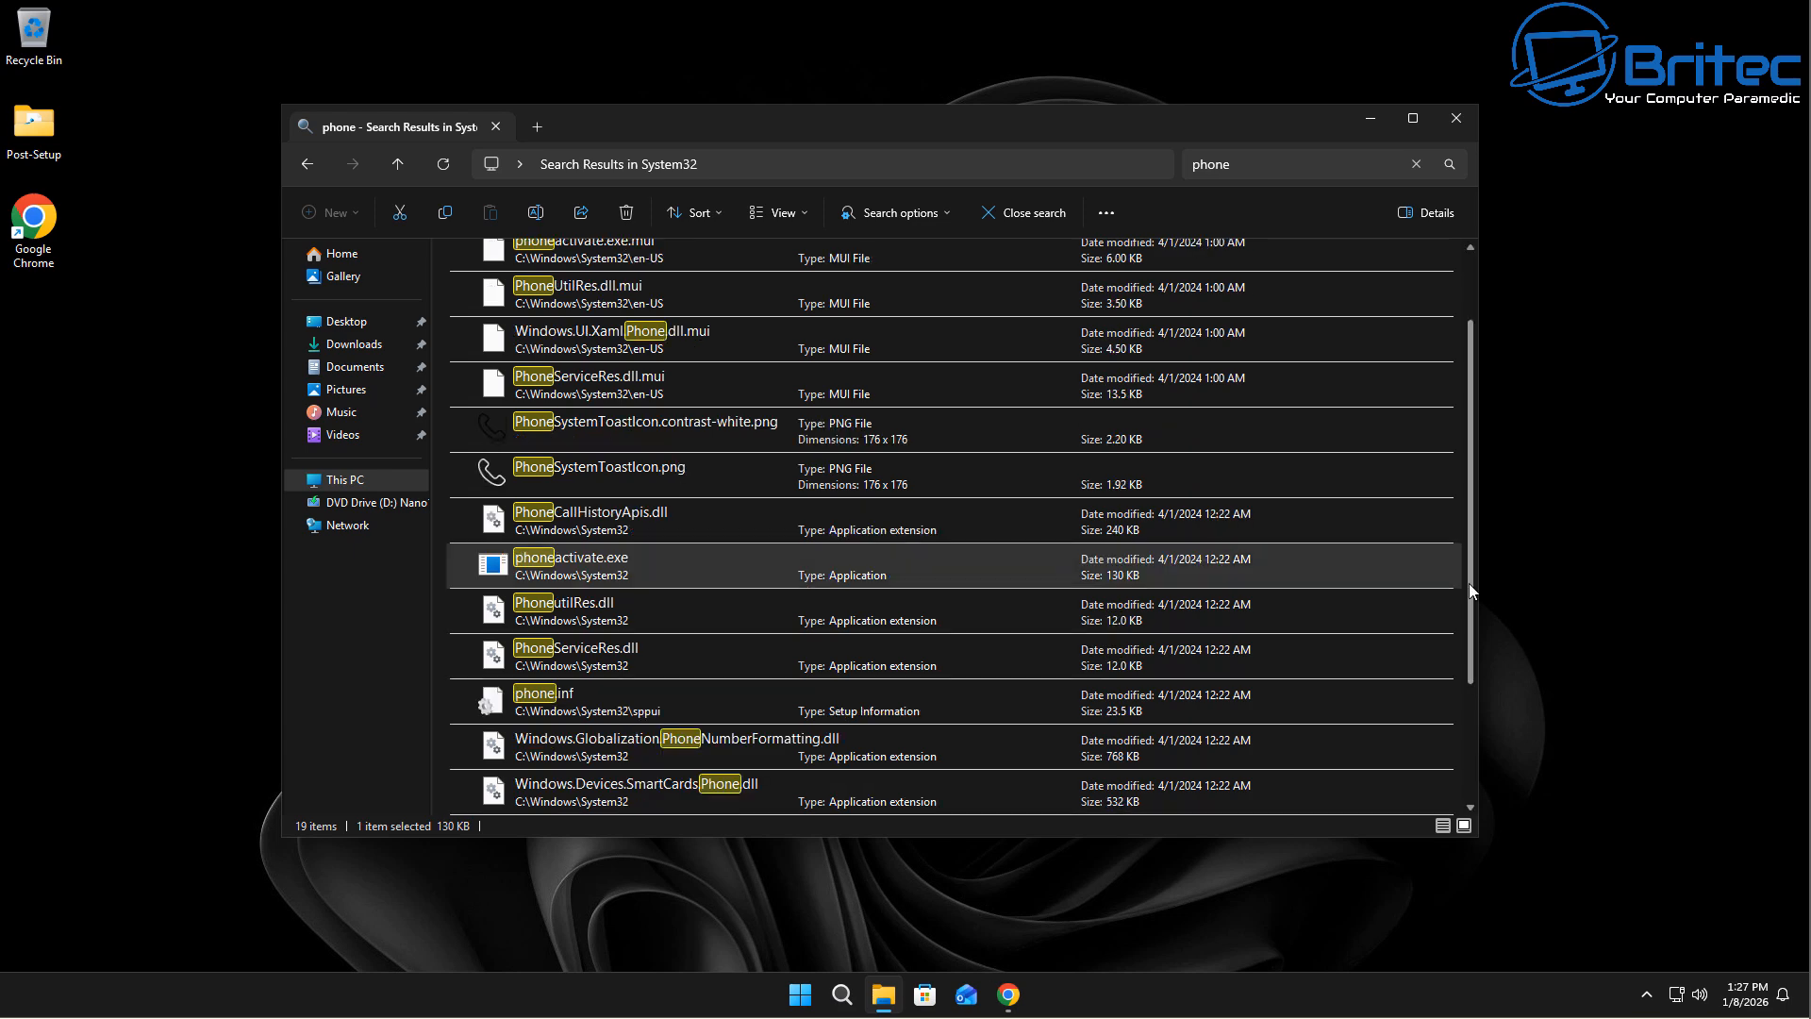
scroll(down, 3)
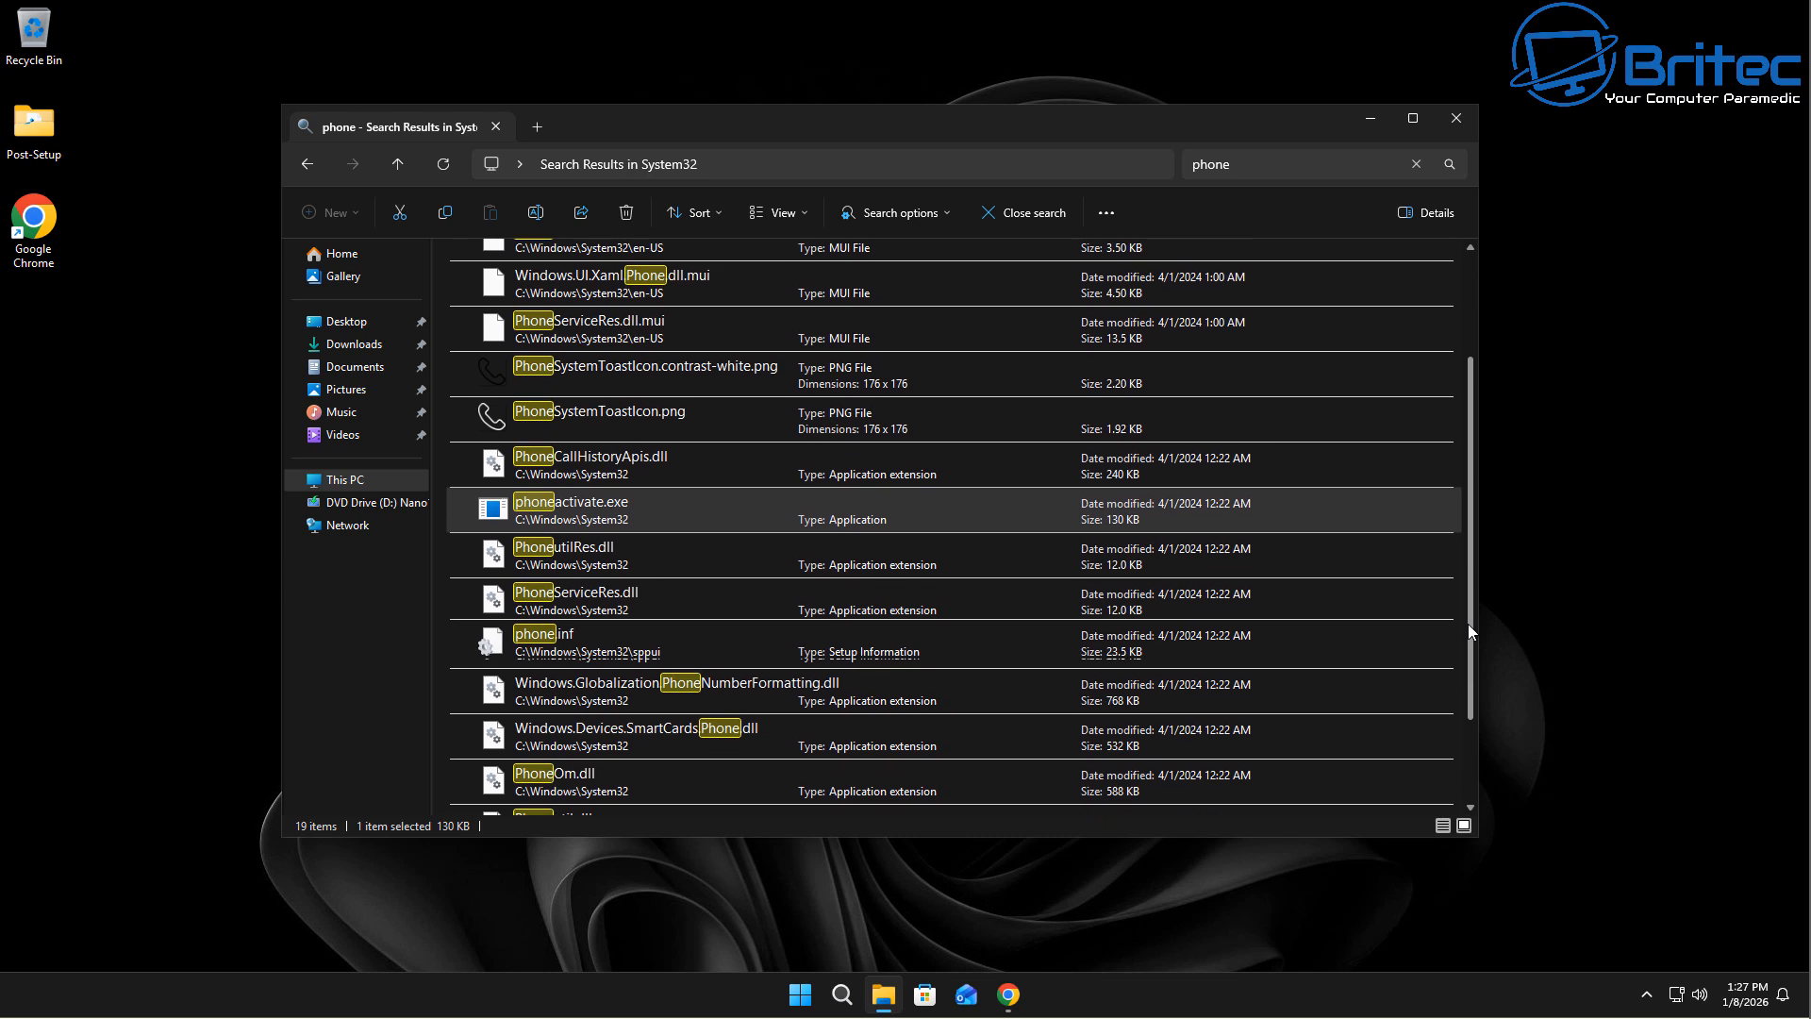
scroll(down, 3)
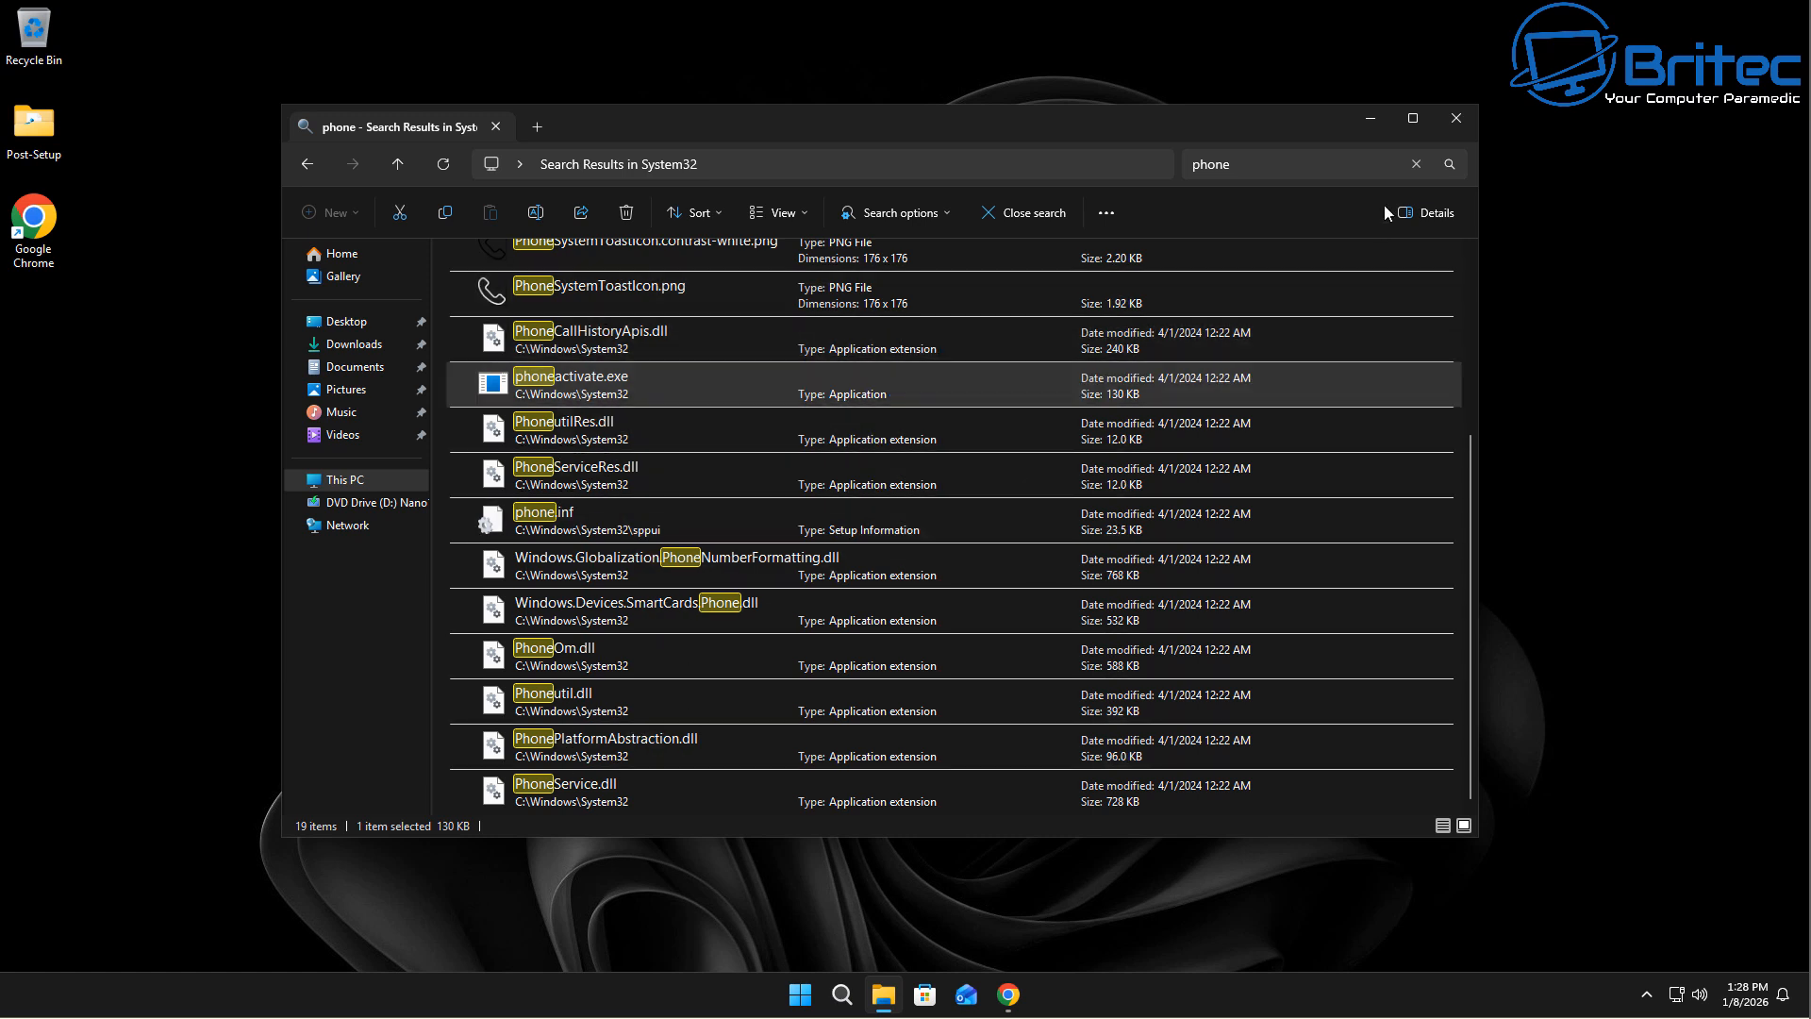
mouse_move(1456, 118)
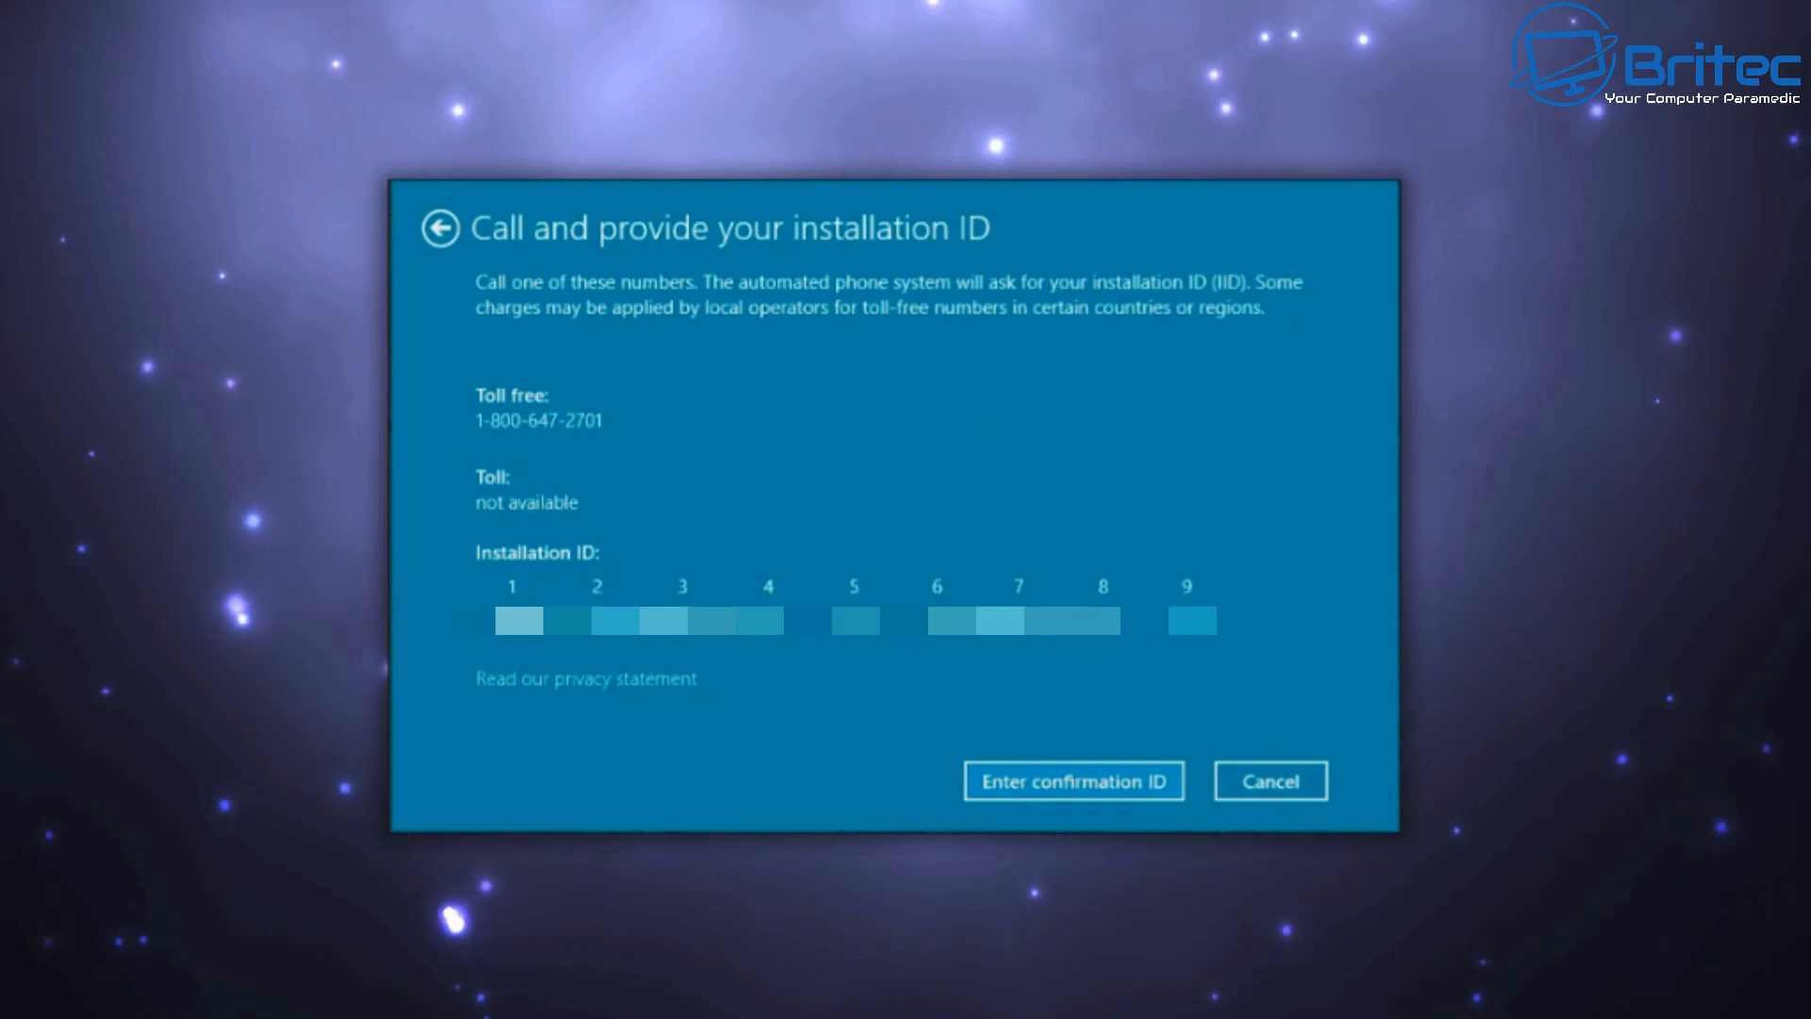
click(1268, 780)
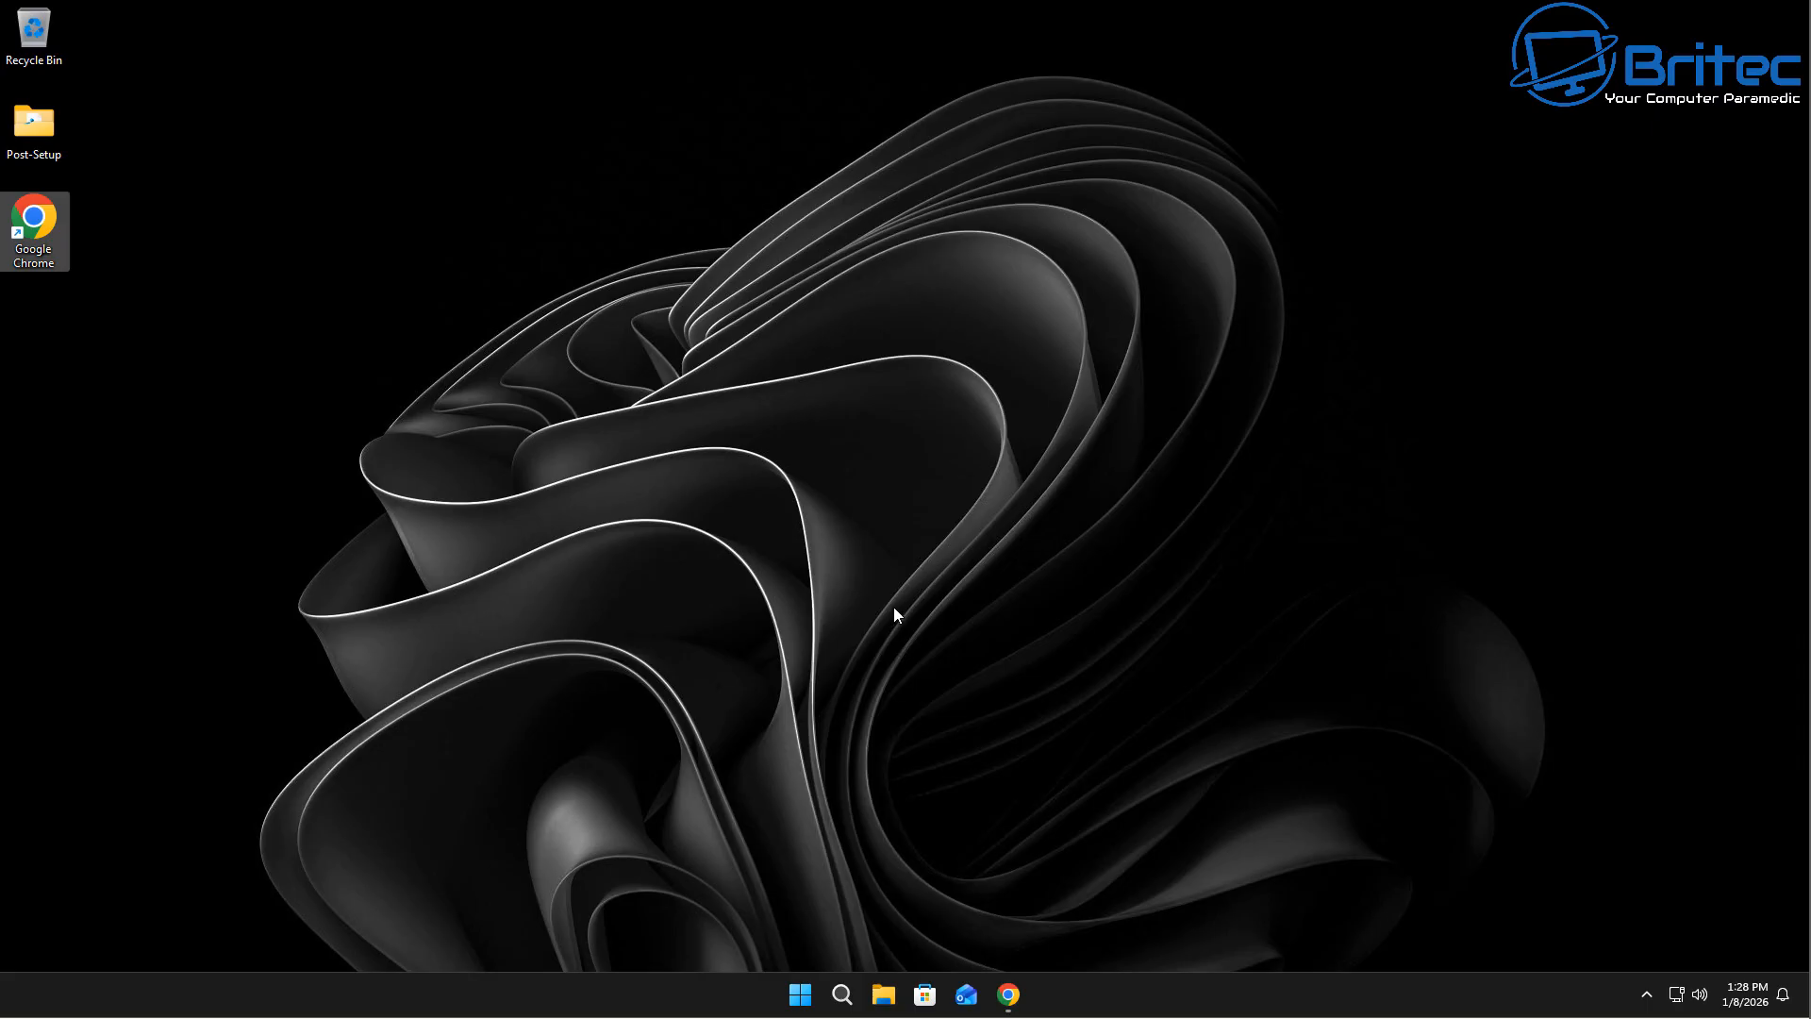
Step: Launch the Settings app from the Start menu
click(797, 993)
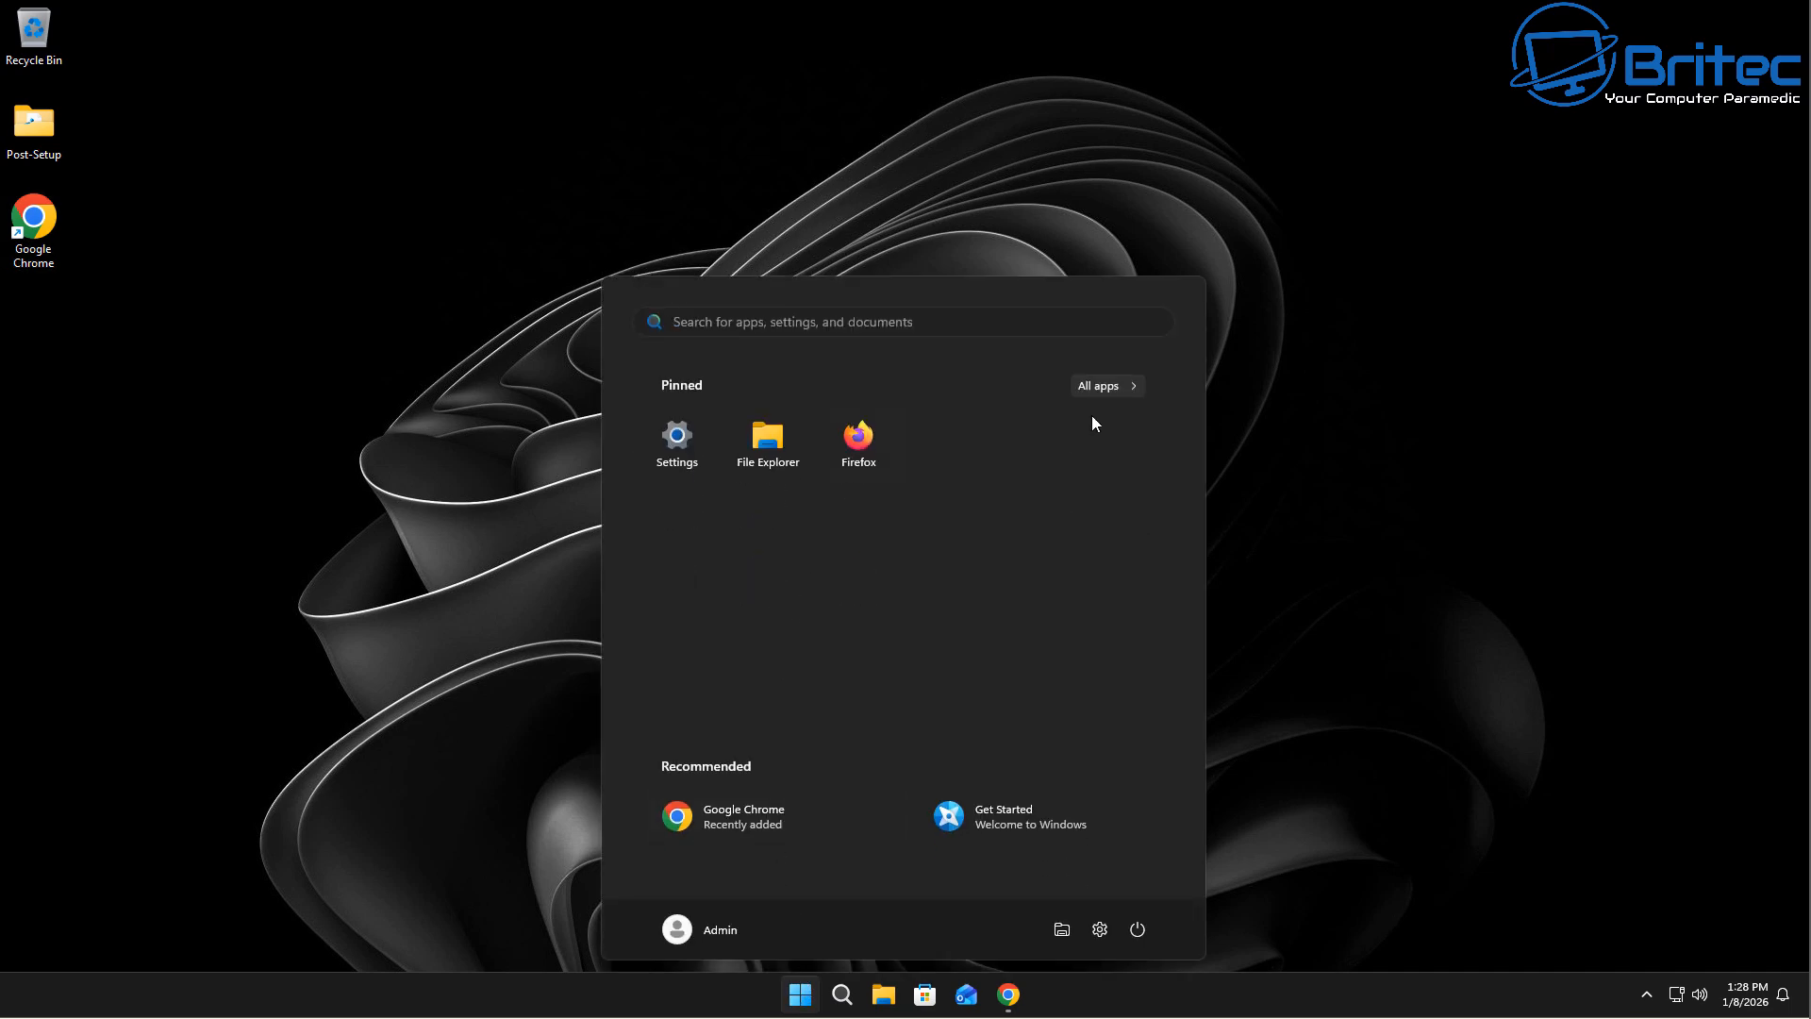
click(675, 437)
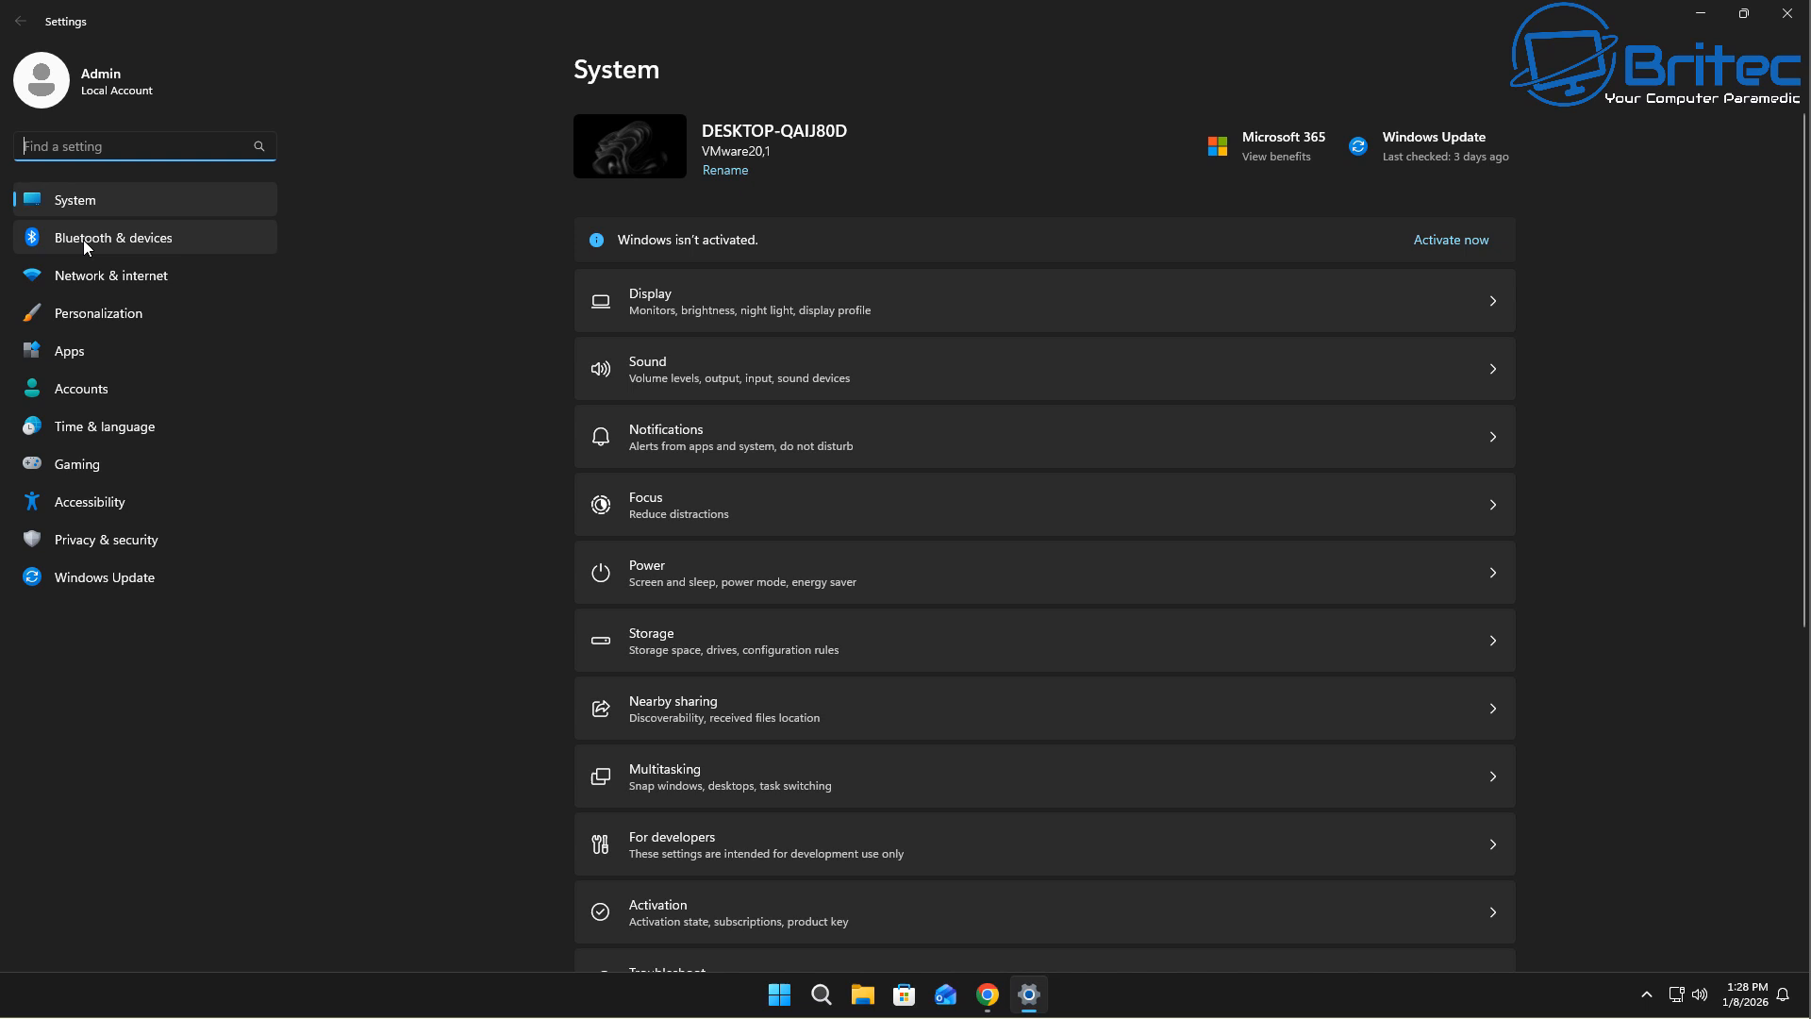
mouse_move(206, 405)
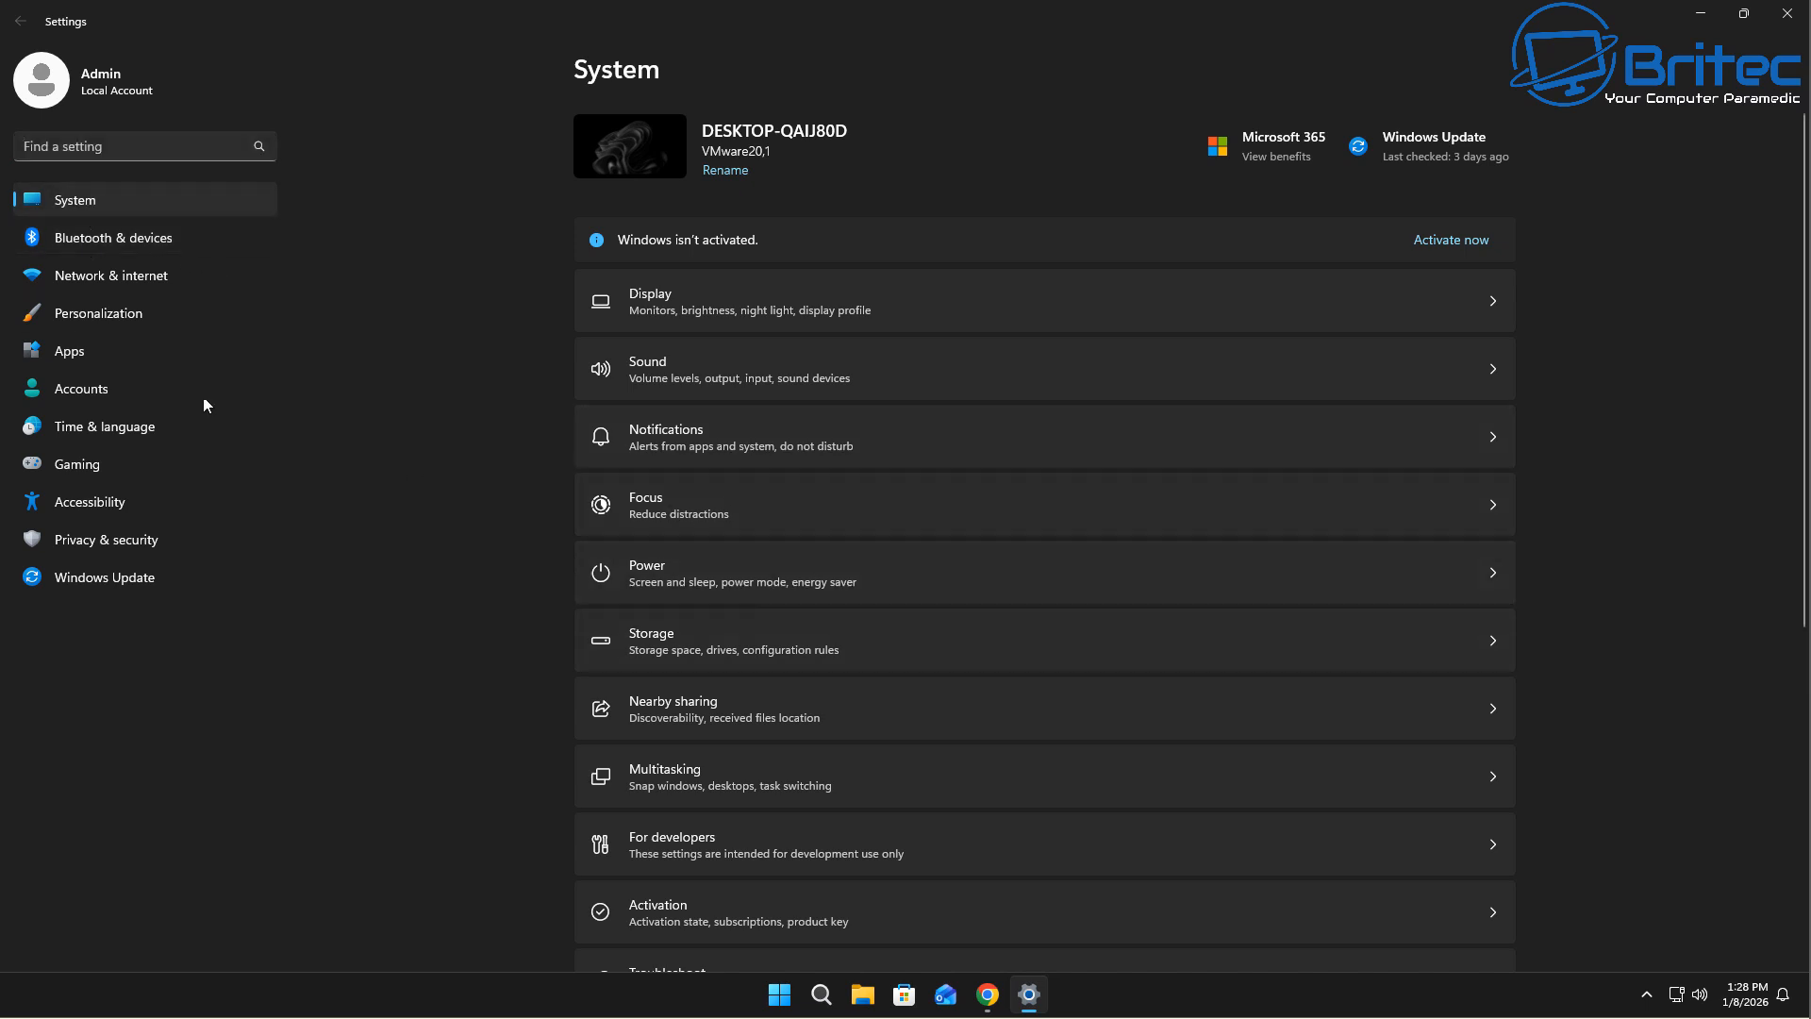
mouse_move(74, 201)
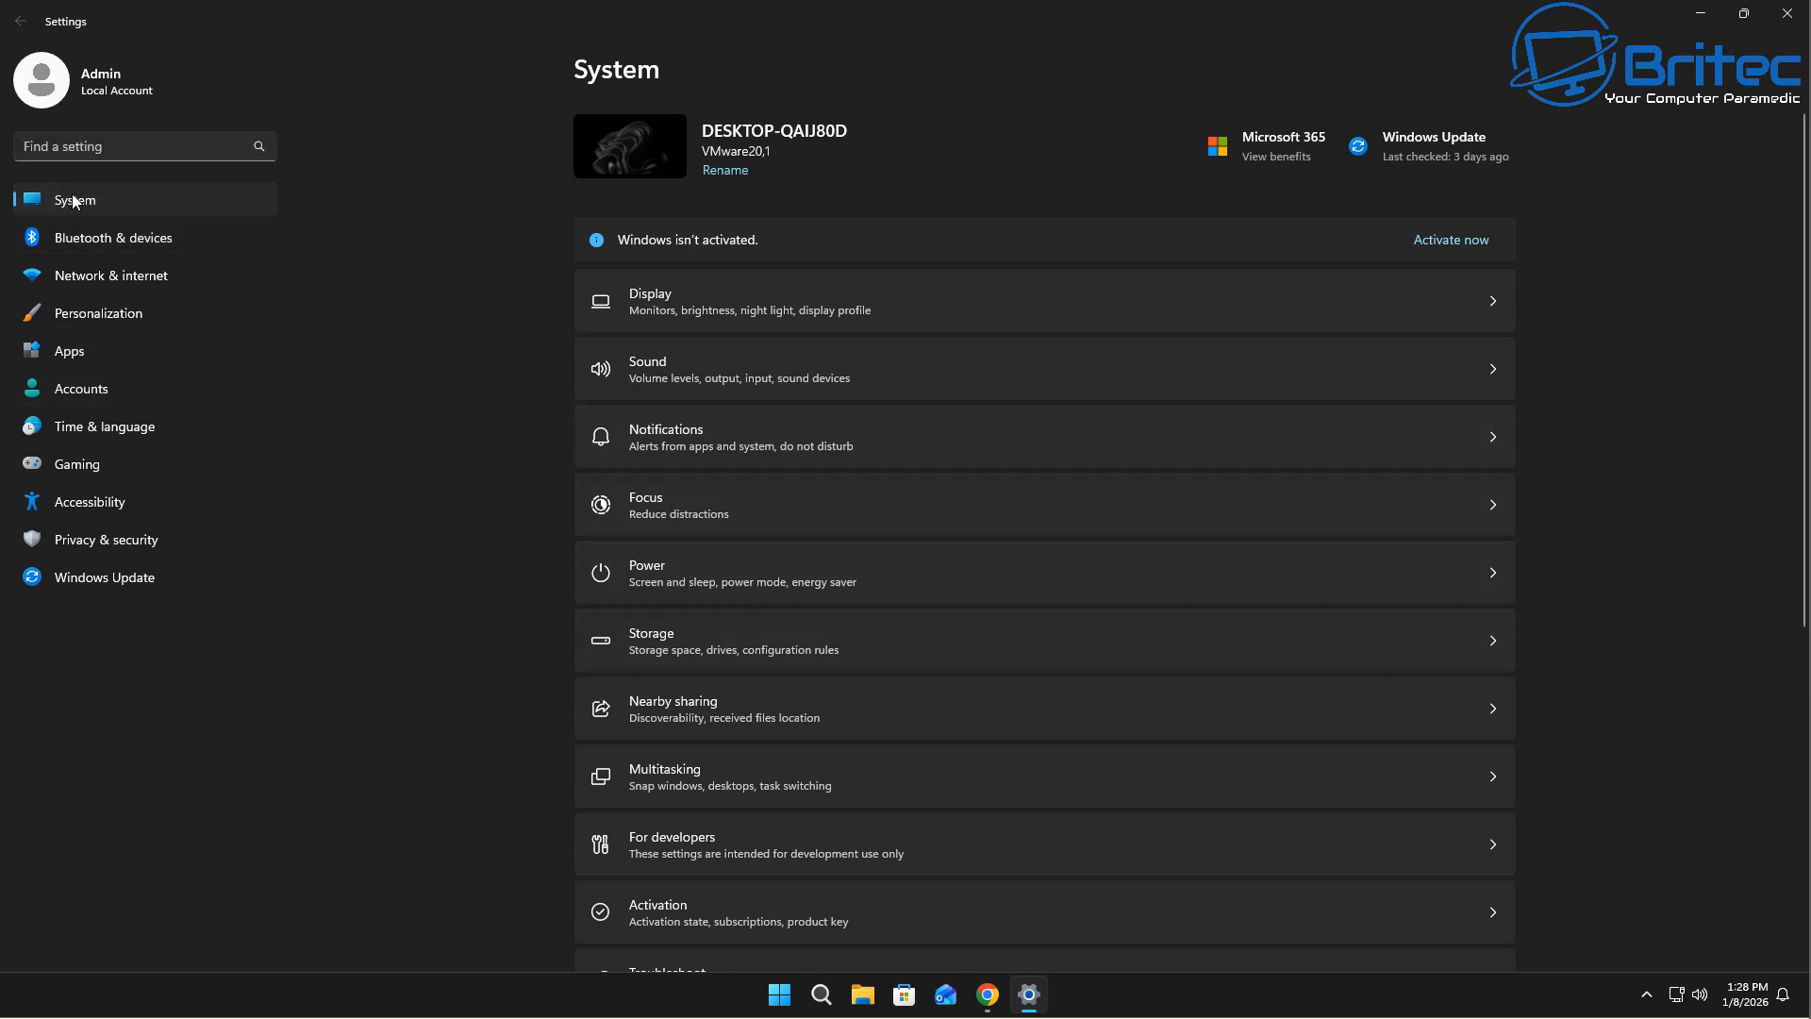
mouse_move(699, 737)
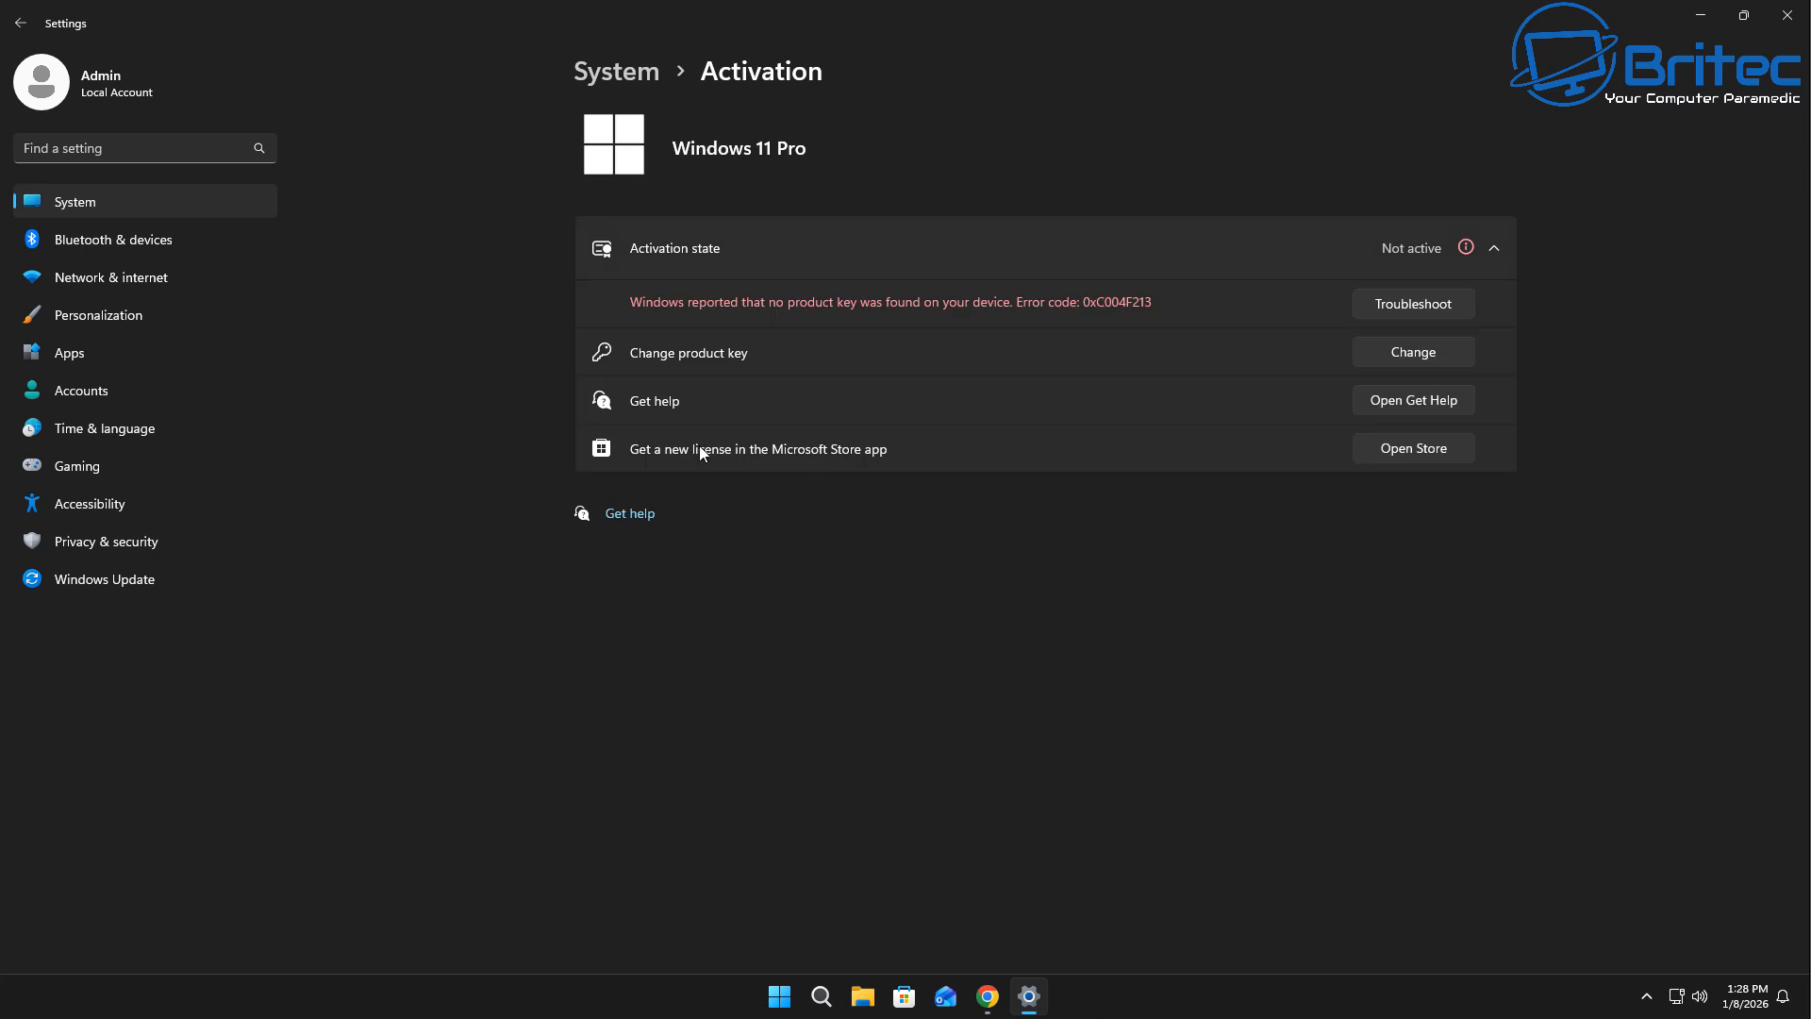
mouse_move(1002, 421)
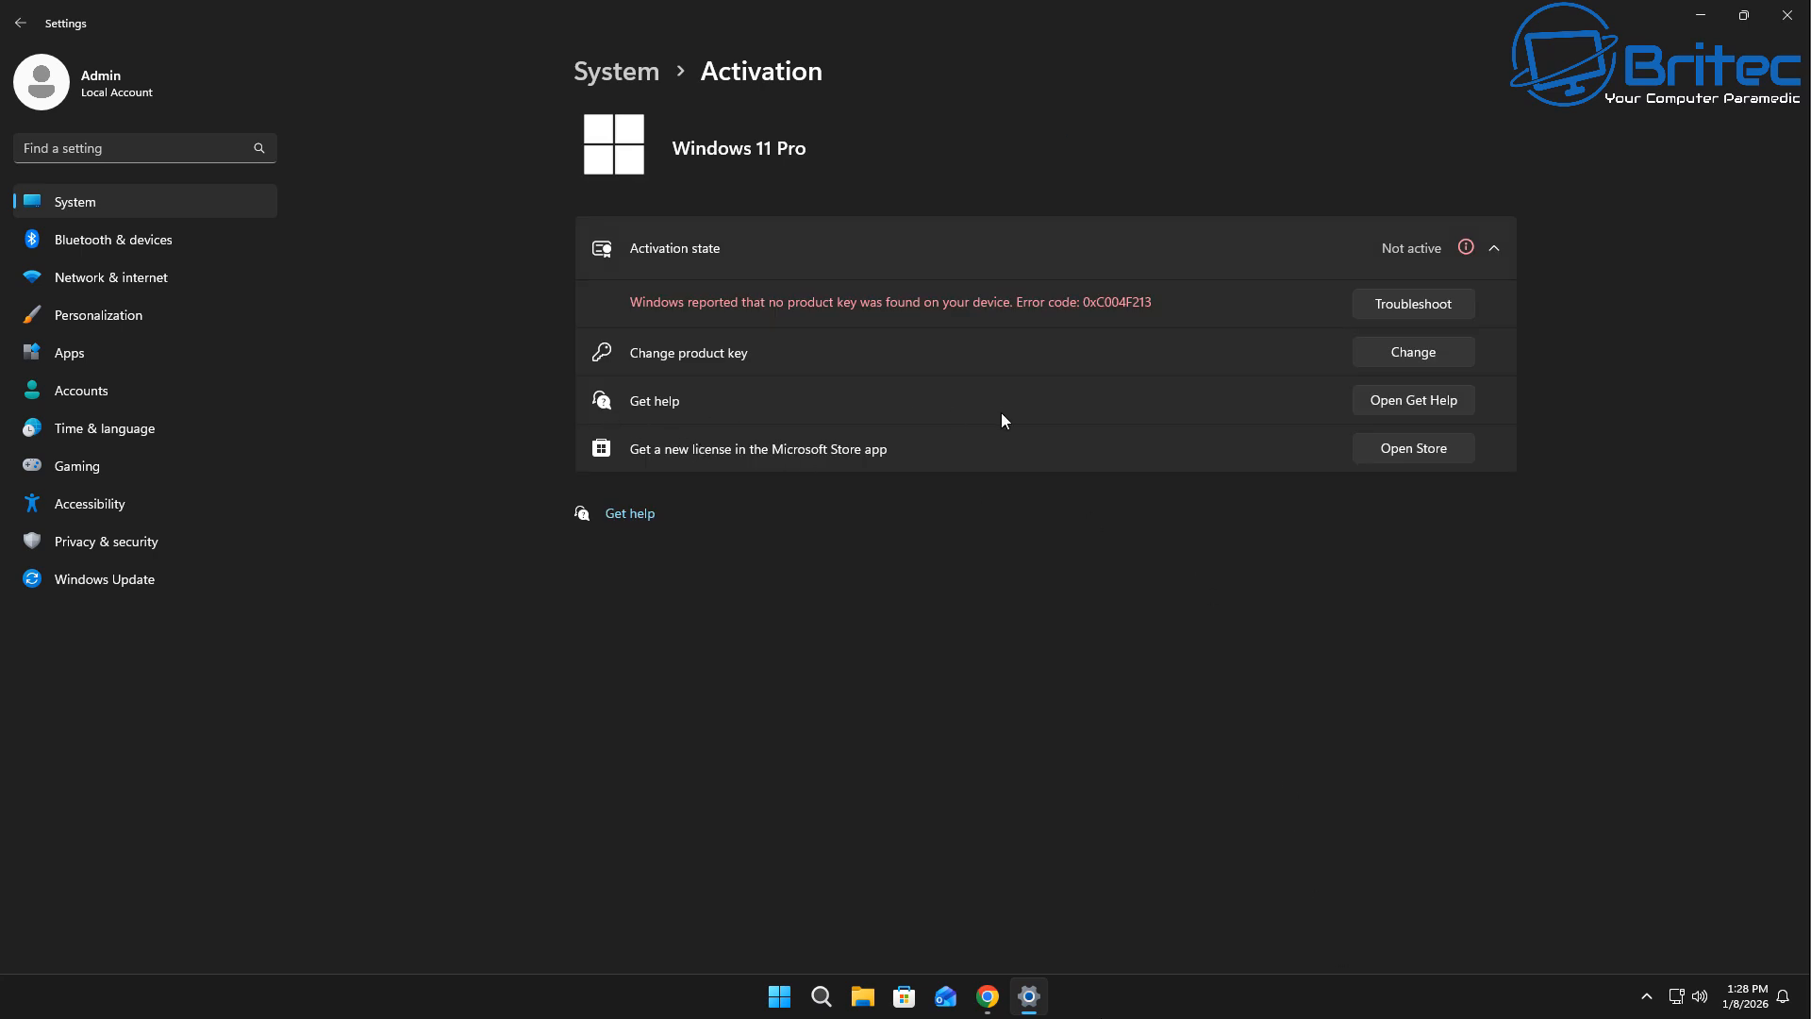
mouse_move(720, 367)
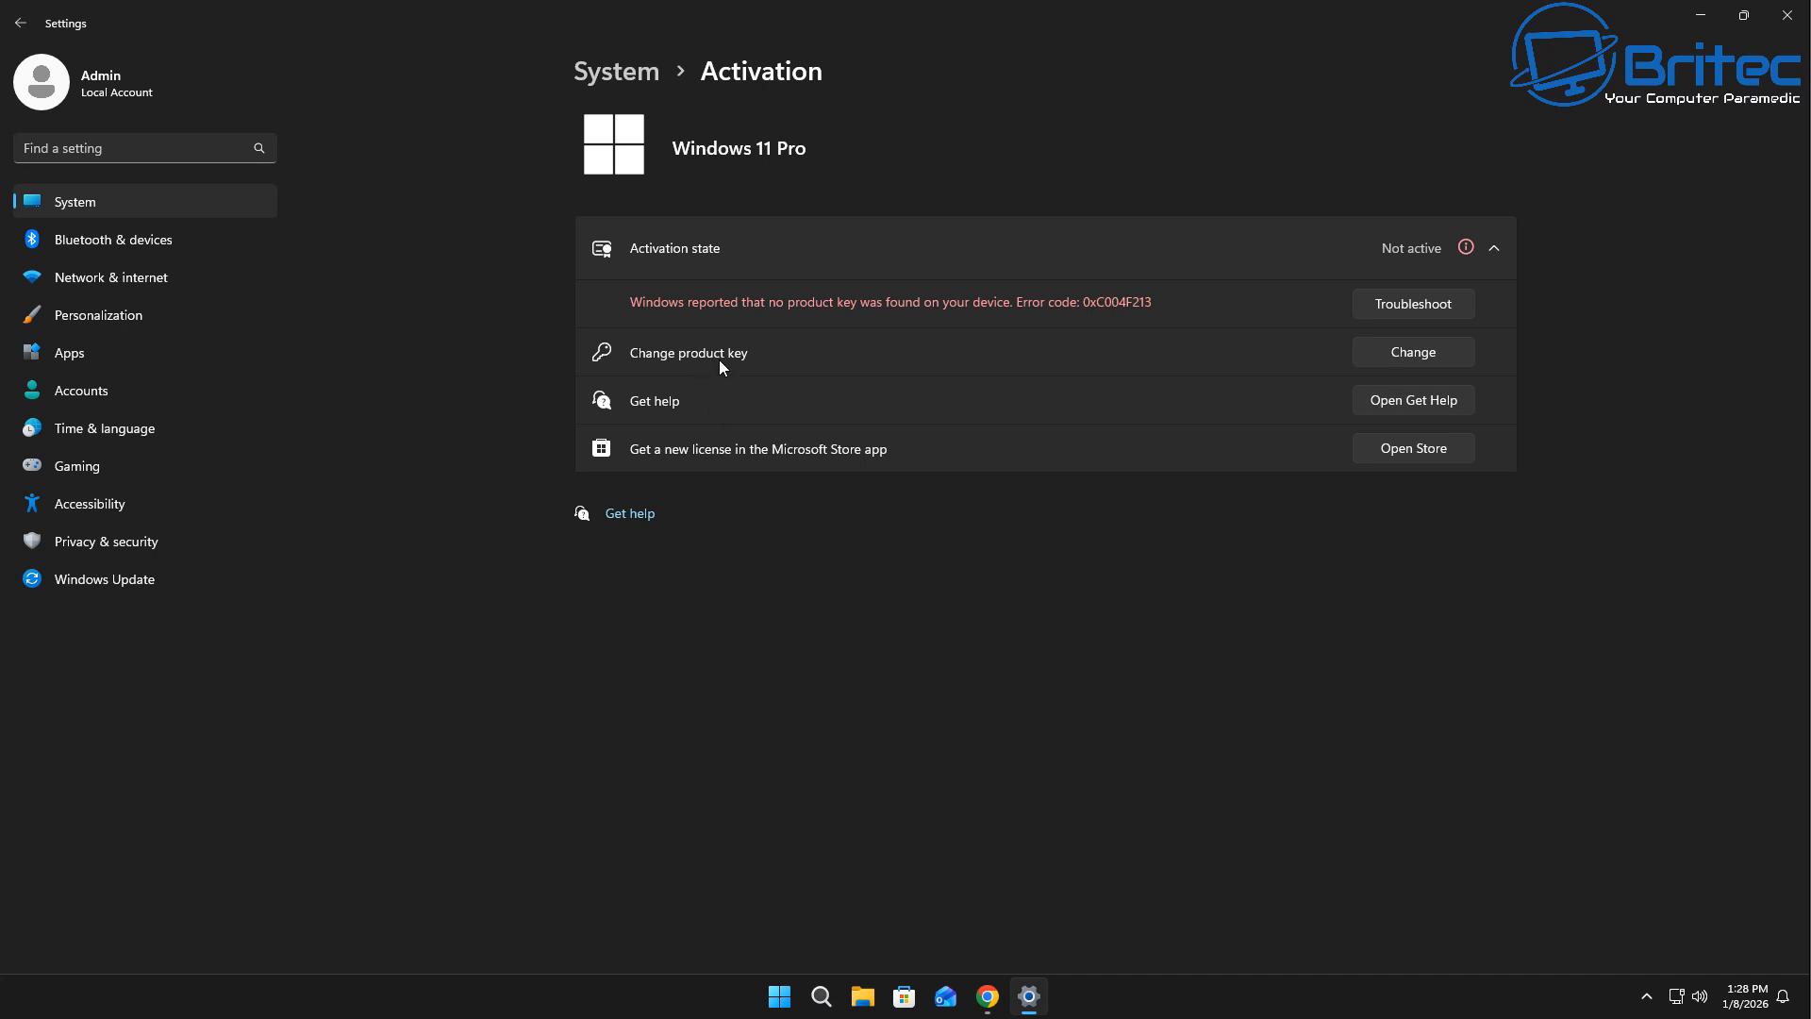
mouse_move(794, 449)
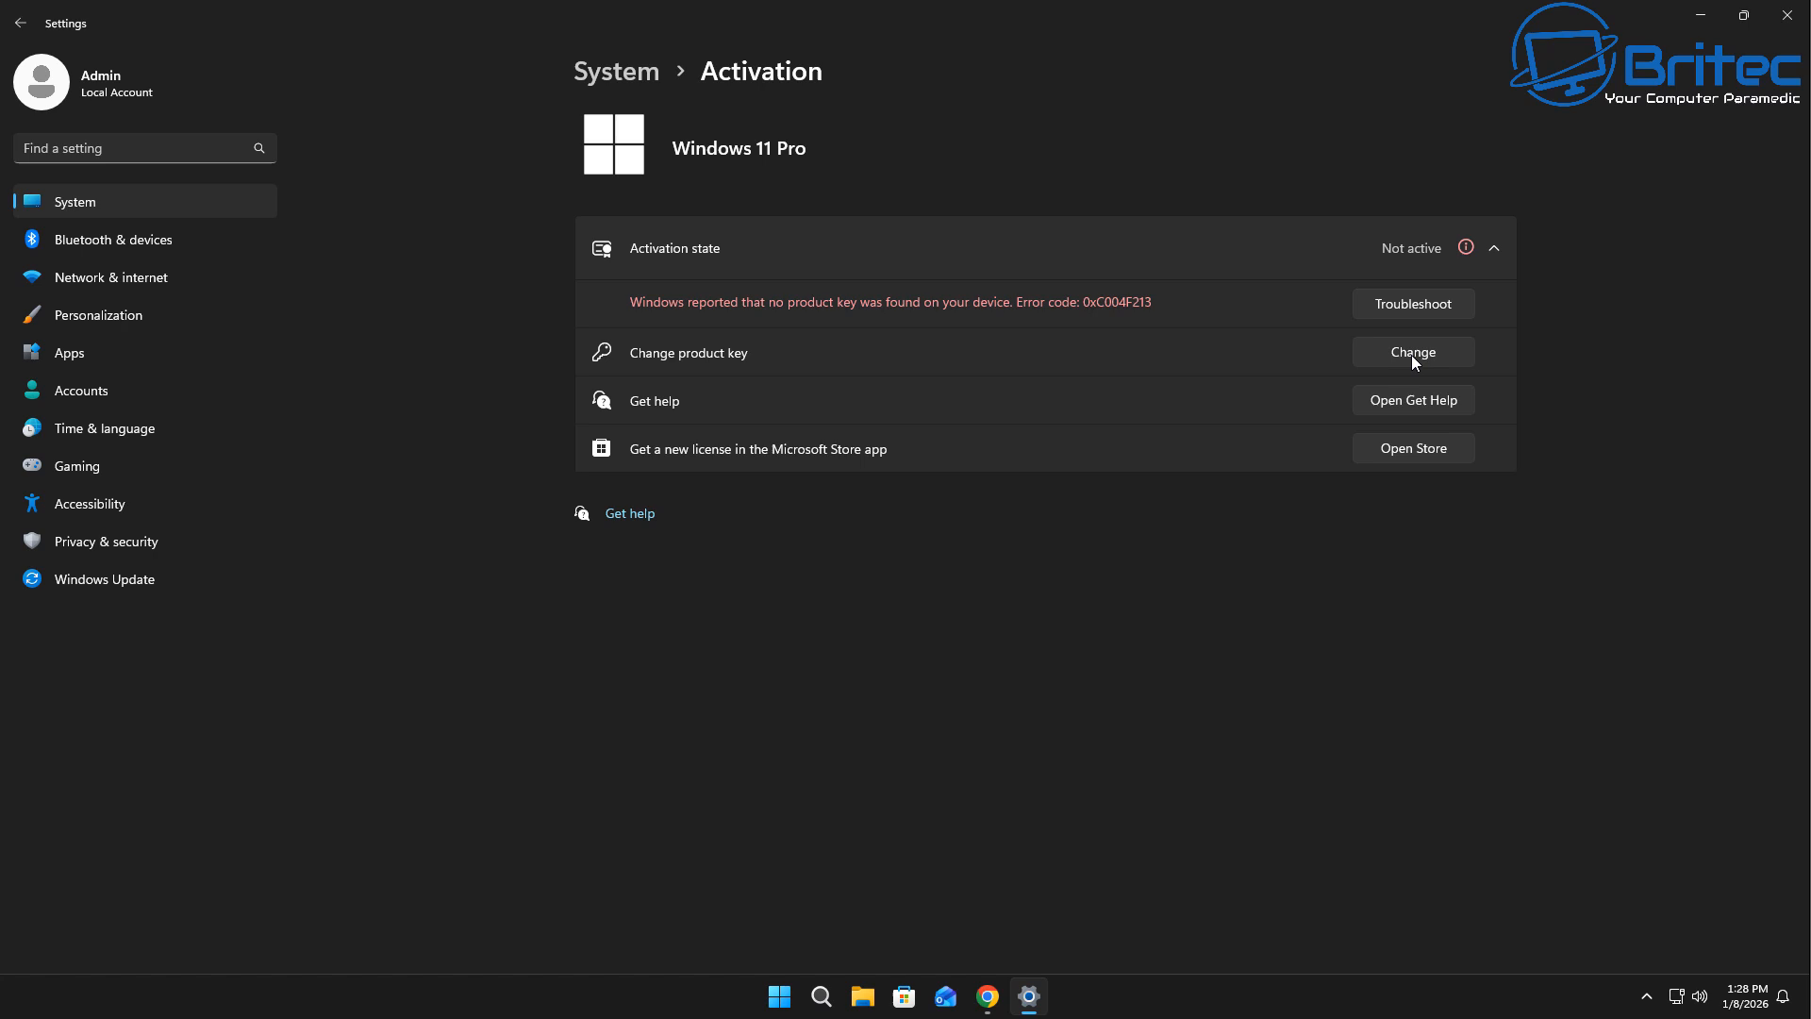
mouse_move(1370, 361)
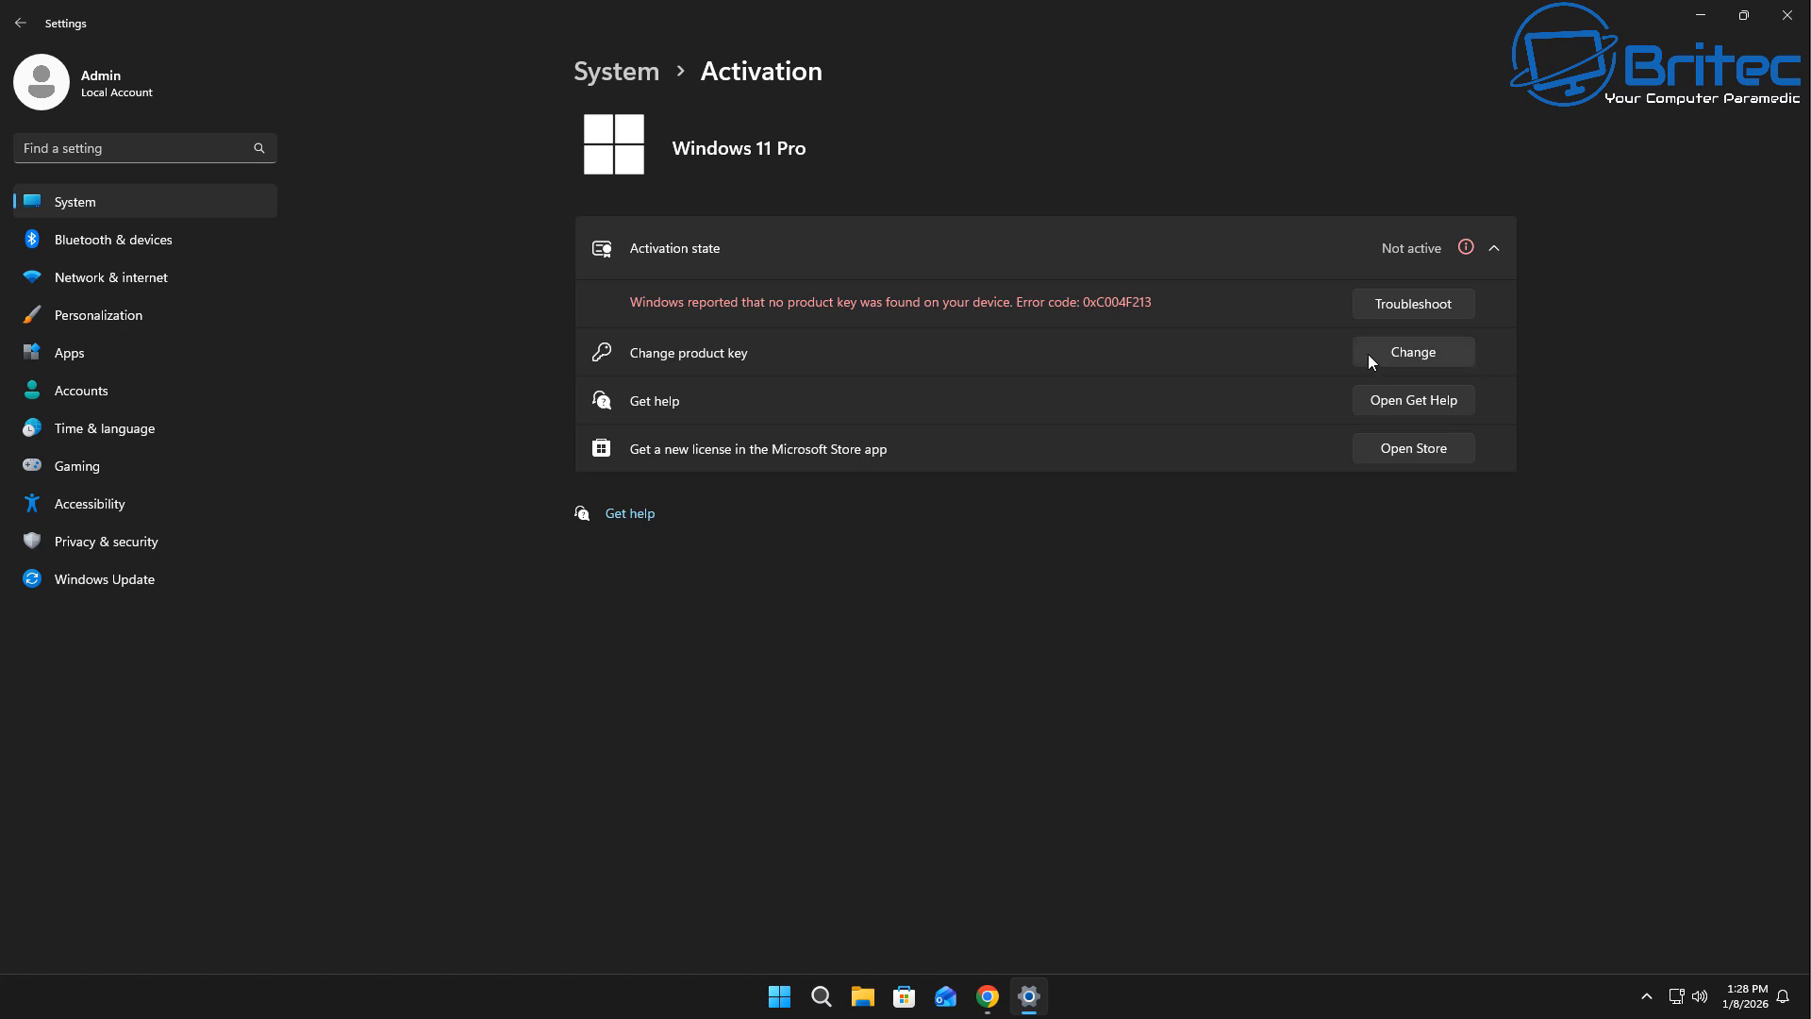
click(1411, 351)
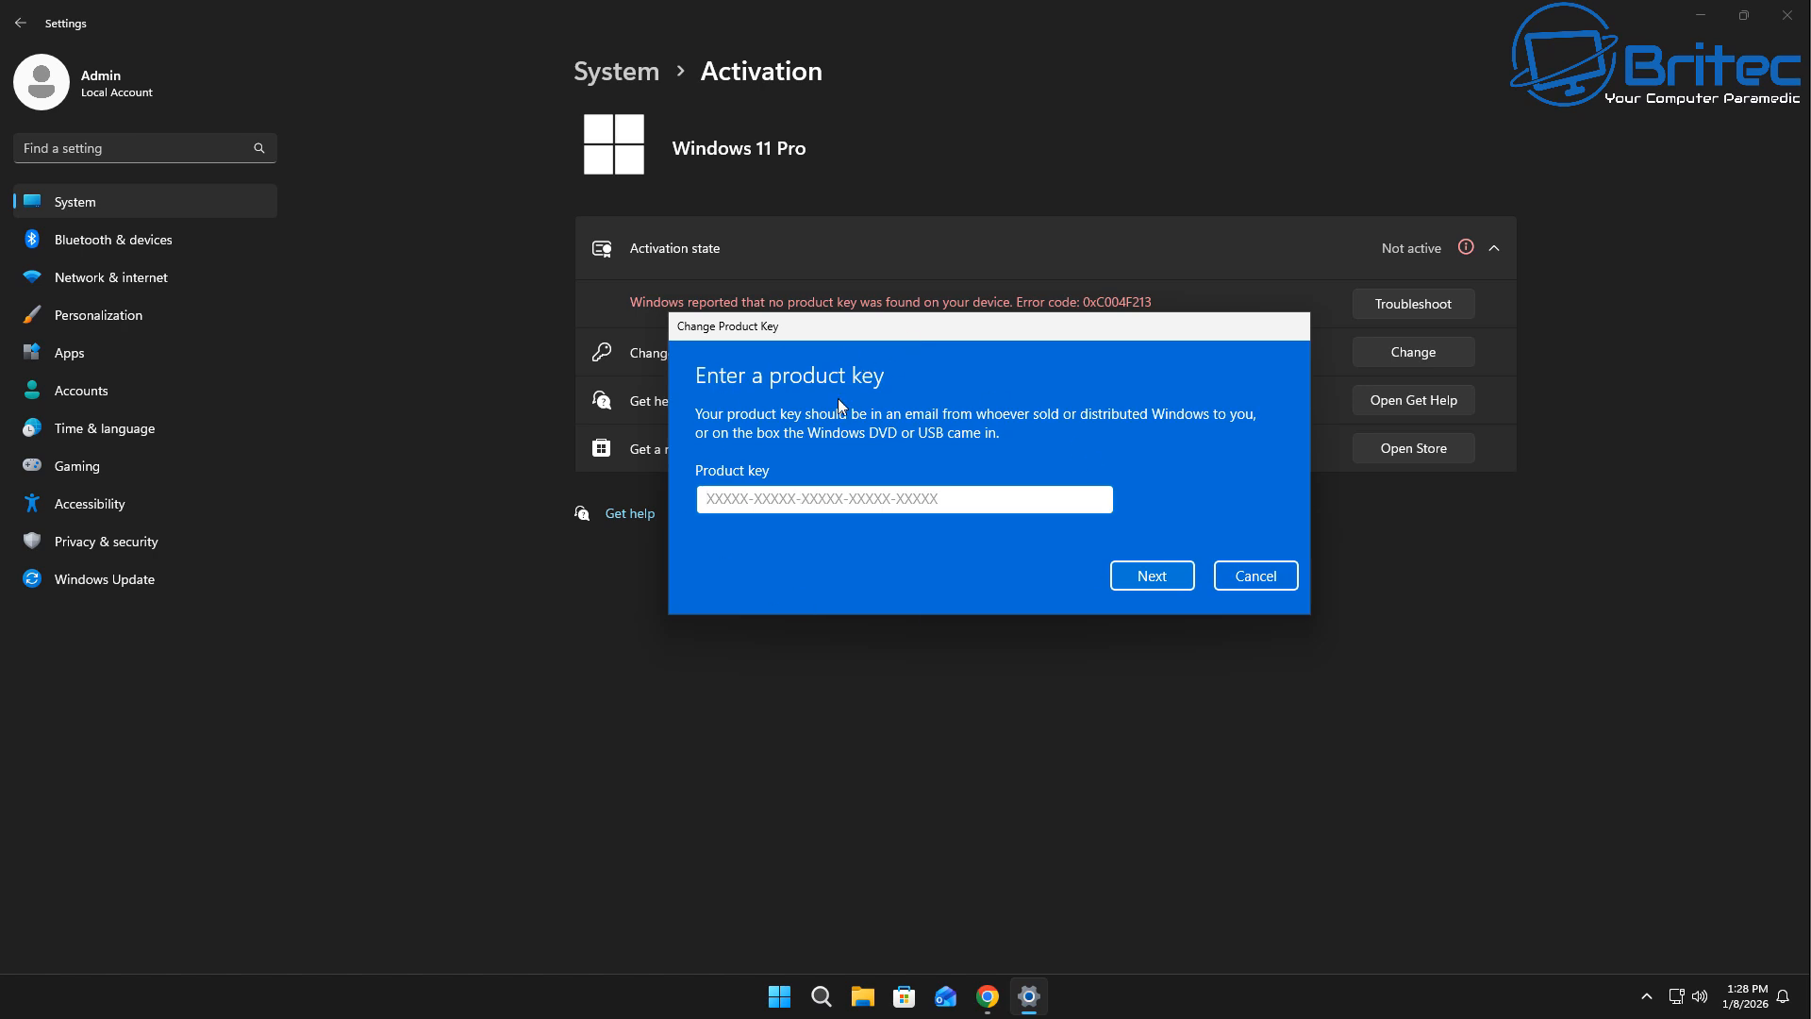
mouse_move(746, 572)
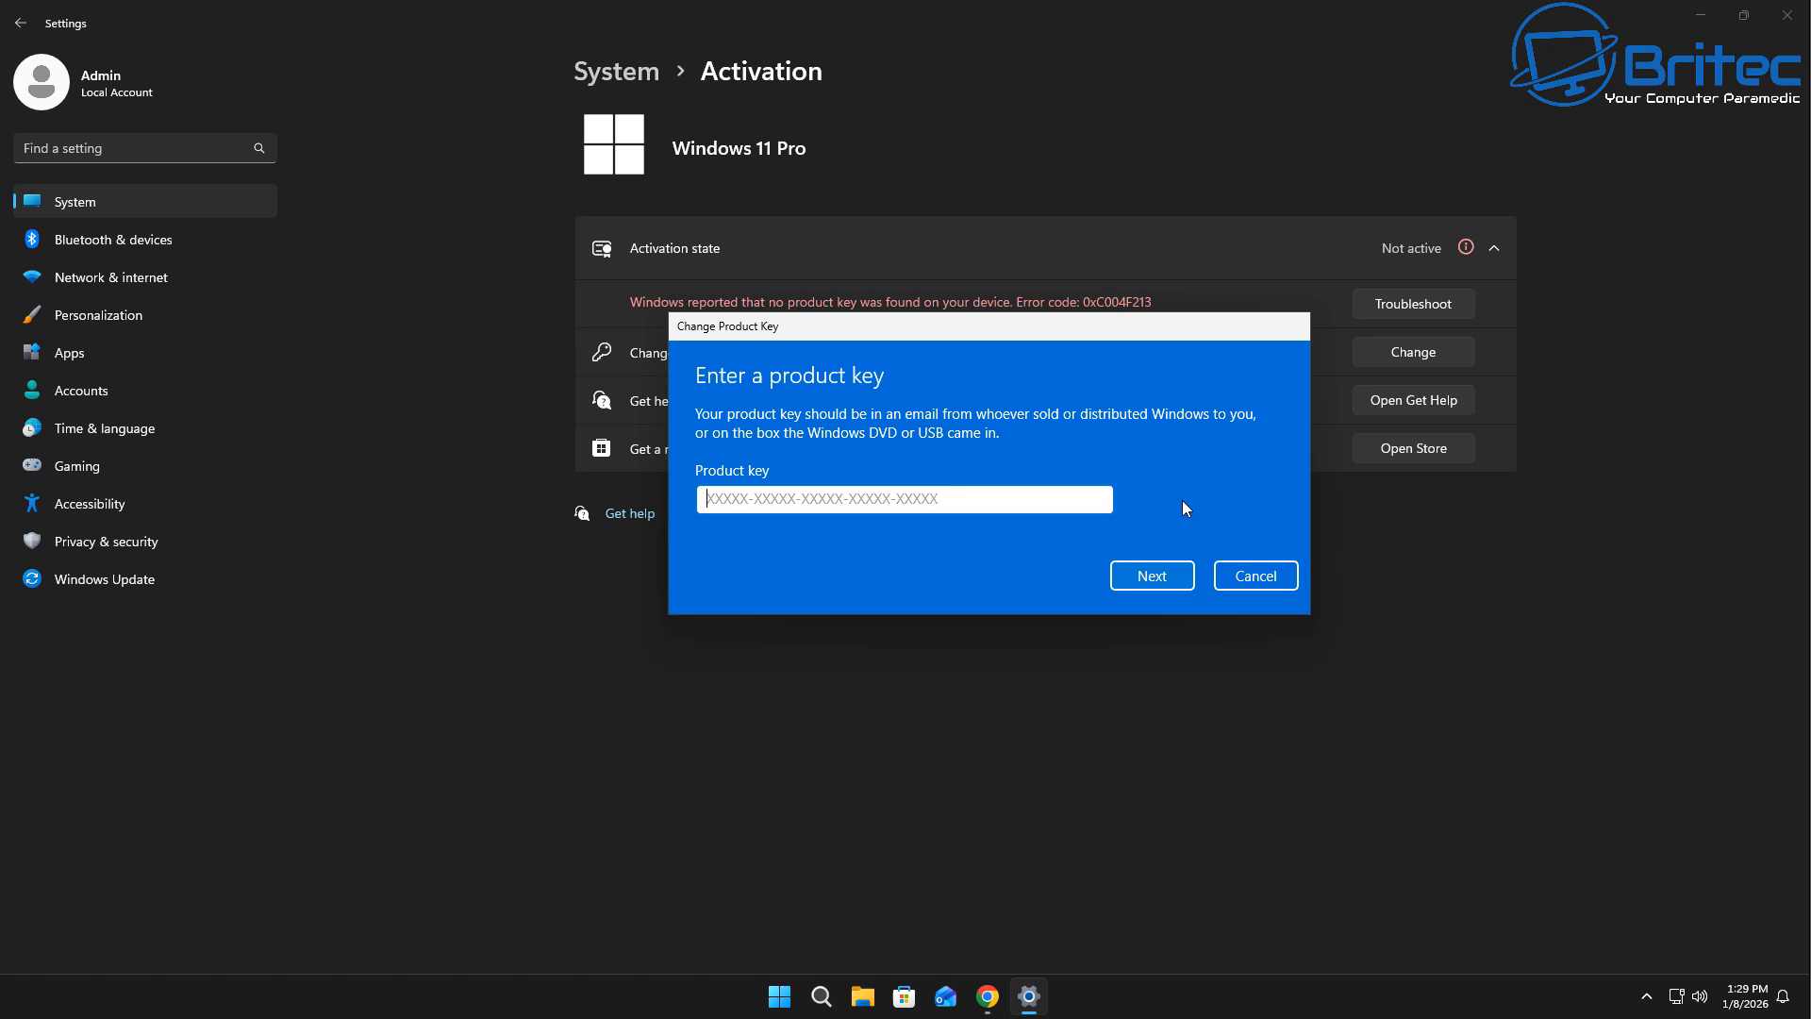
click(1254, 575)
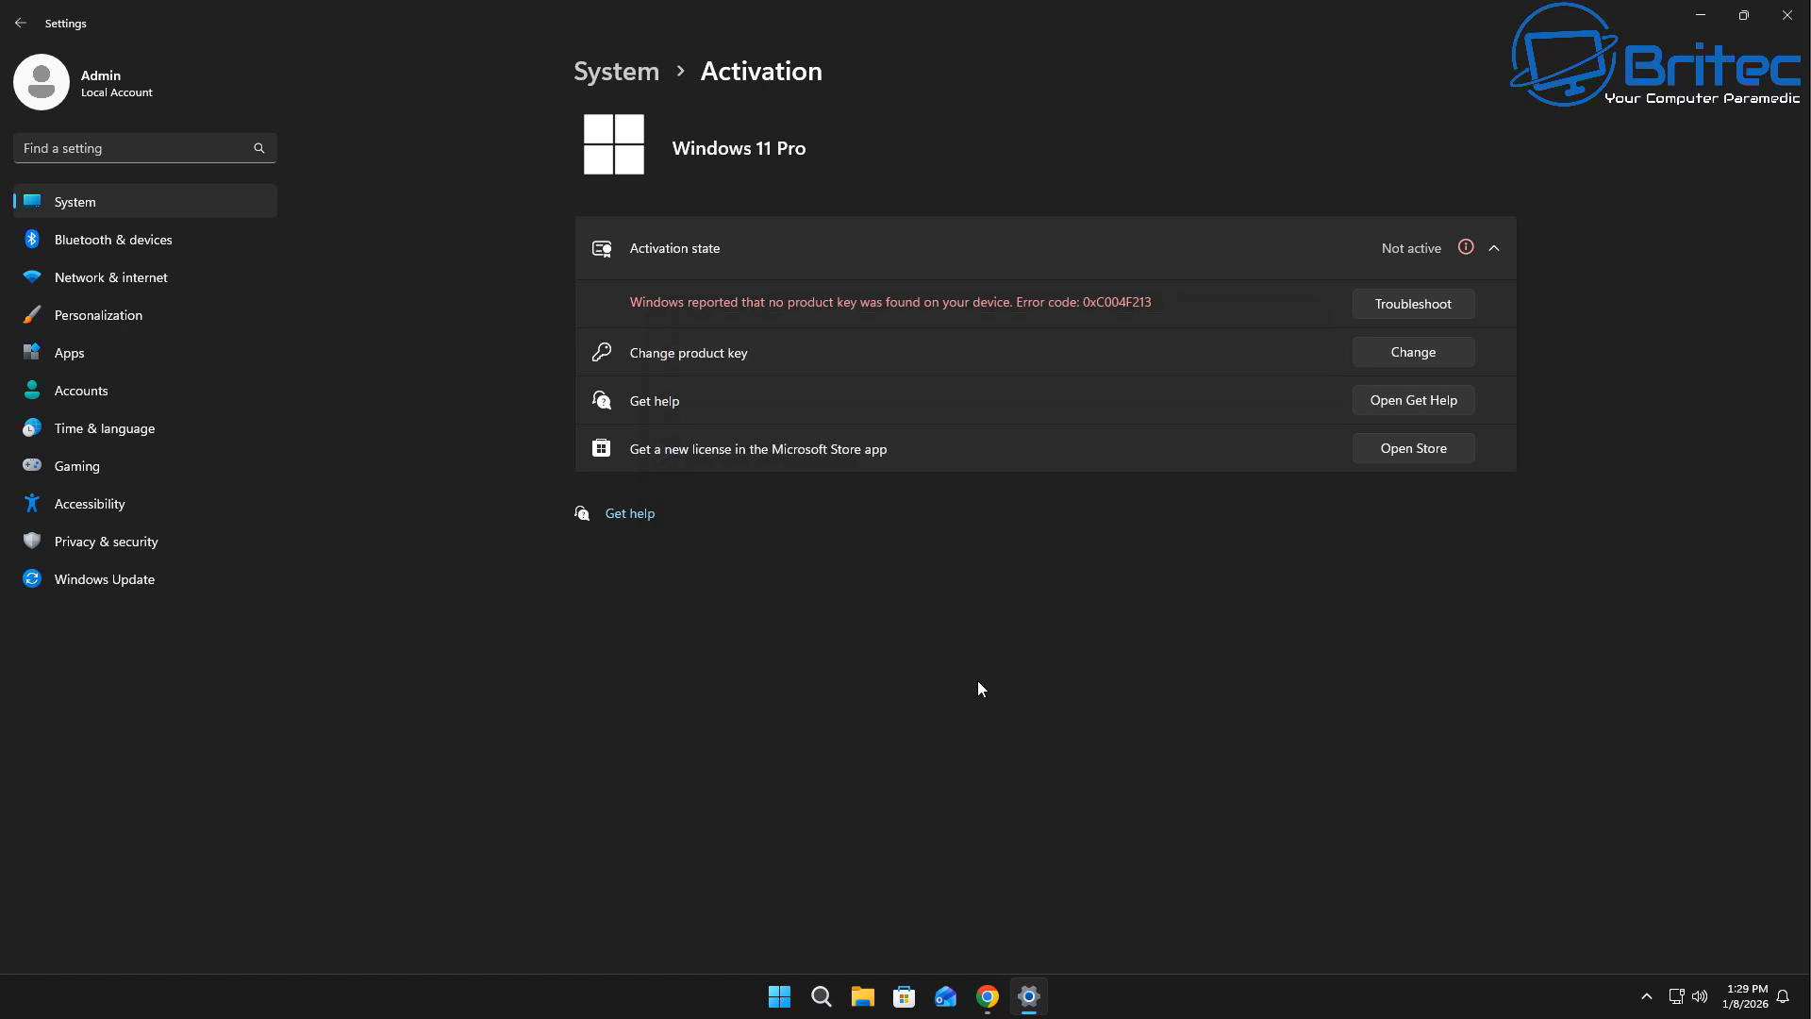
mouse_move(1098, 548)
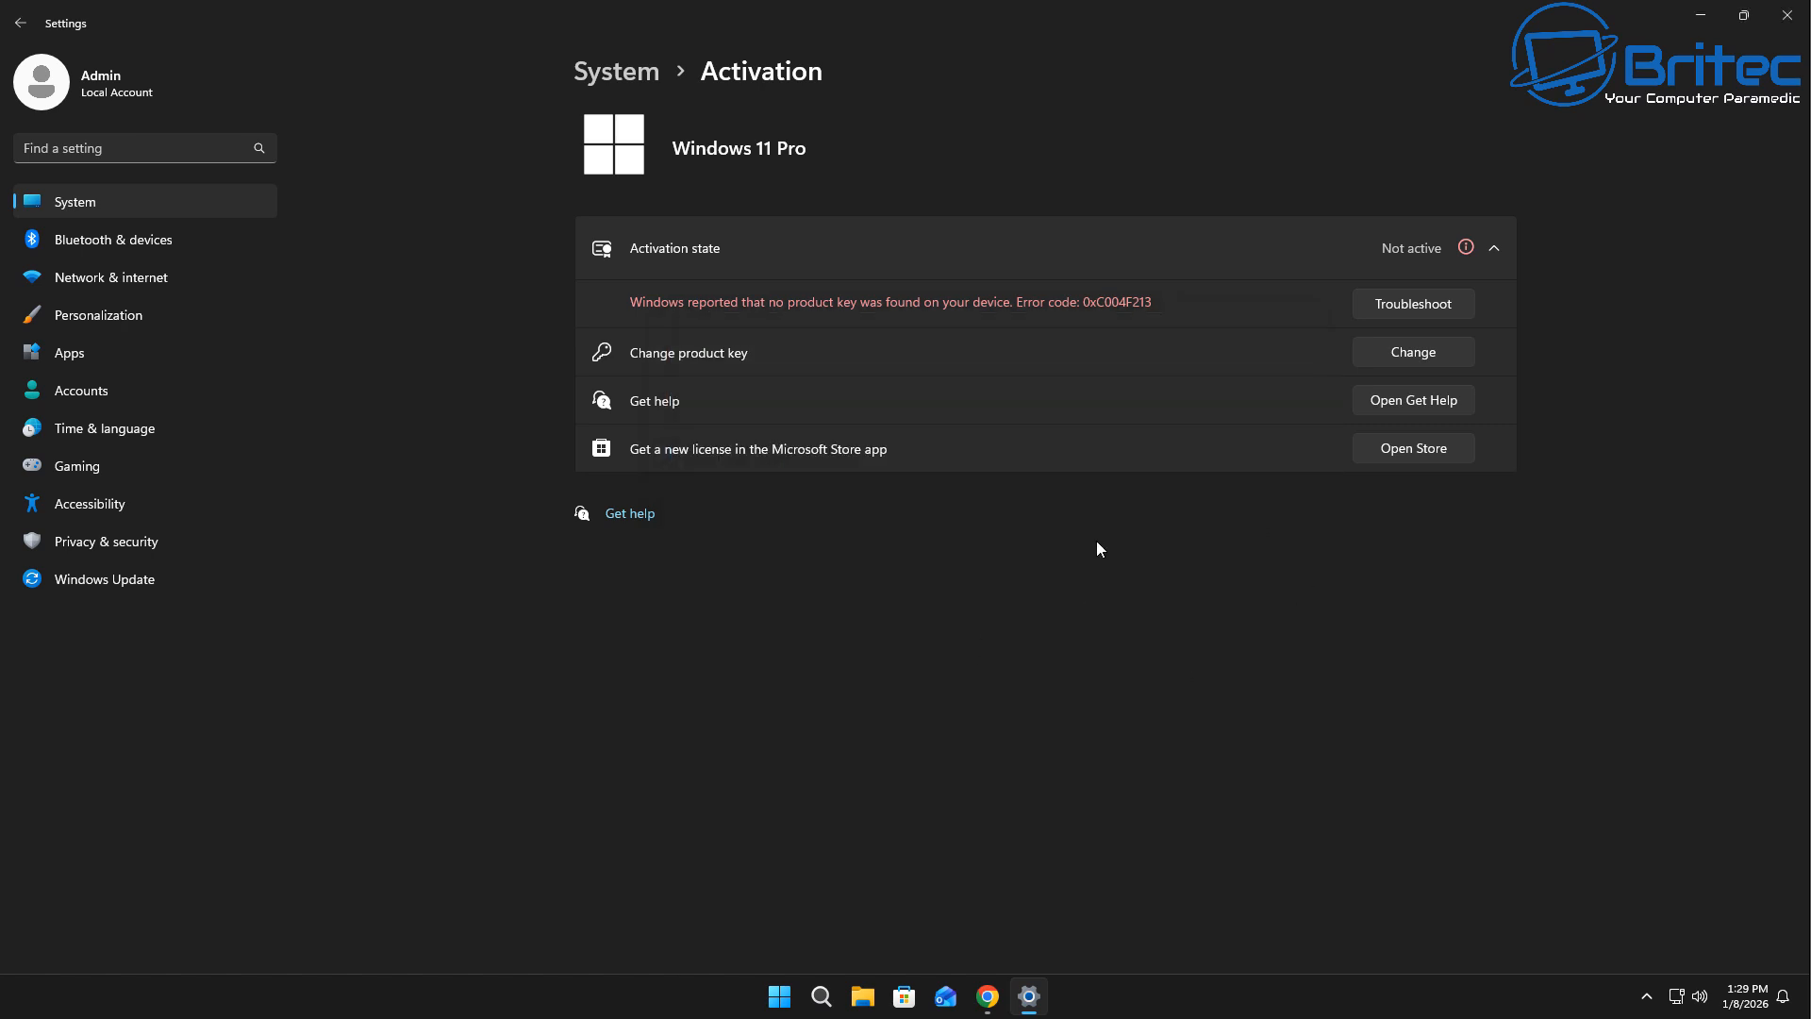
mouse_move(1389, 323)
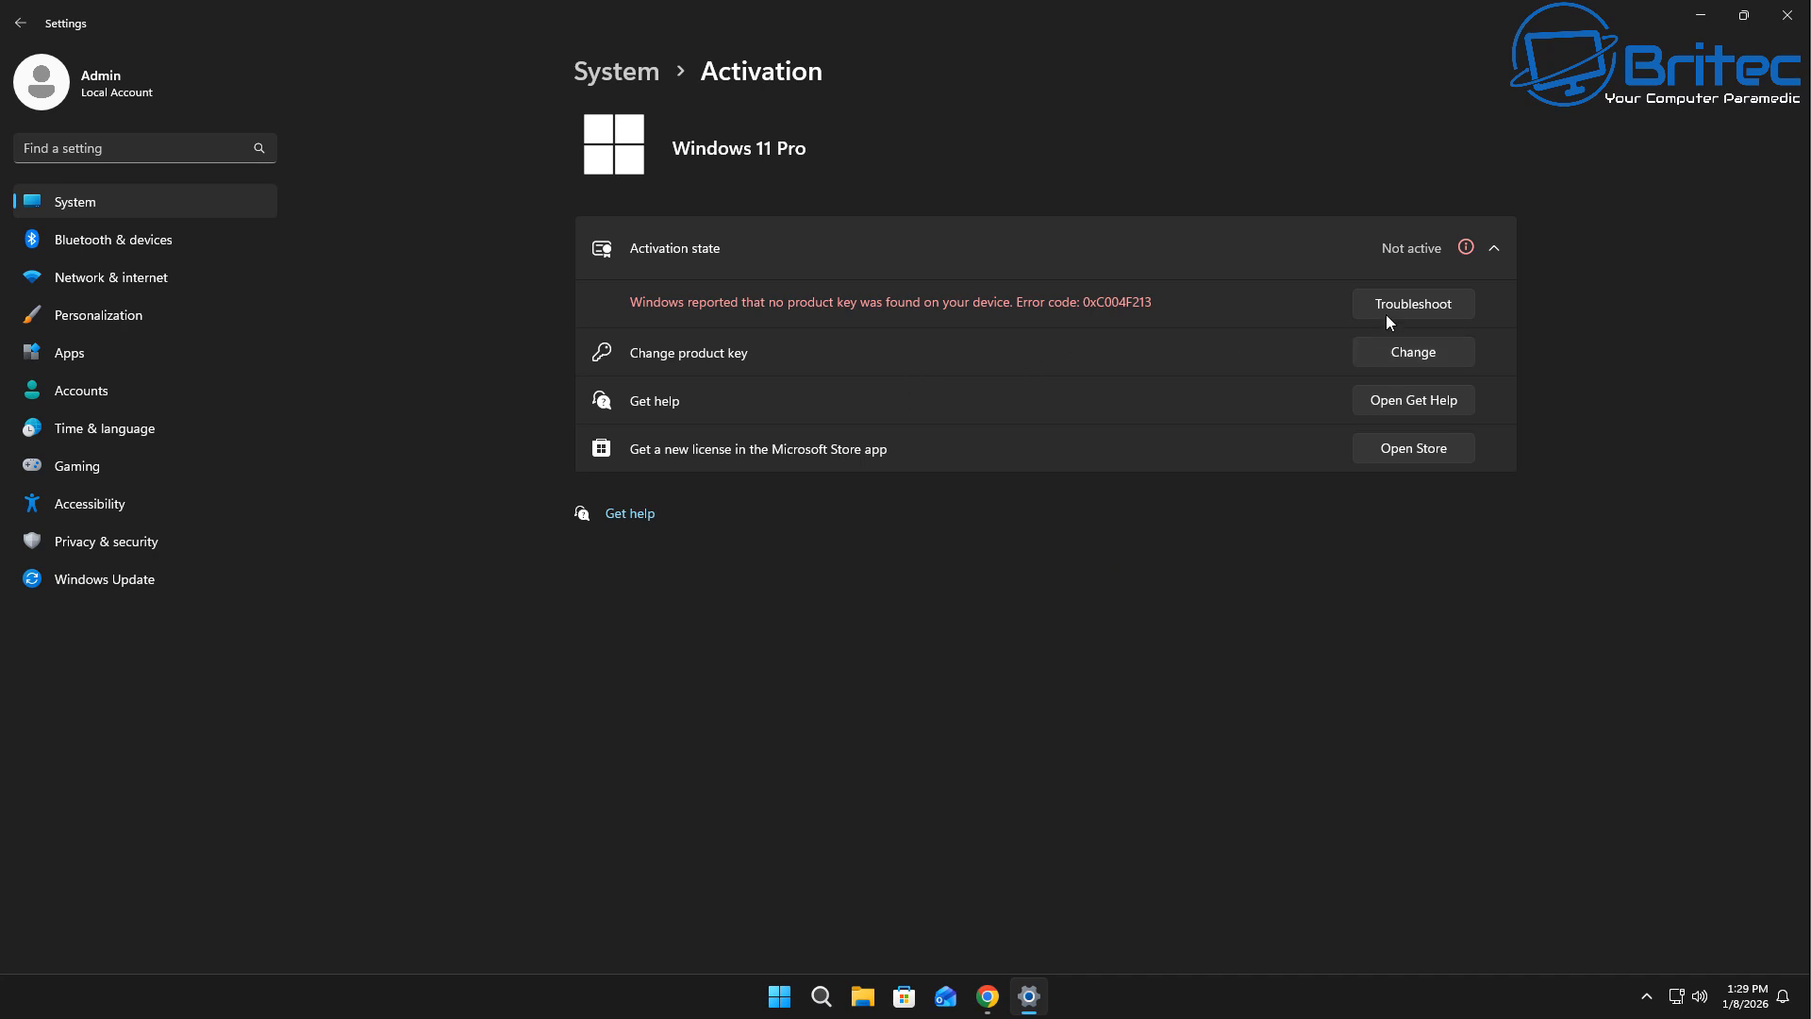
mouse_move(878, 467)
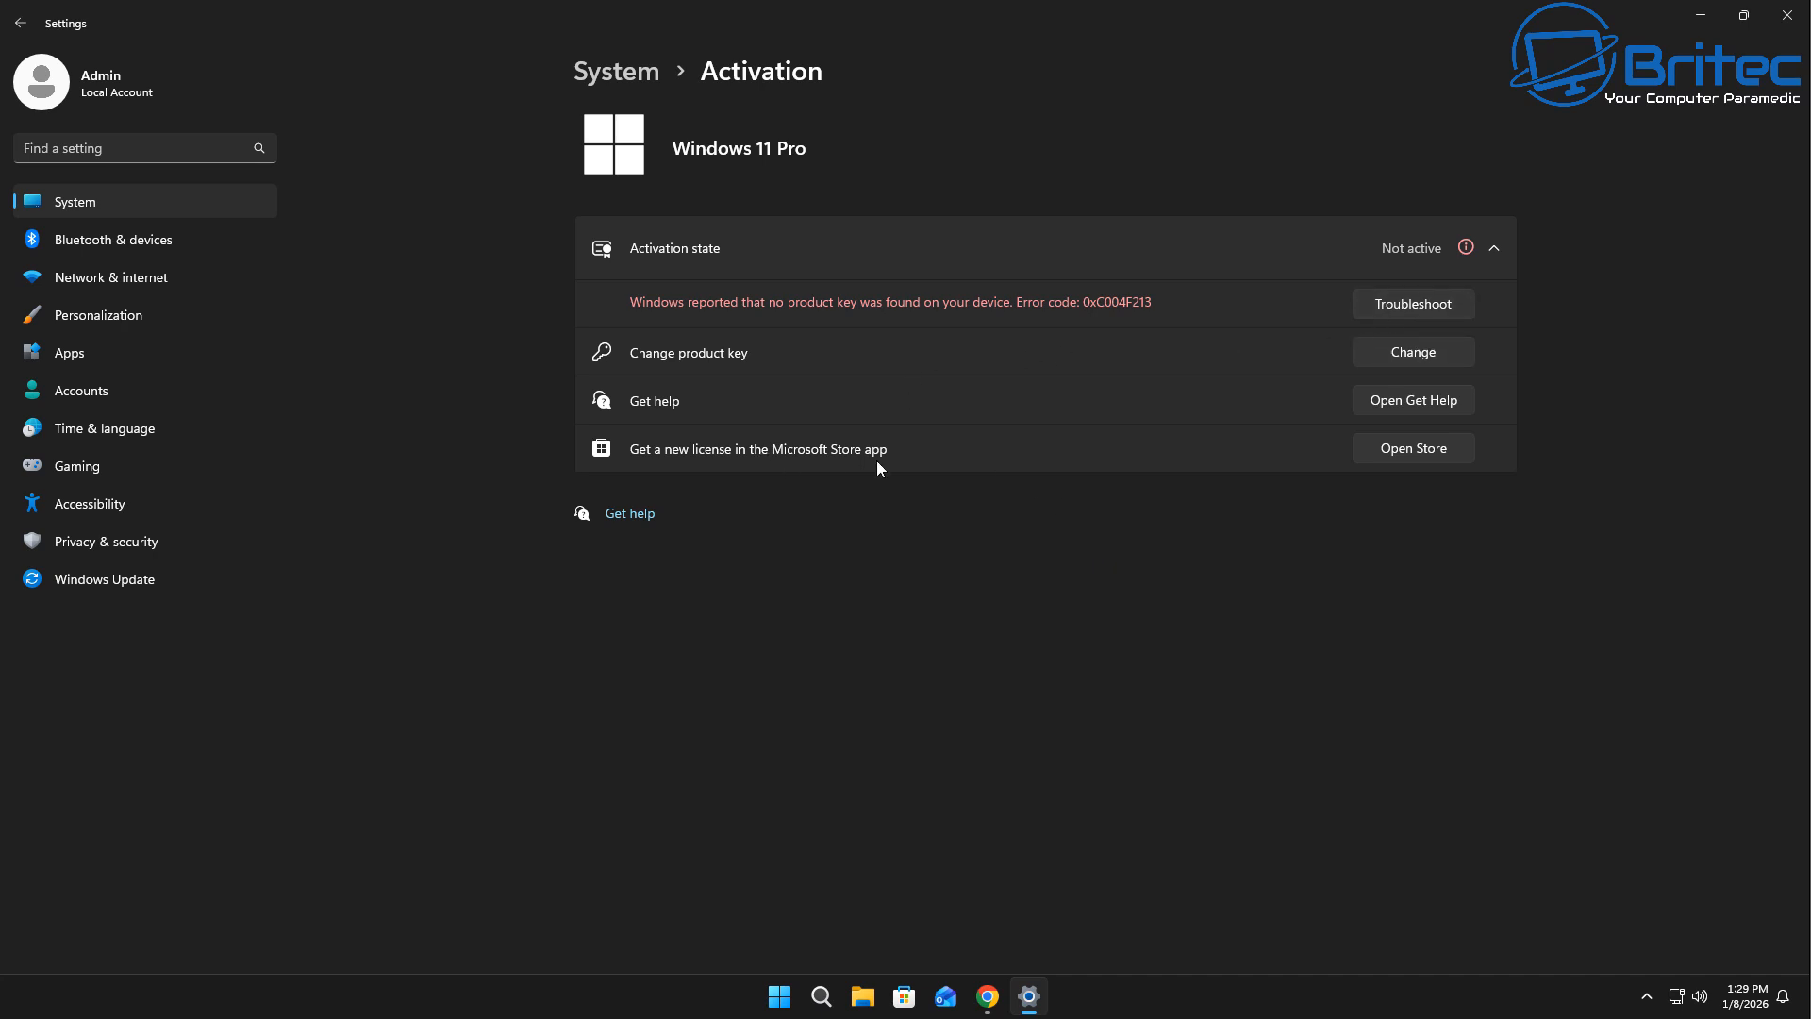
Step: Run the activation troubleshooter, try contacting support, then close Get Help
click(1410, 303)
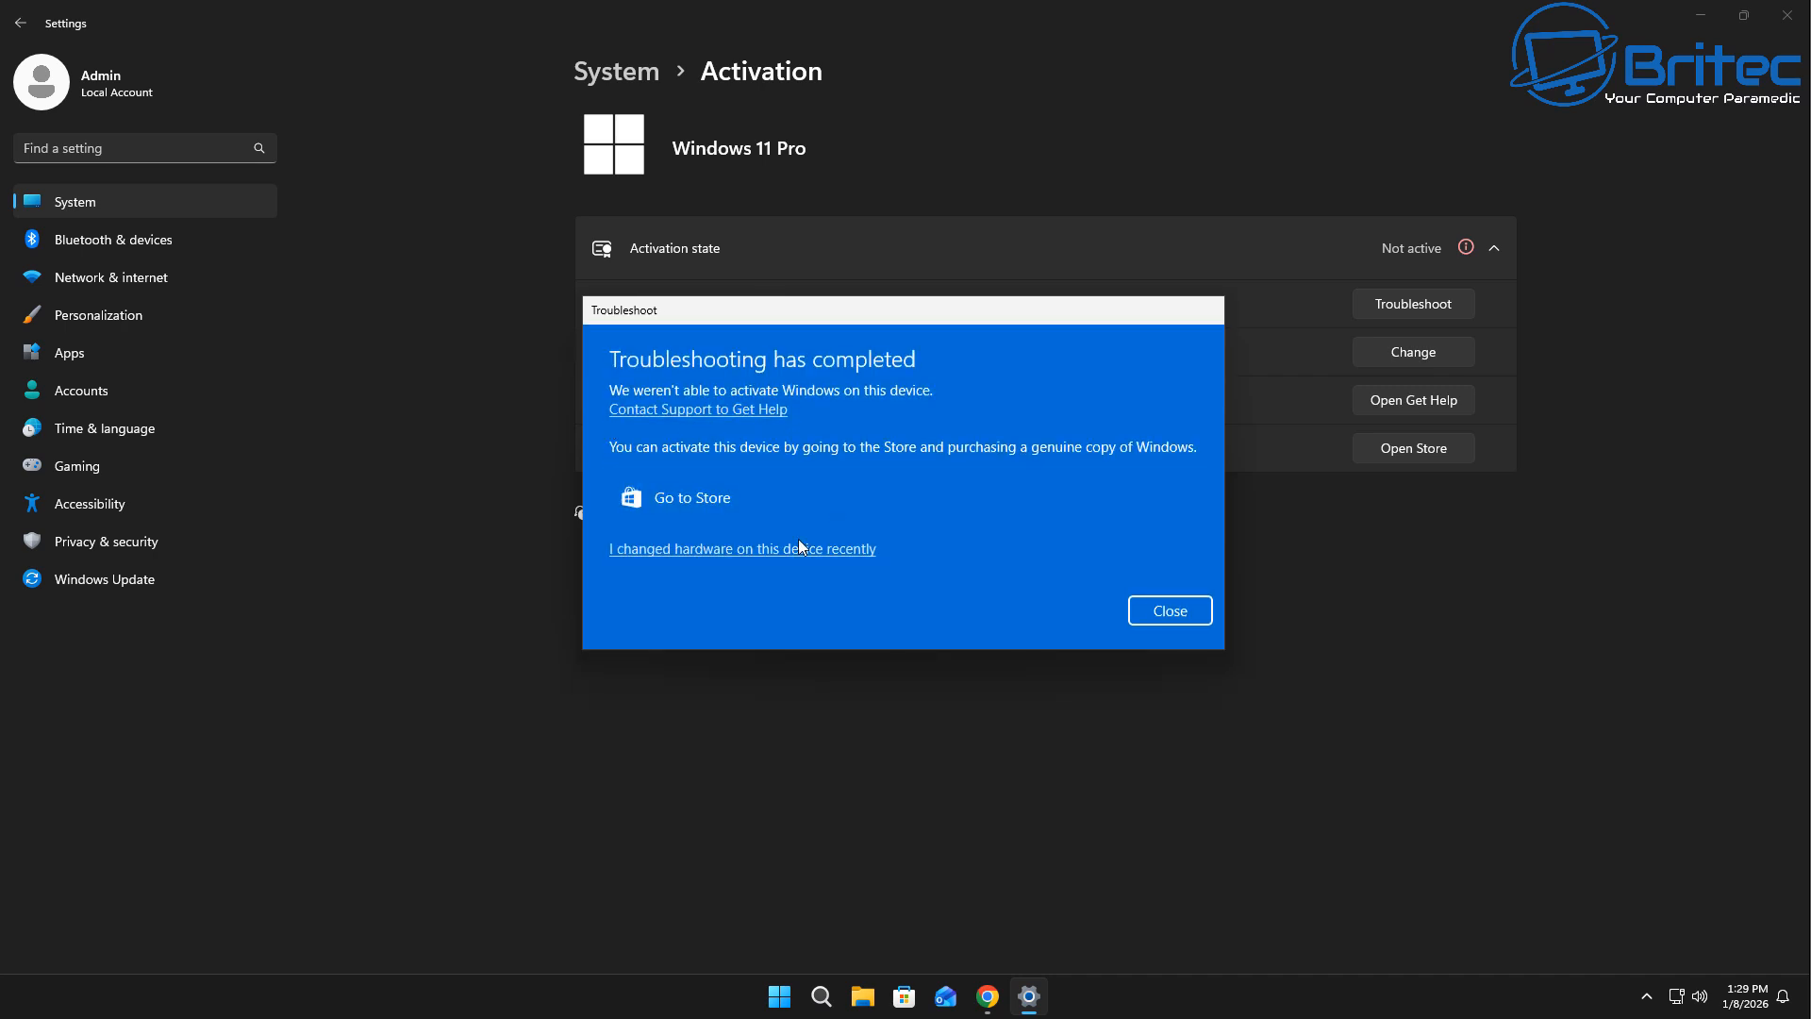
mouse_move(743, 549)
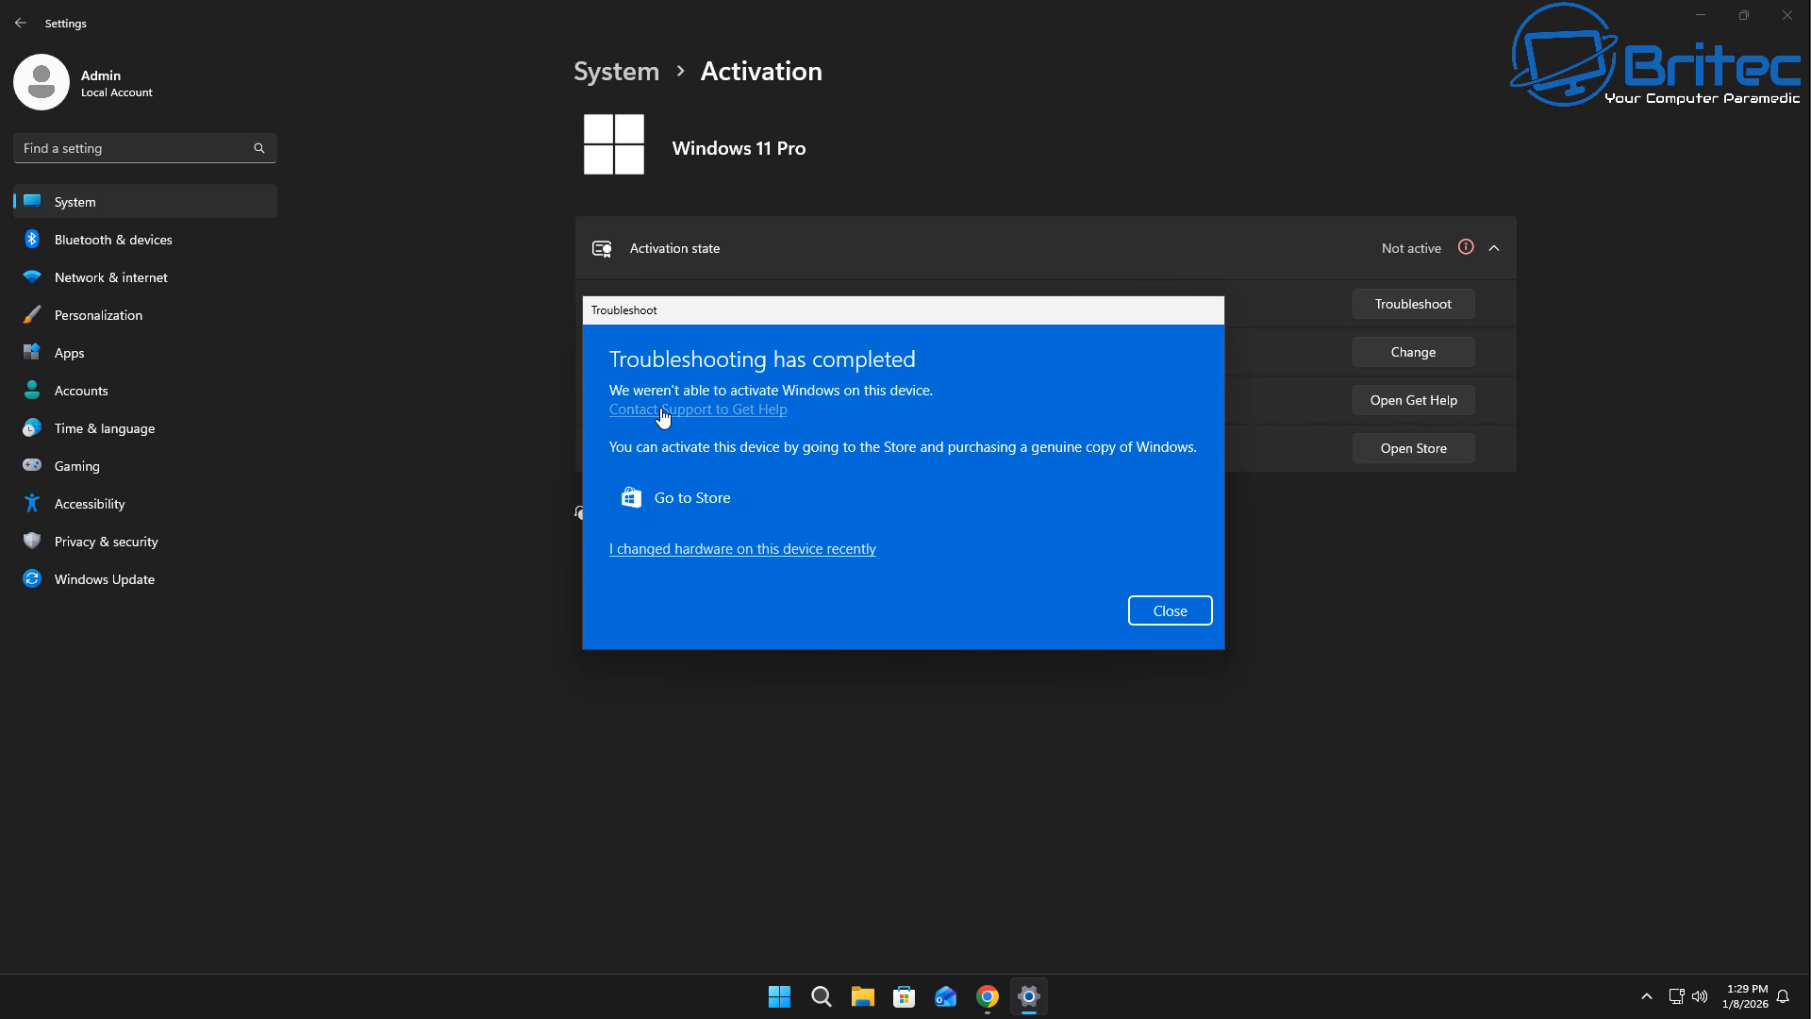
click(696, 408)
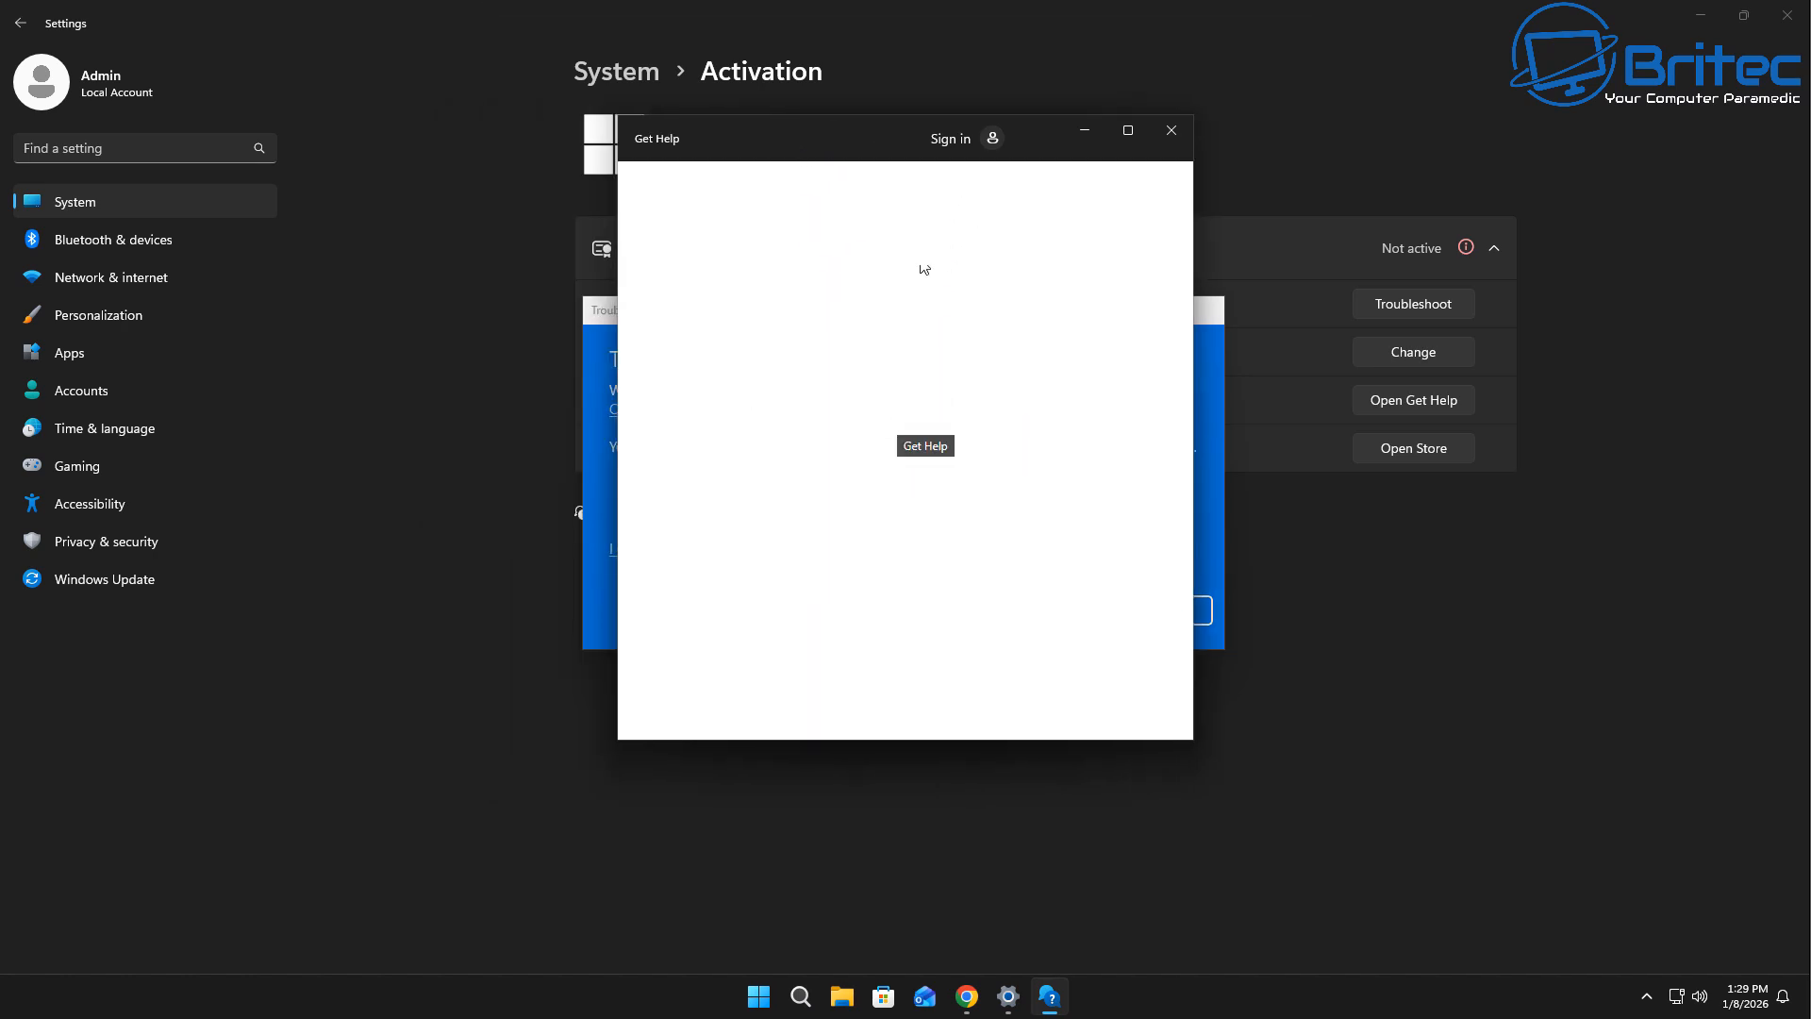
mouse_move(954, 137)
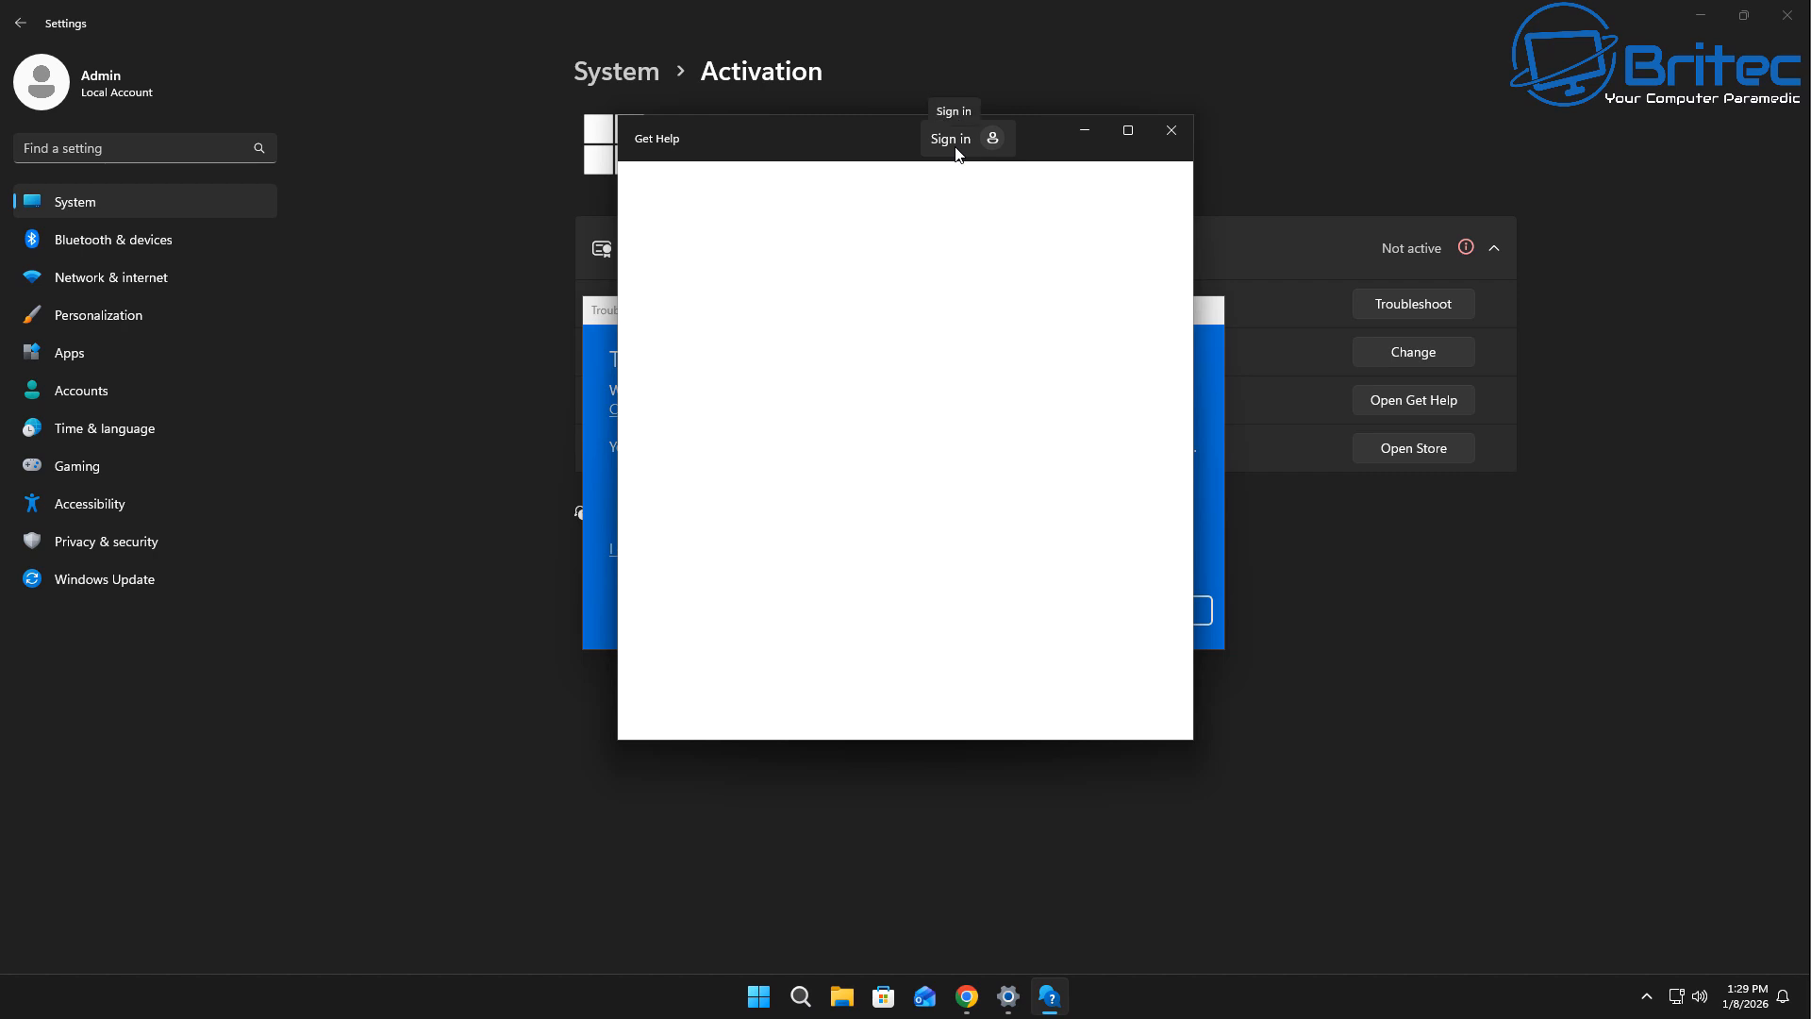
mouse_move(1169, 131)
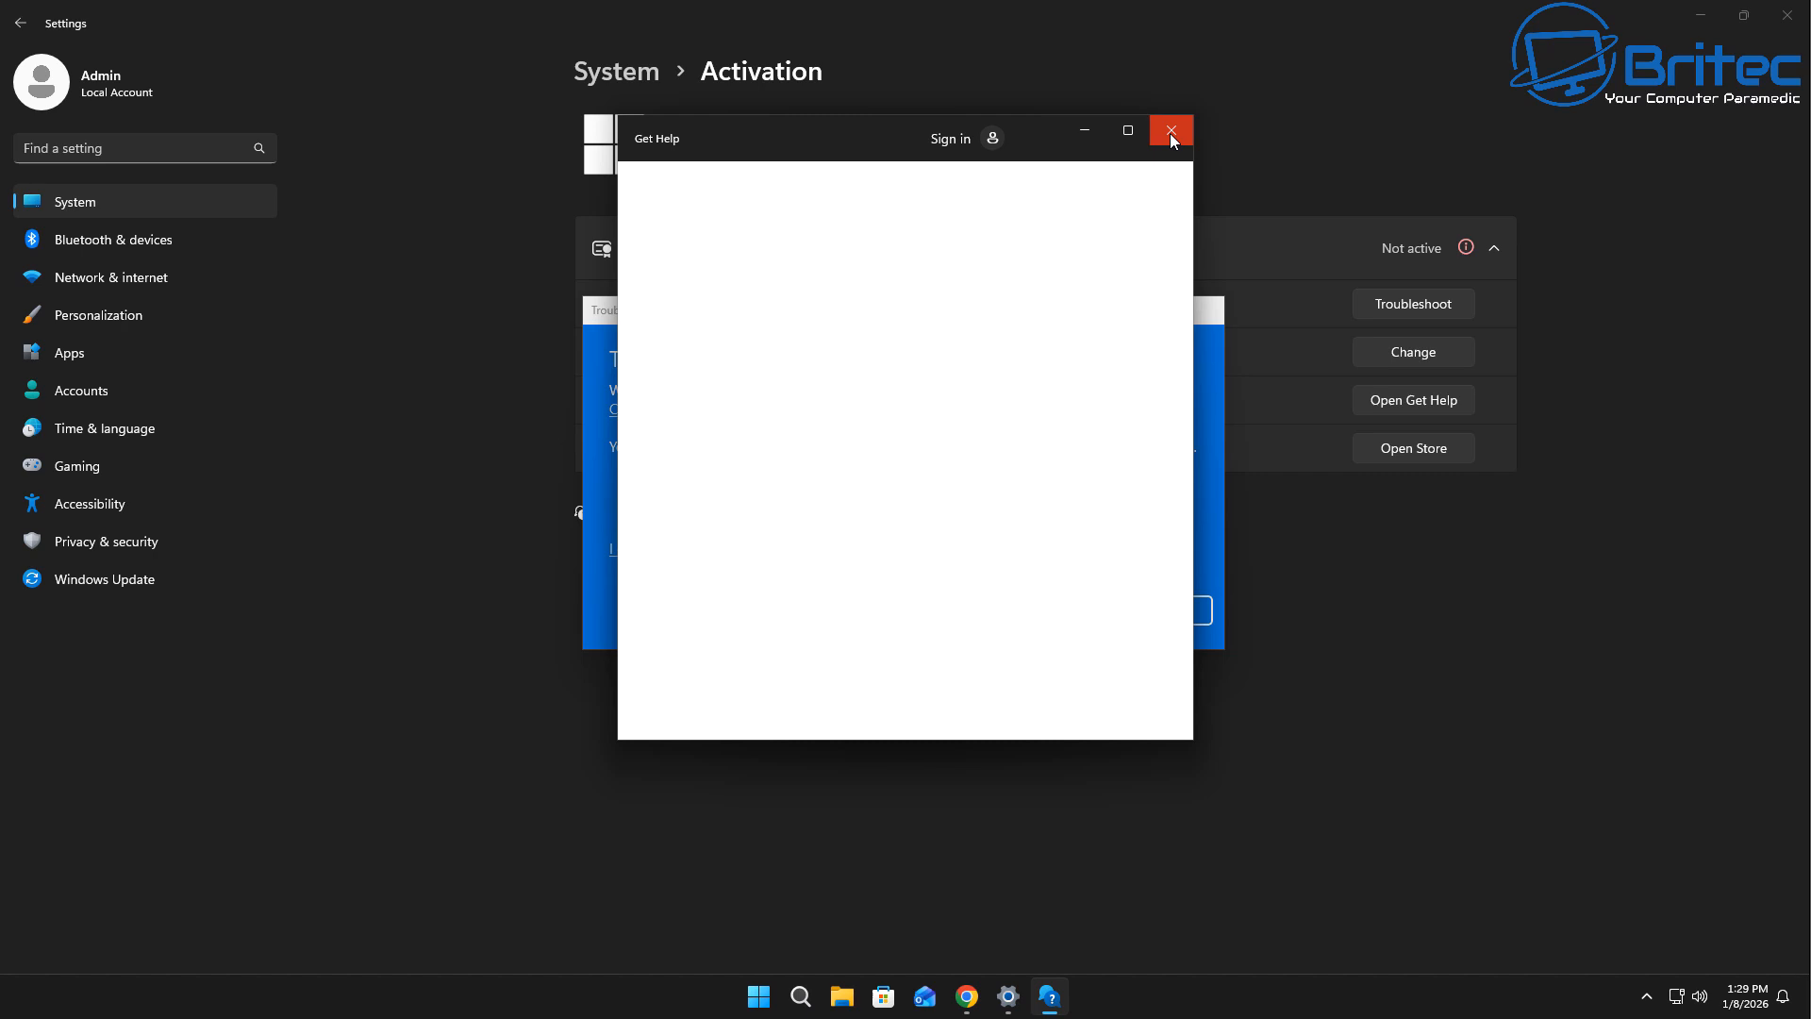
click(1170, 130)
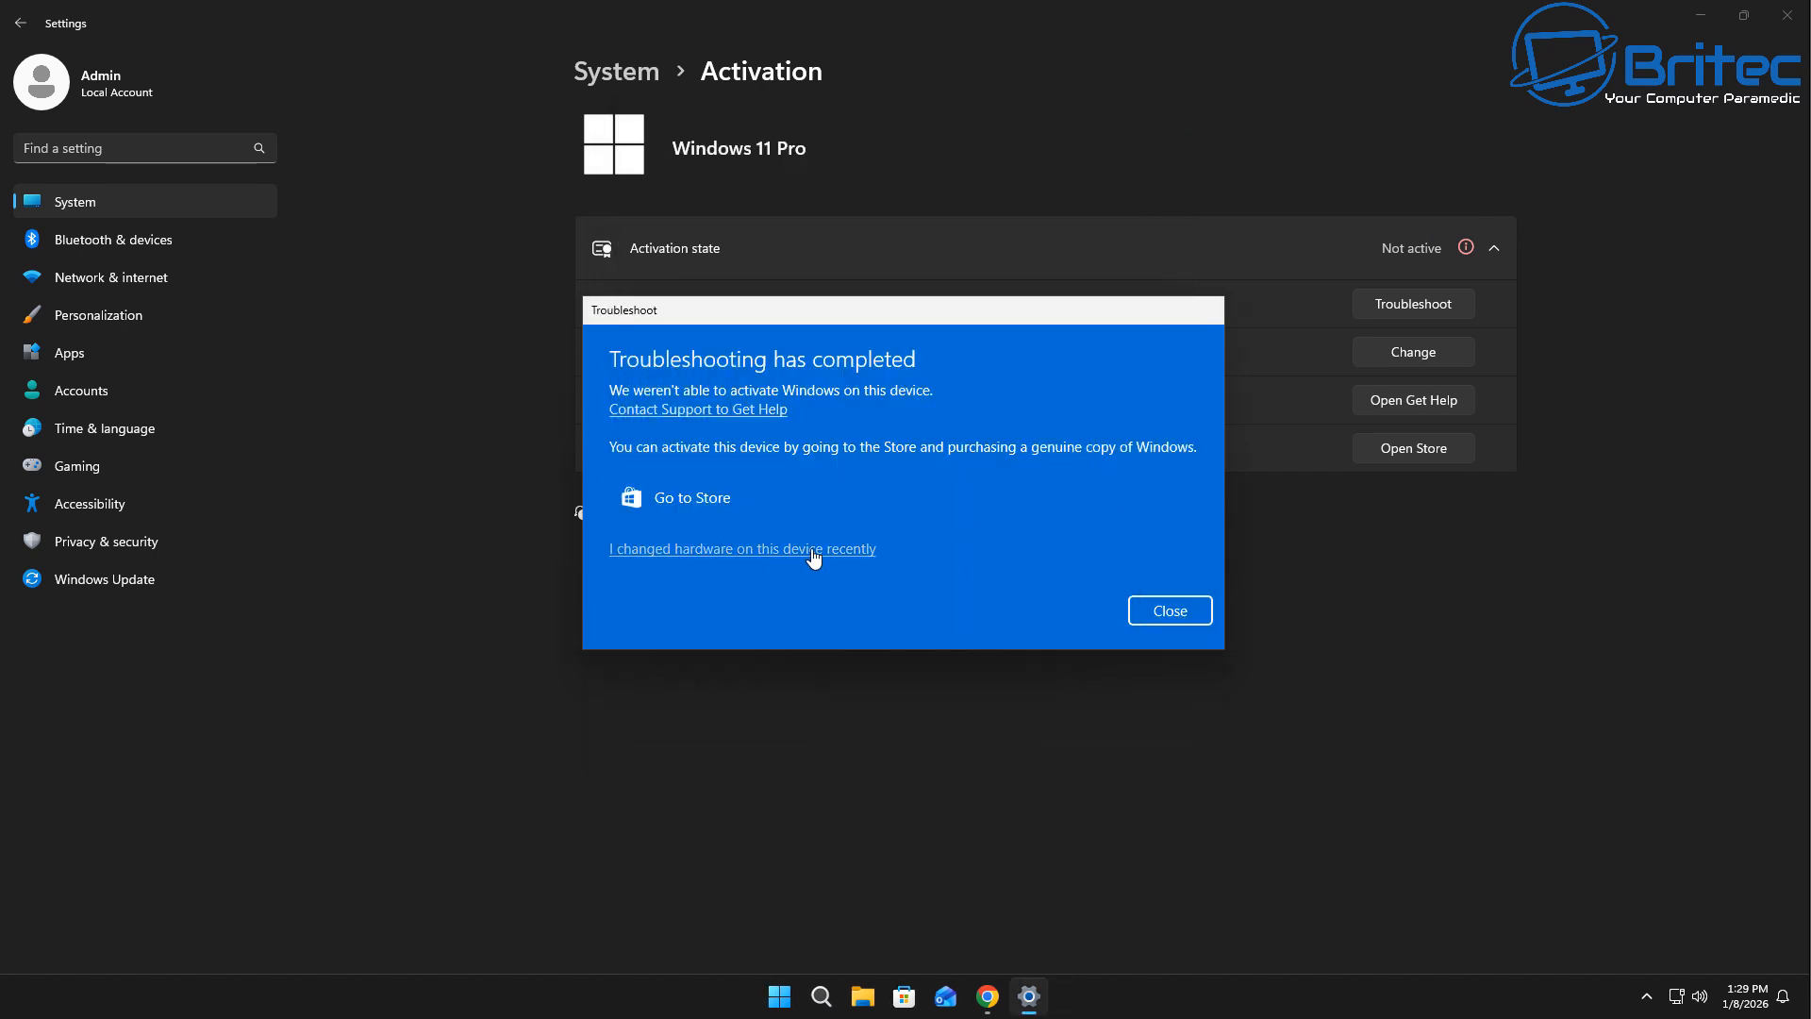
Step: Report a recent hardware change, close the Microsoft sign-in window, and dismiss the troubleshooter results
click(742, 549)
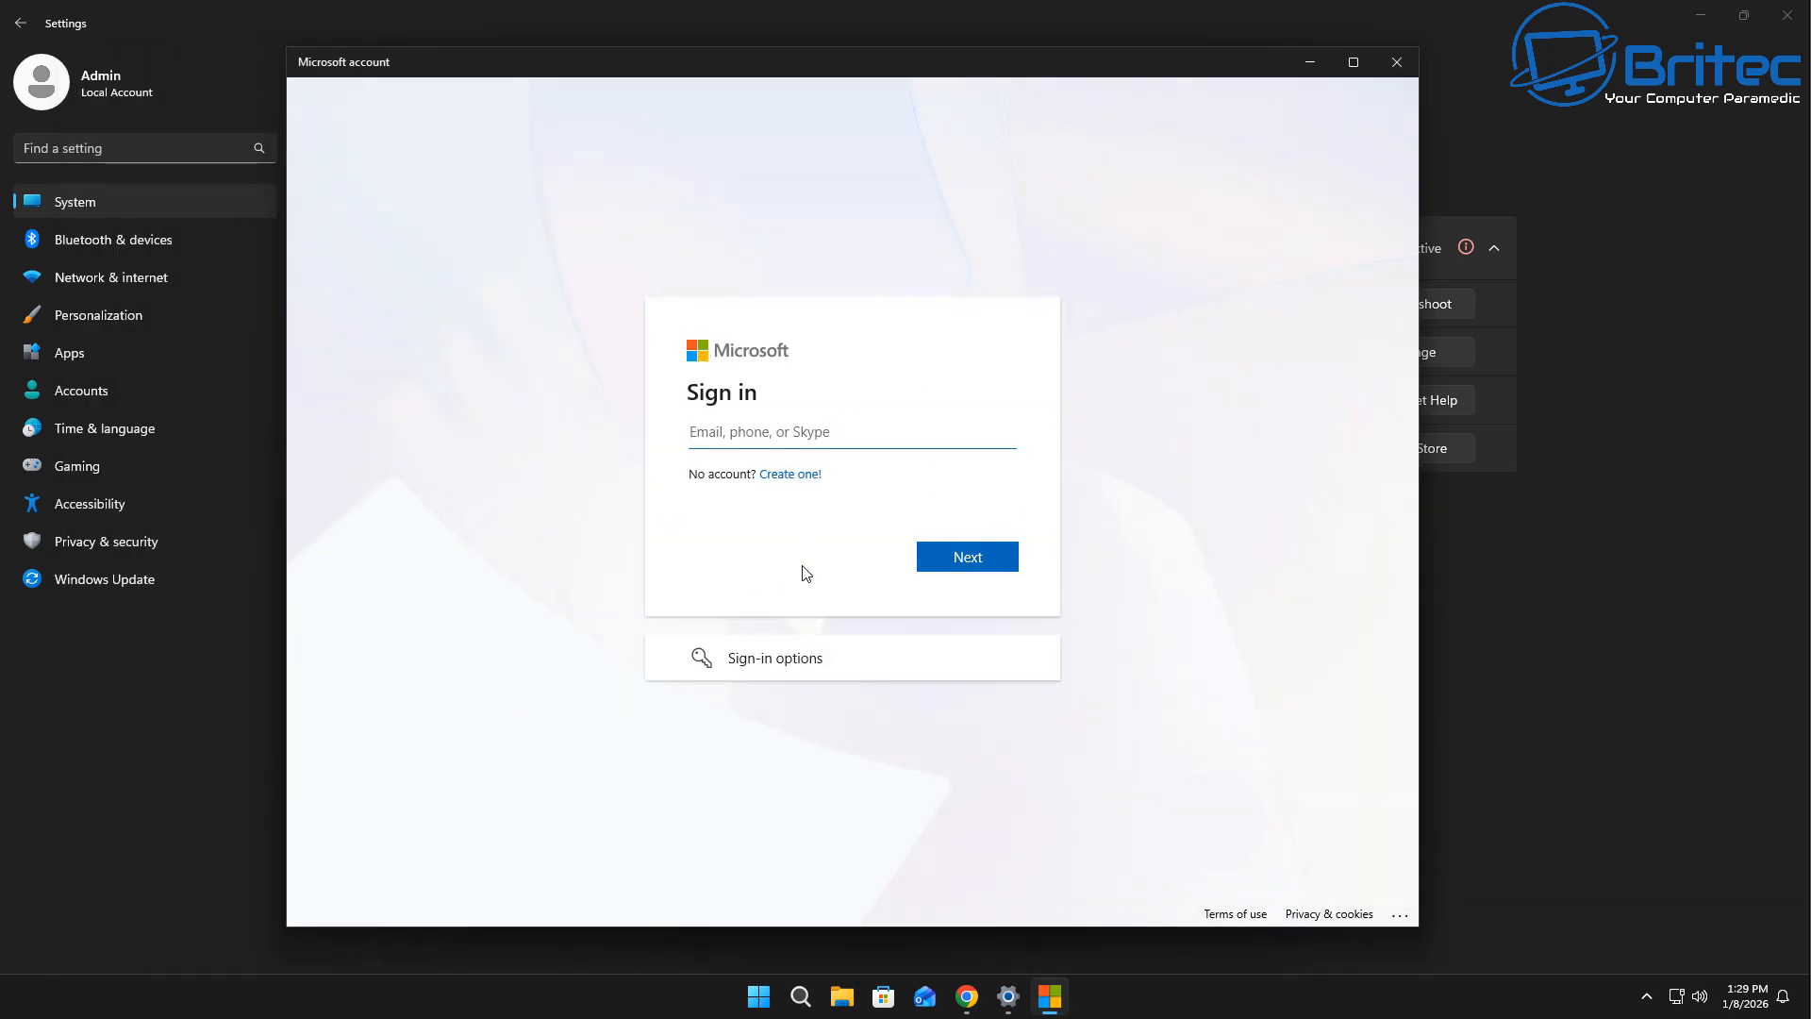
mouse_move(1264, 289)
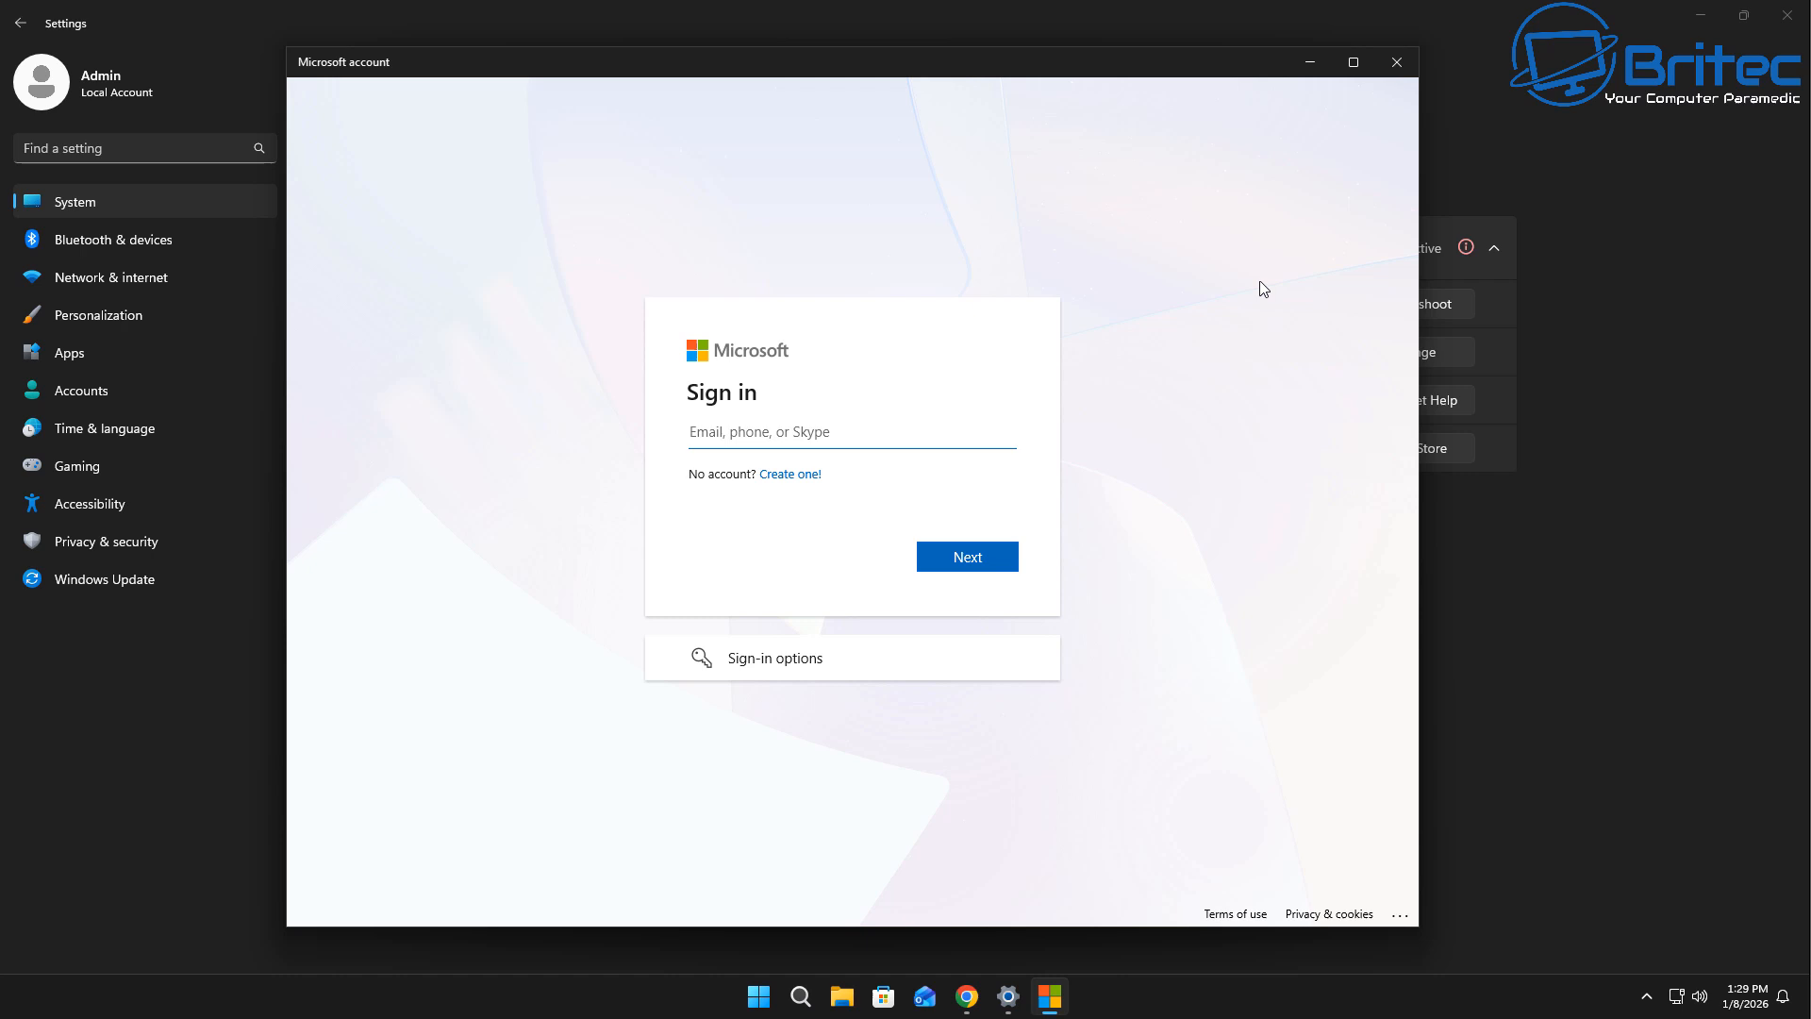
click(1396, 61)
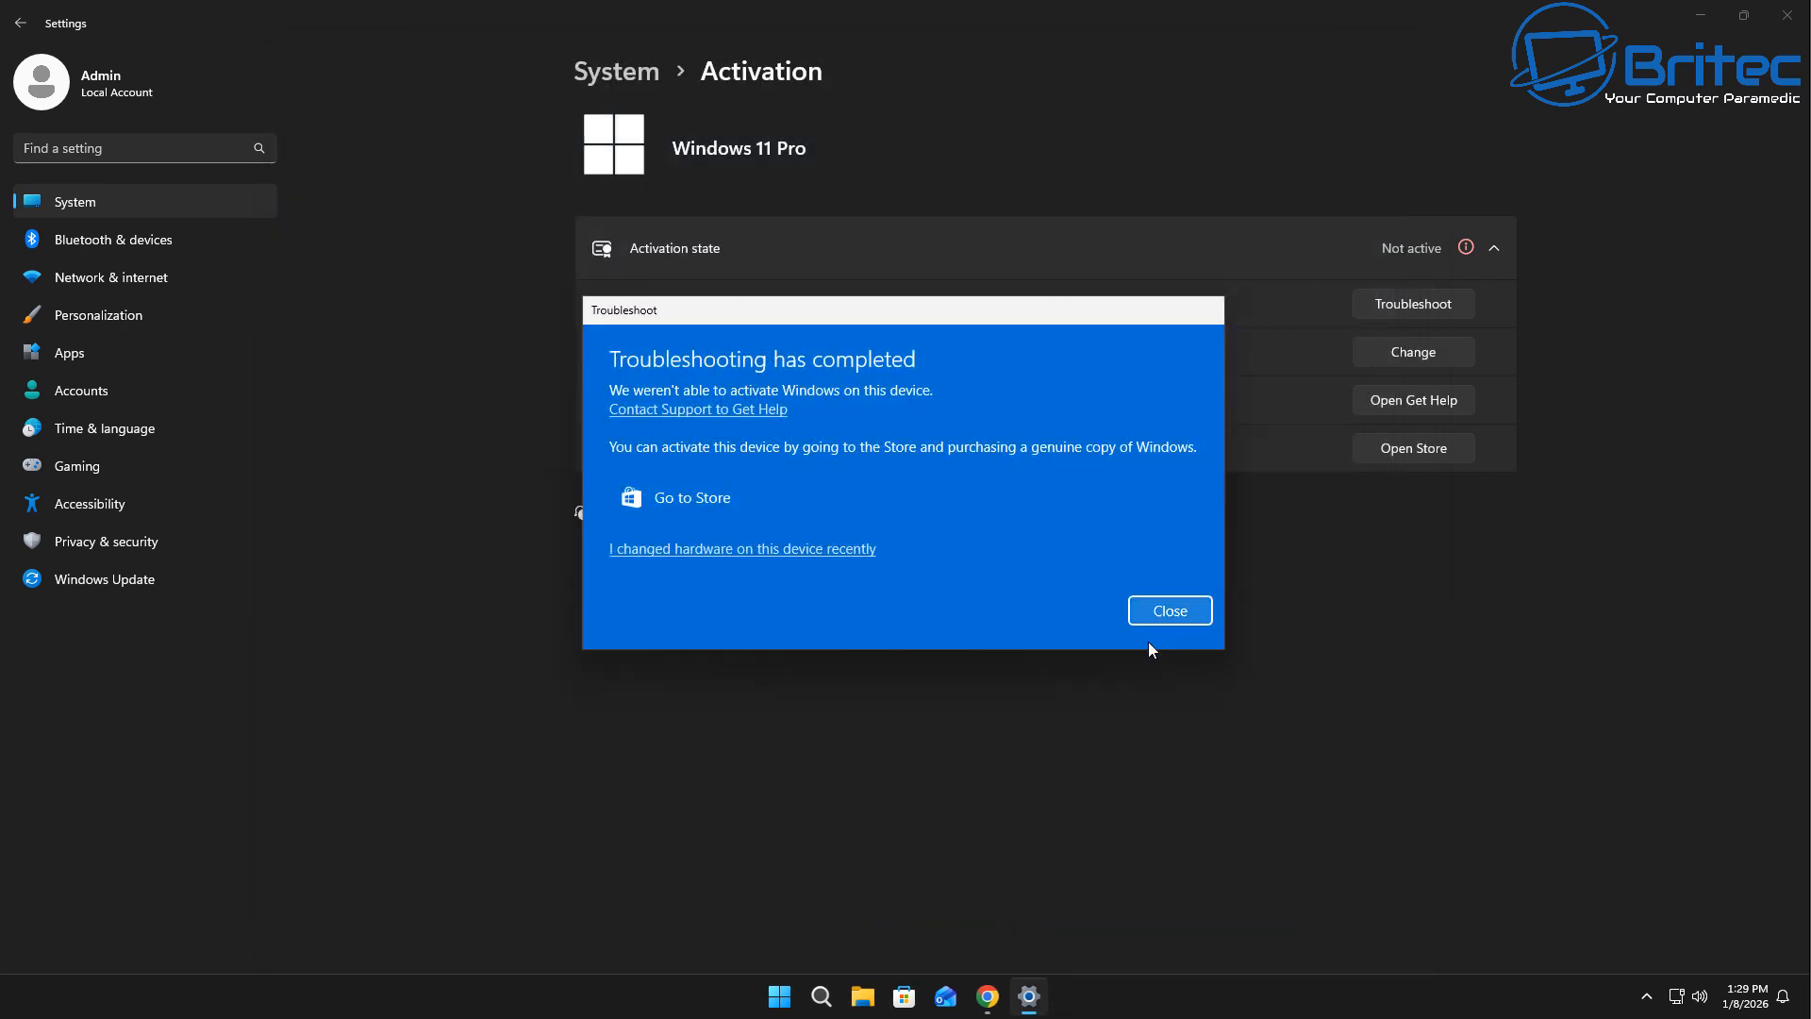
mouse_move(1169, 610)
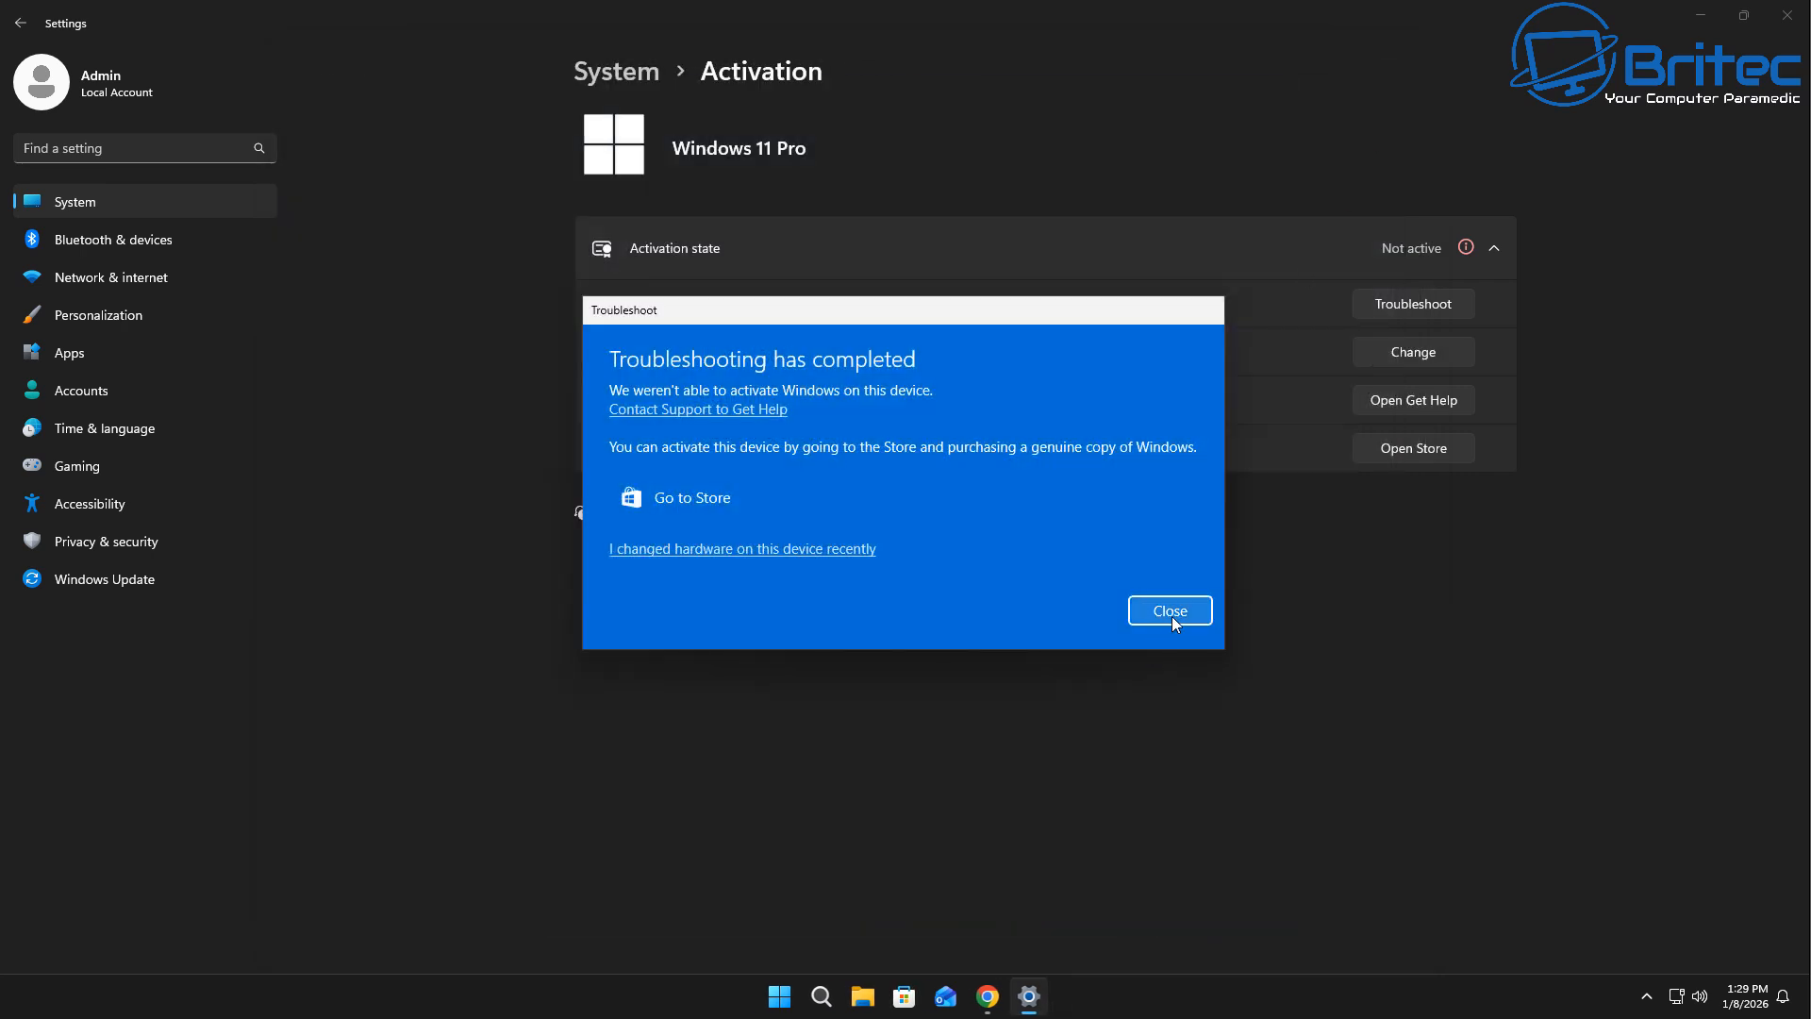
click(1168, 610)
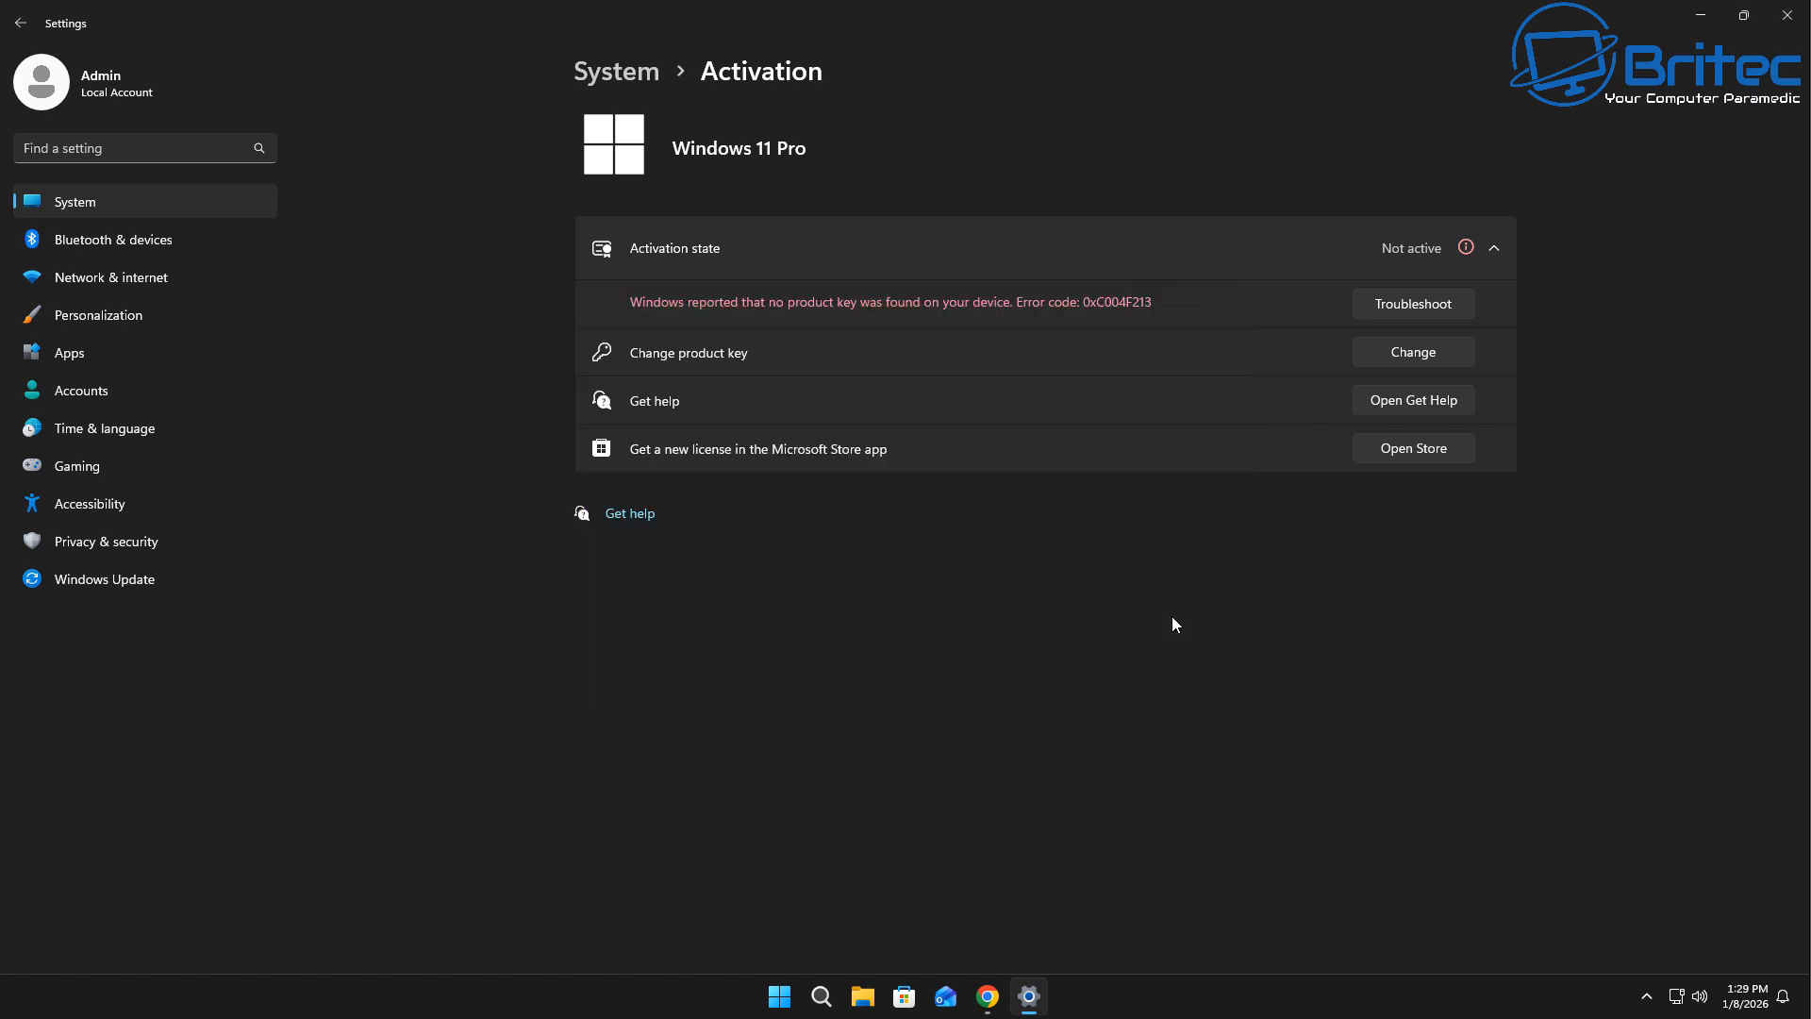
mouse_move(1343, 463)
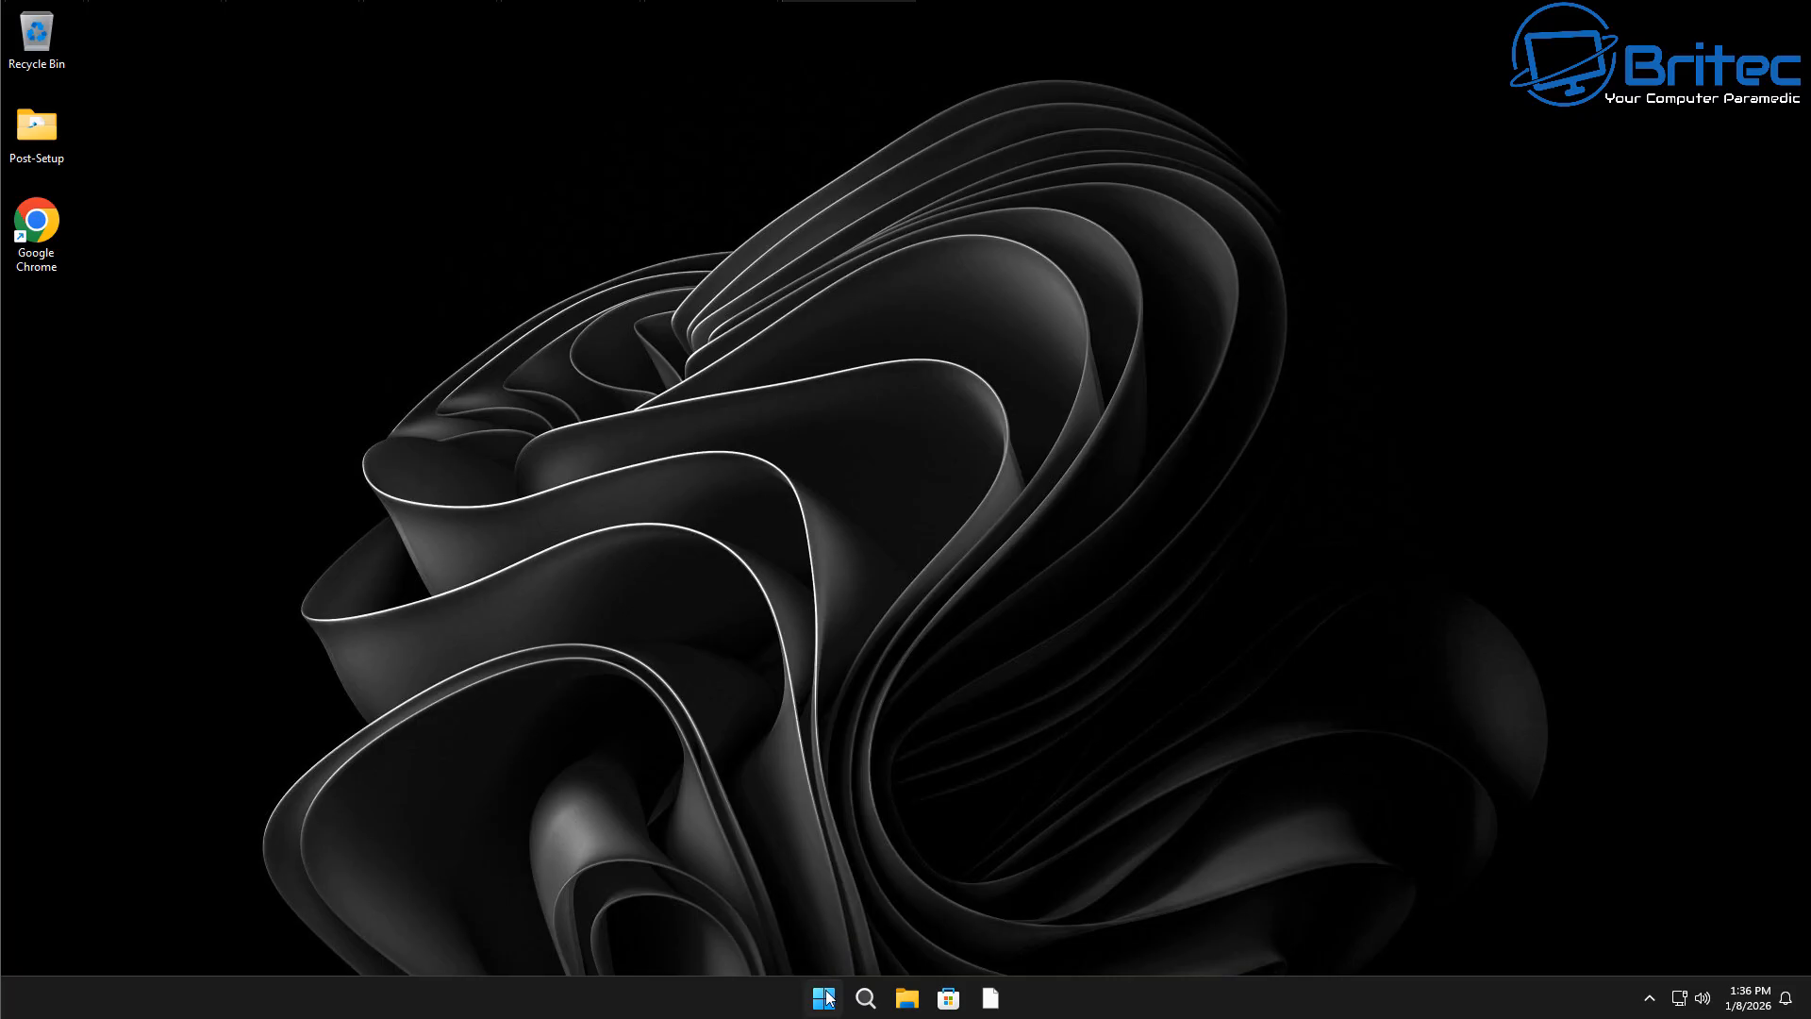
Step: Reopen Settings from Start and scroll the System page to reach Activation
click(822, 997)
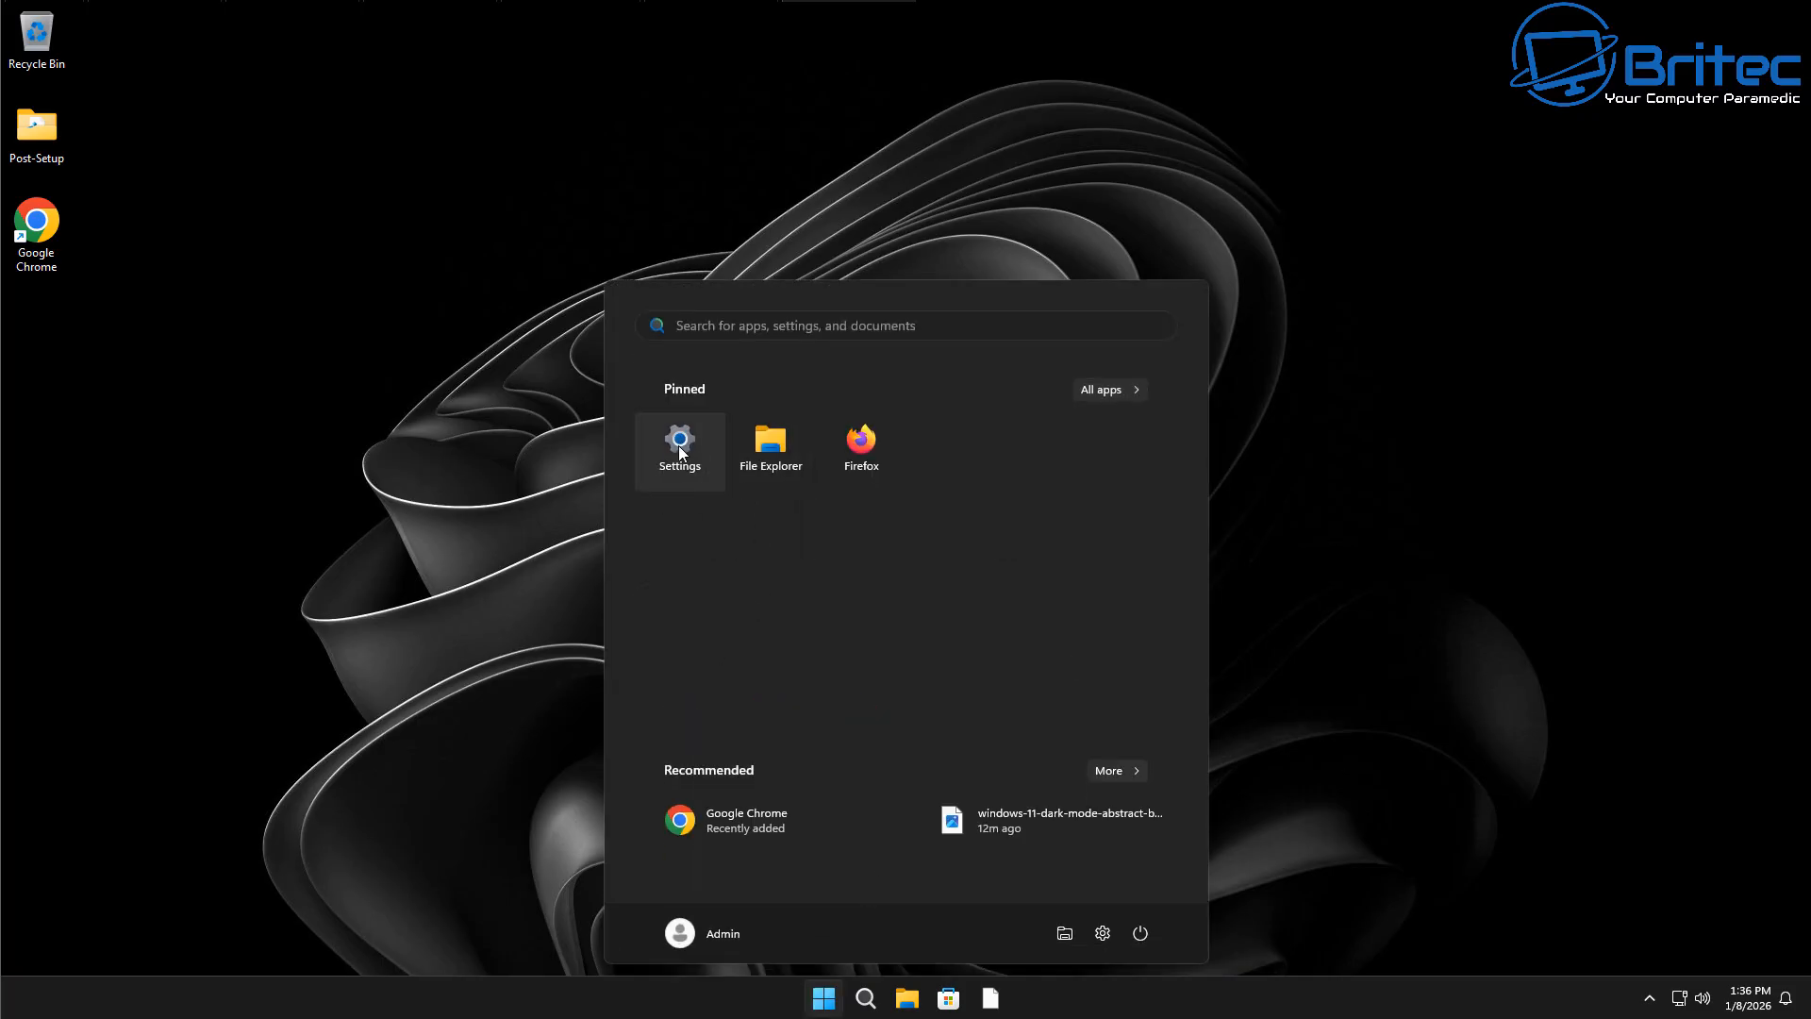
mouse_move(776, 601)
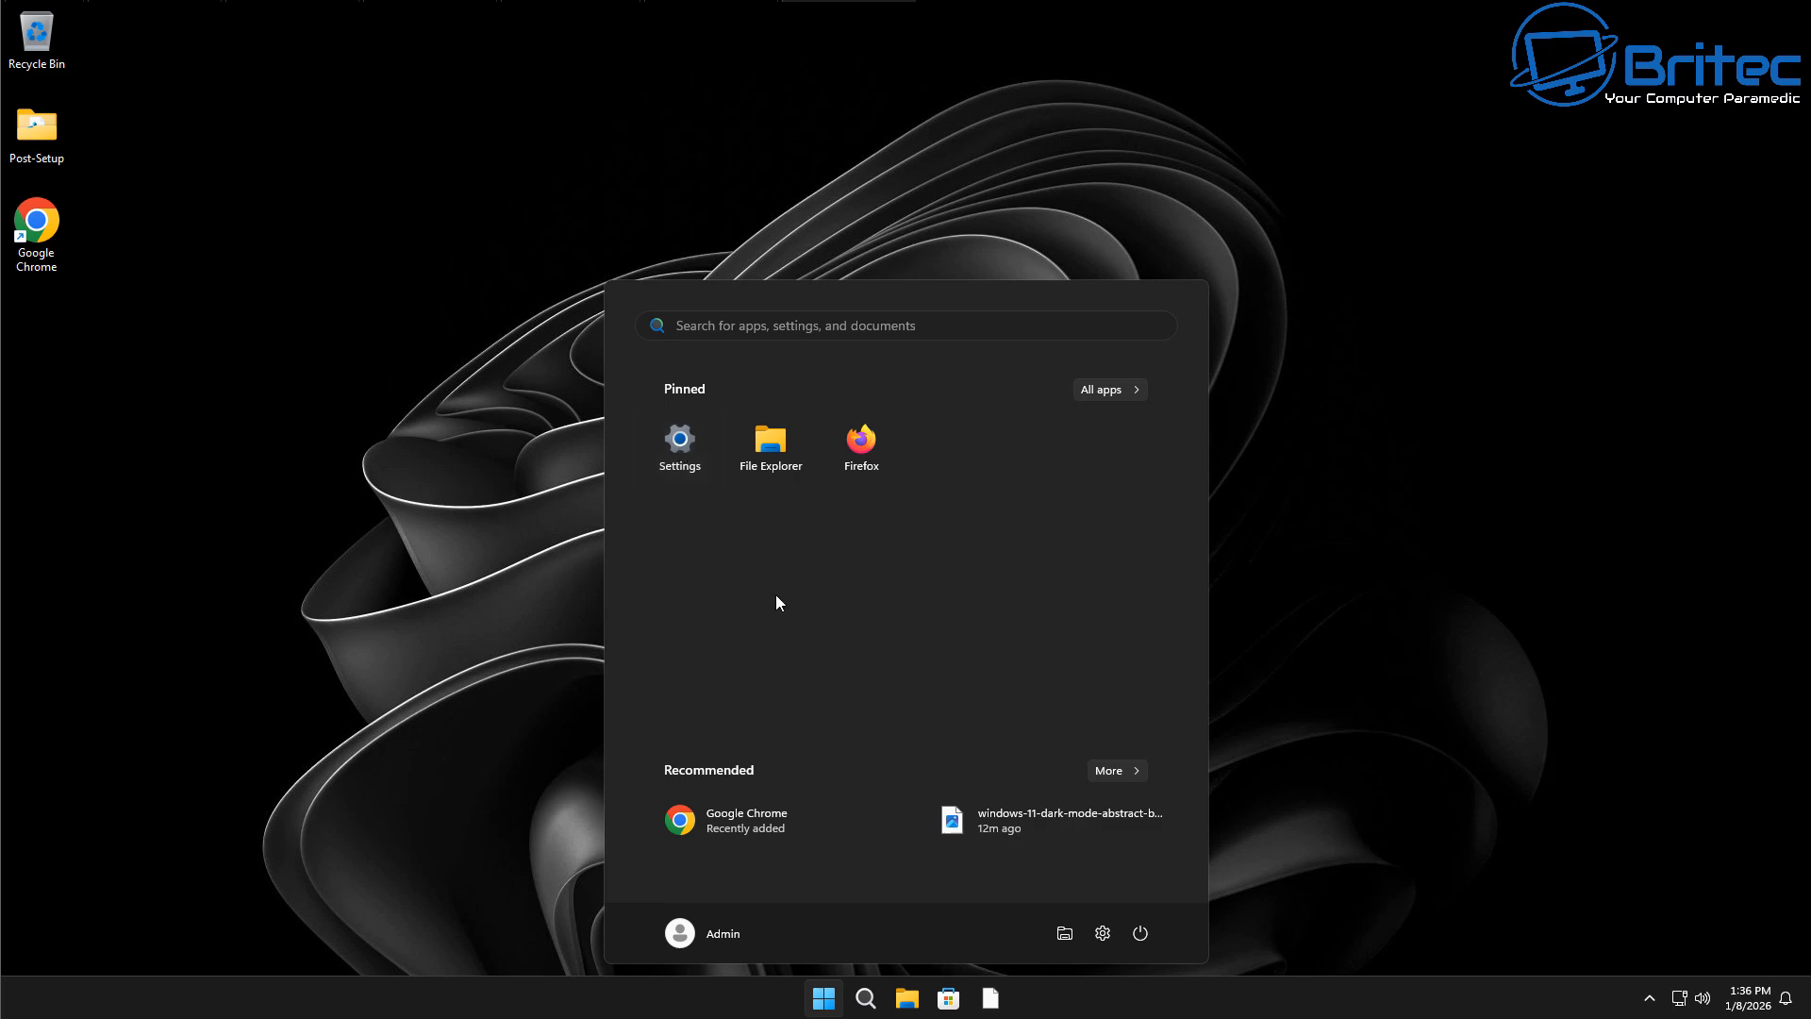
mouse_move(679, 448)
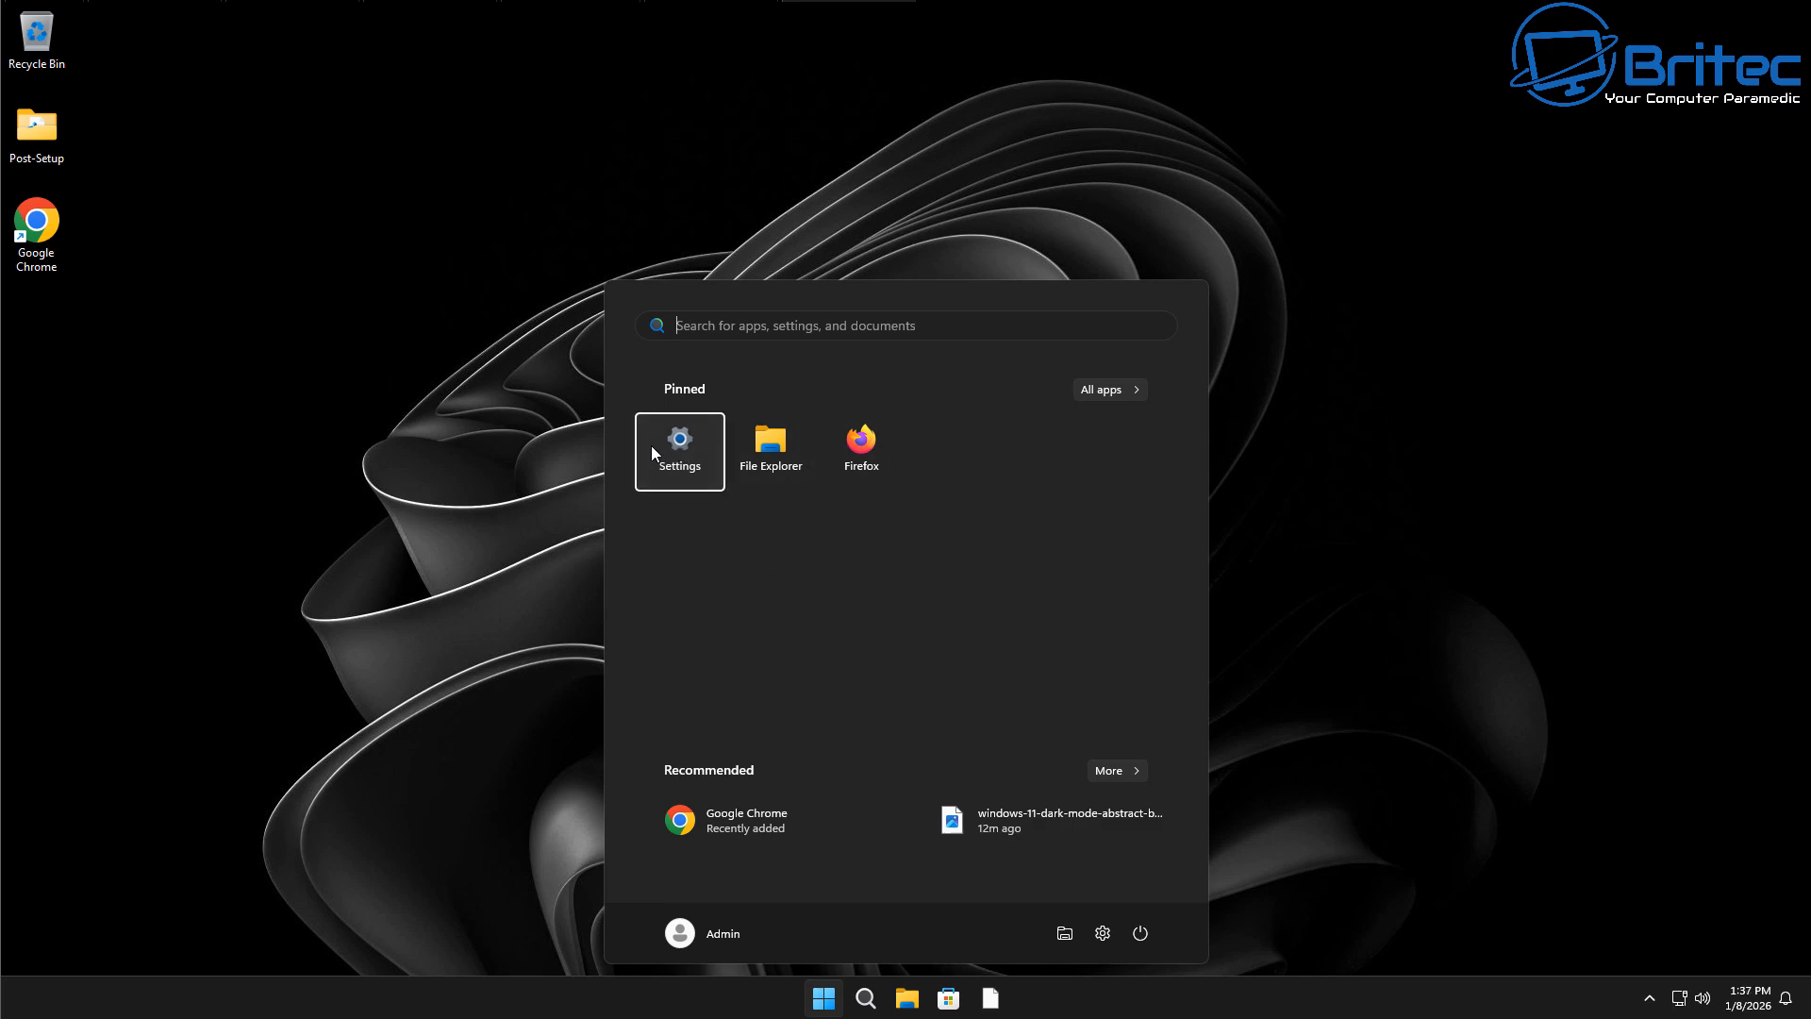
click(678, 438)
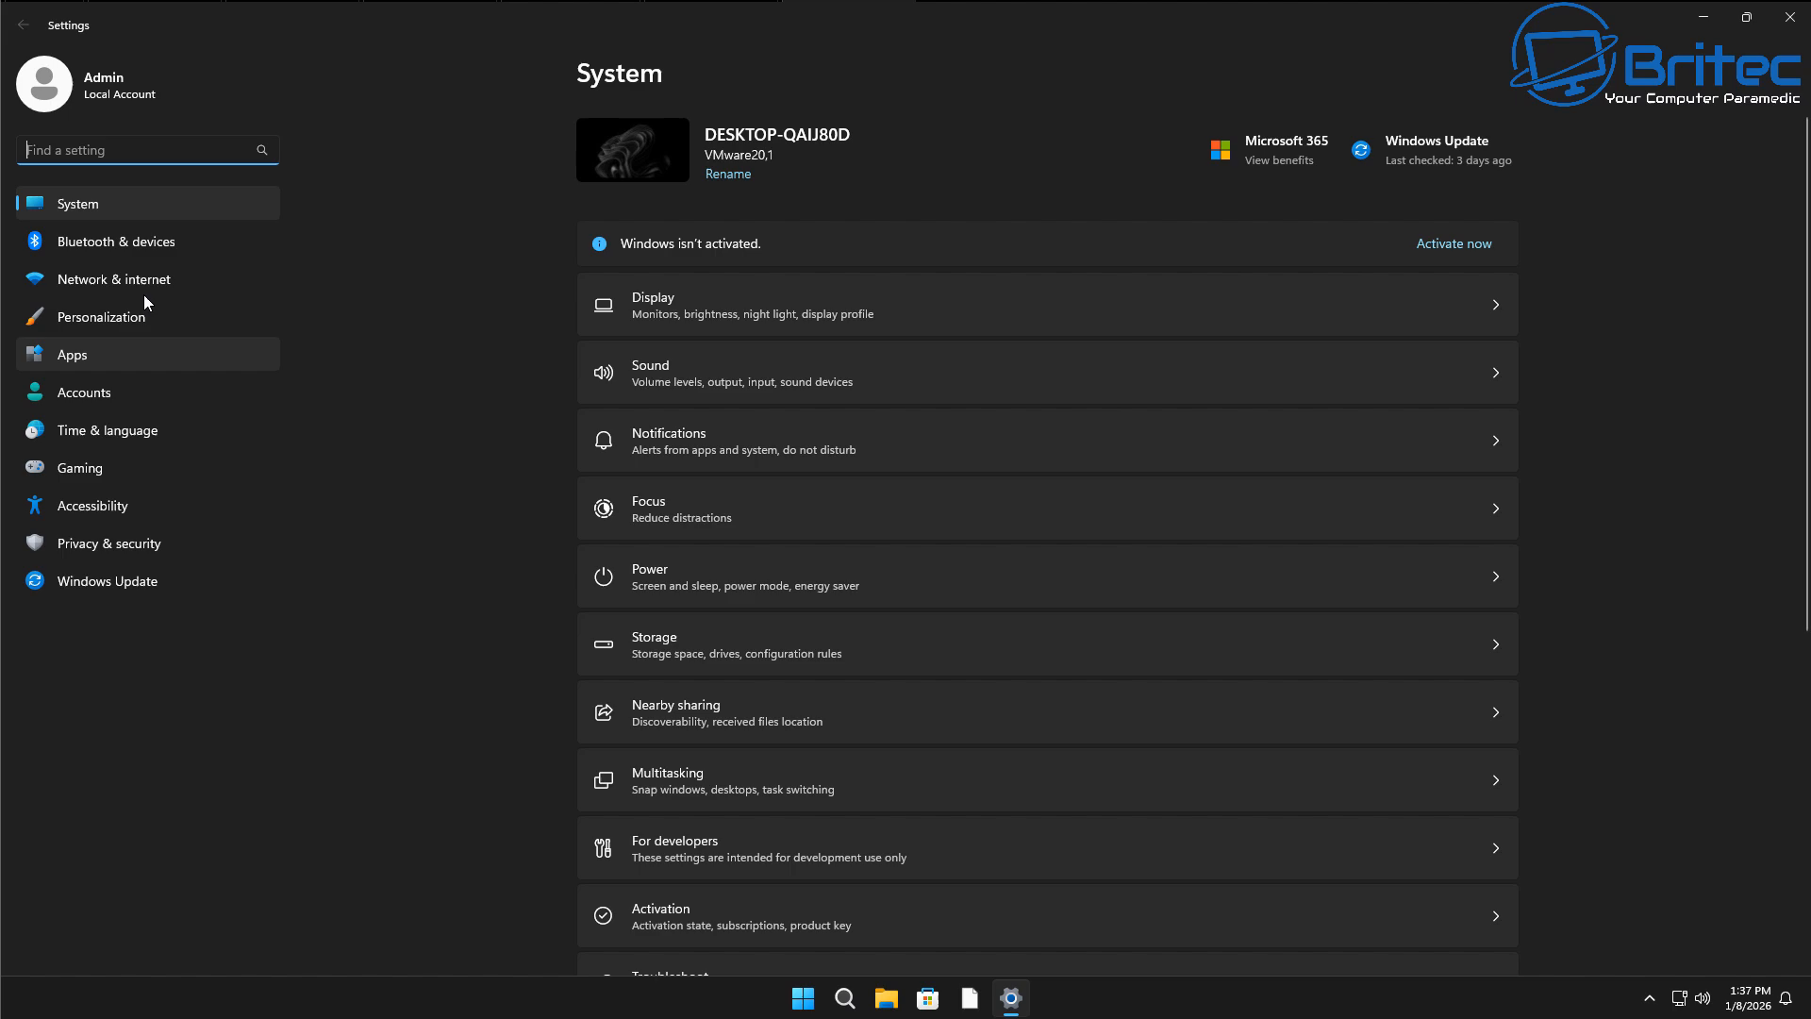
scroll(down, 3)
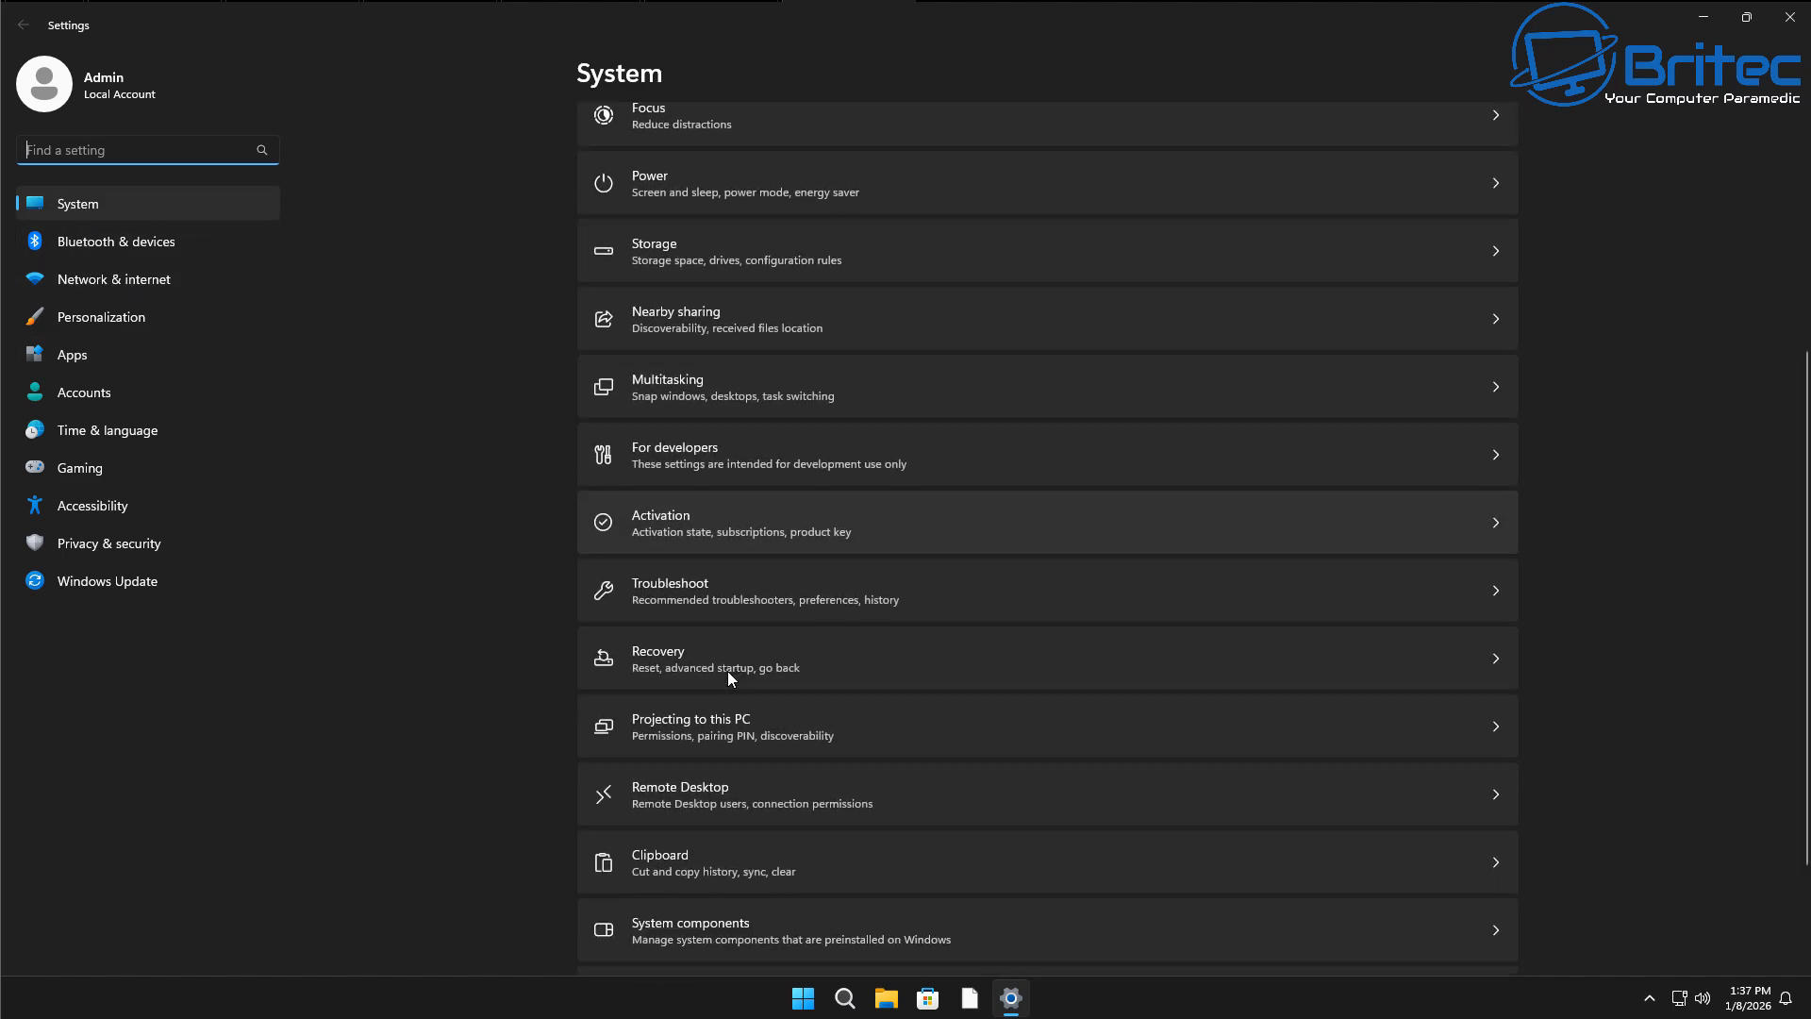
mouse_move(695, 258)
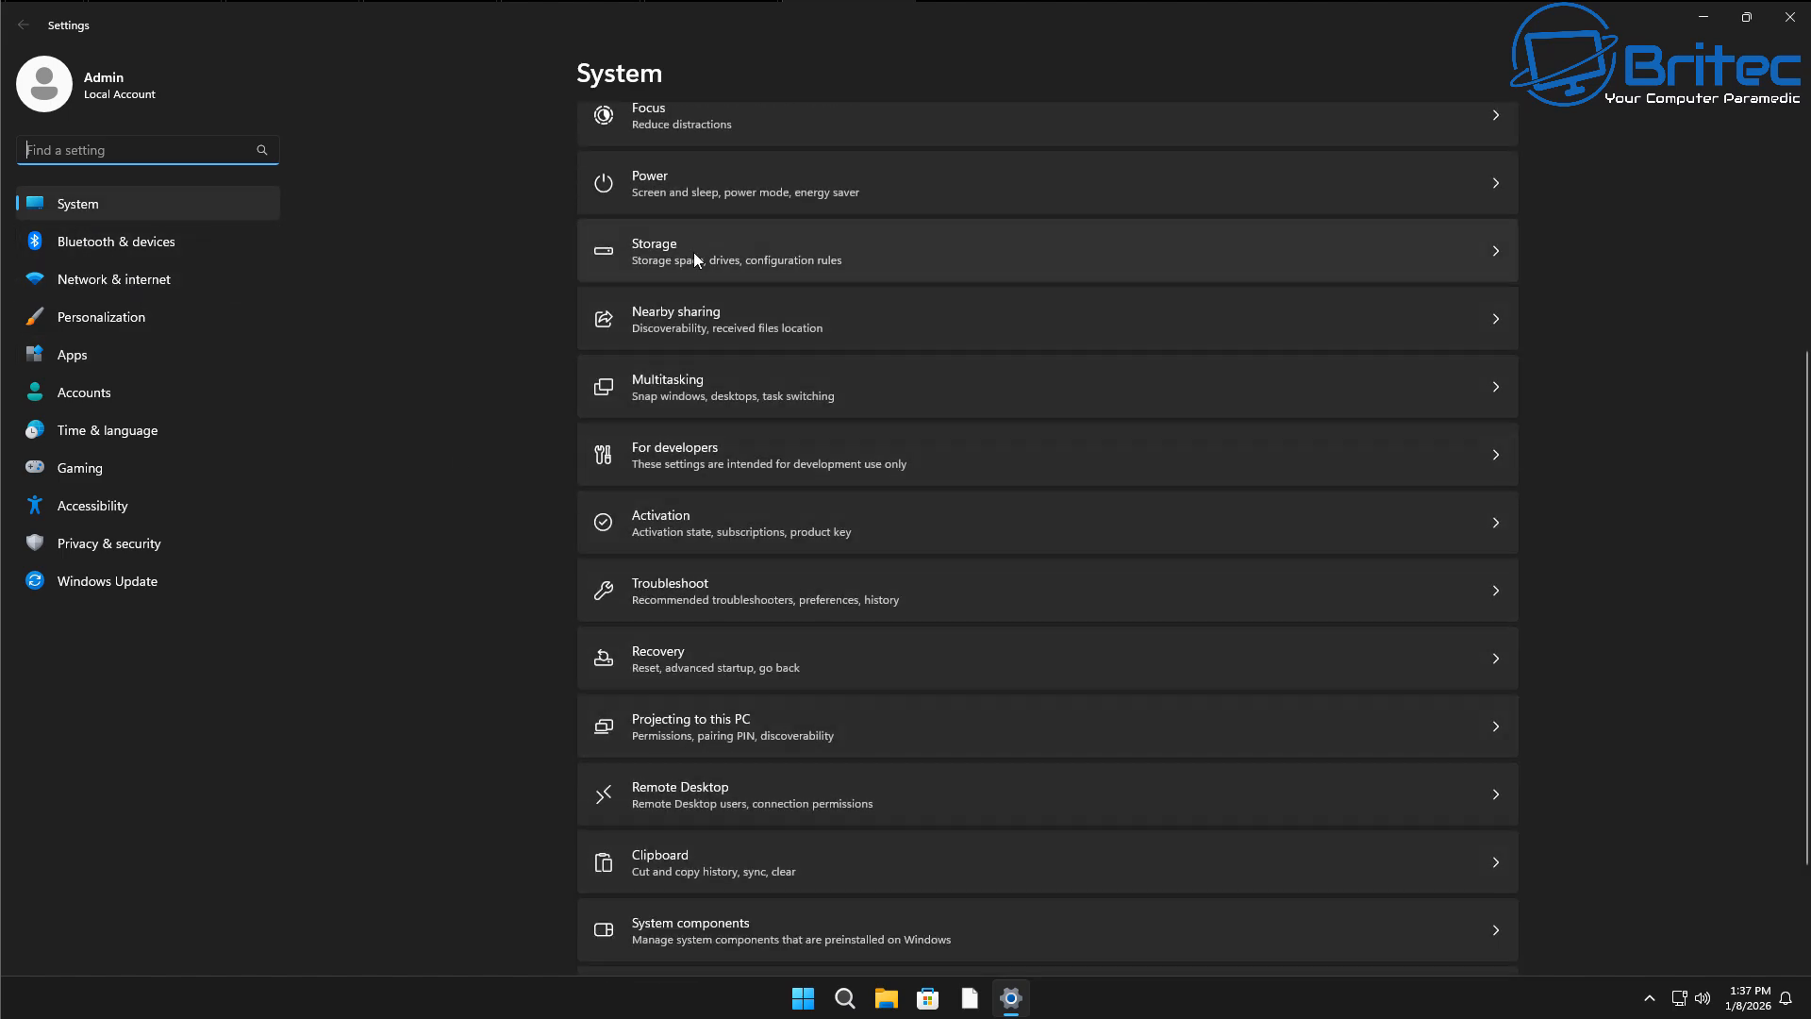
scroll(up, 3)
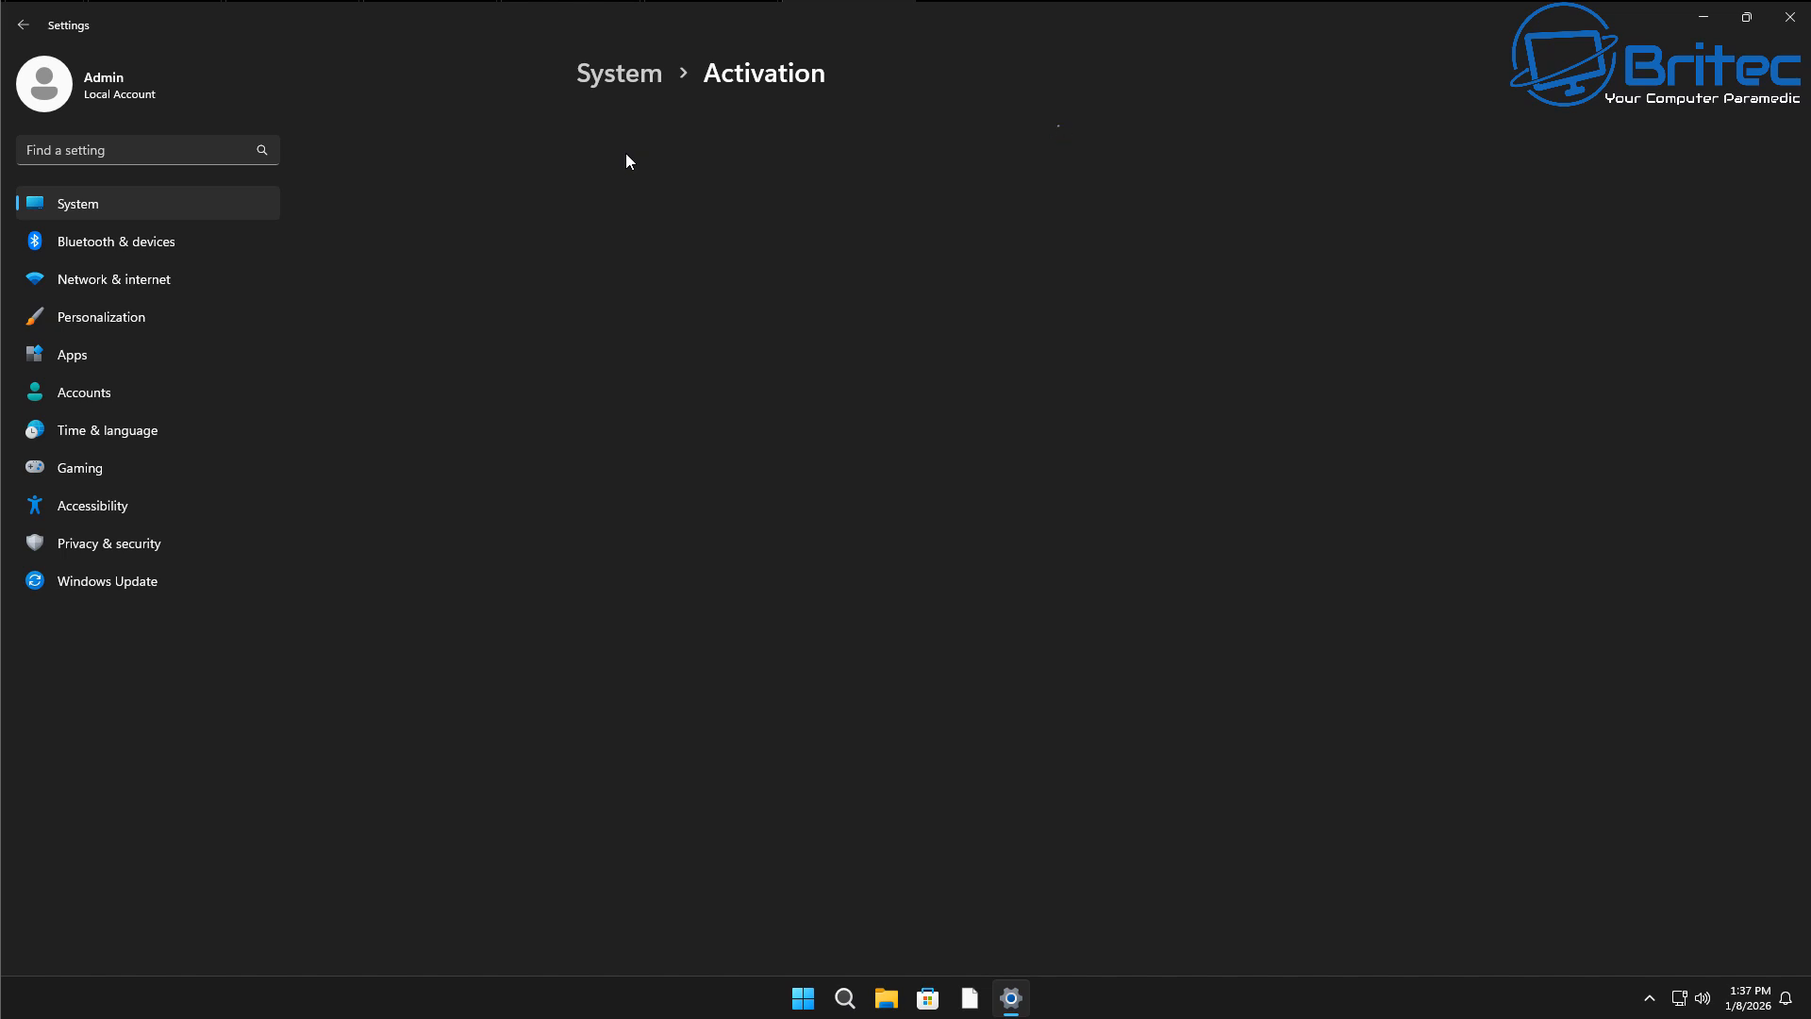
mouse_move(634, 166)
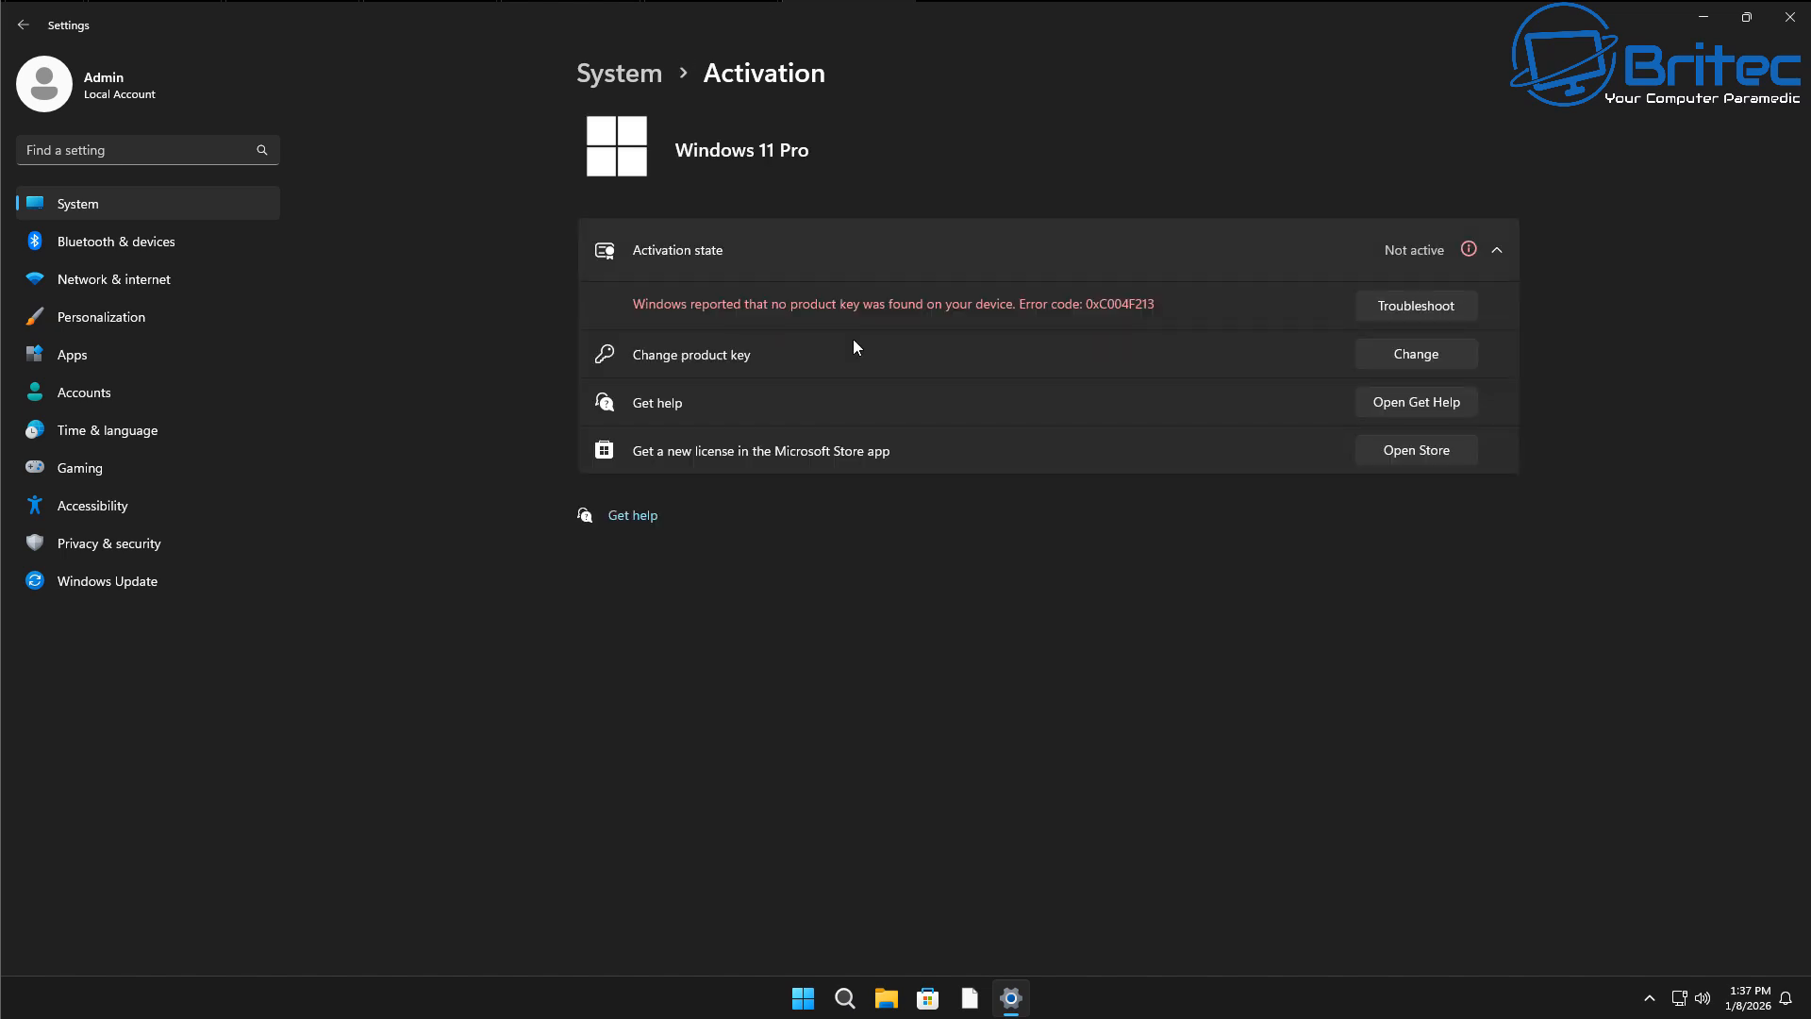
mouse_move(427, 328)
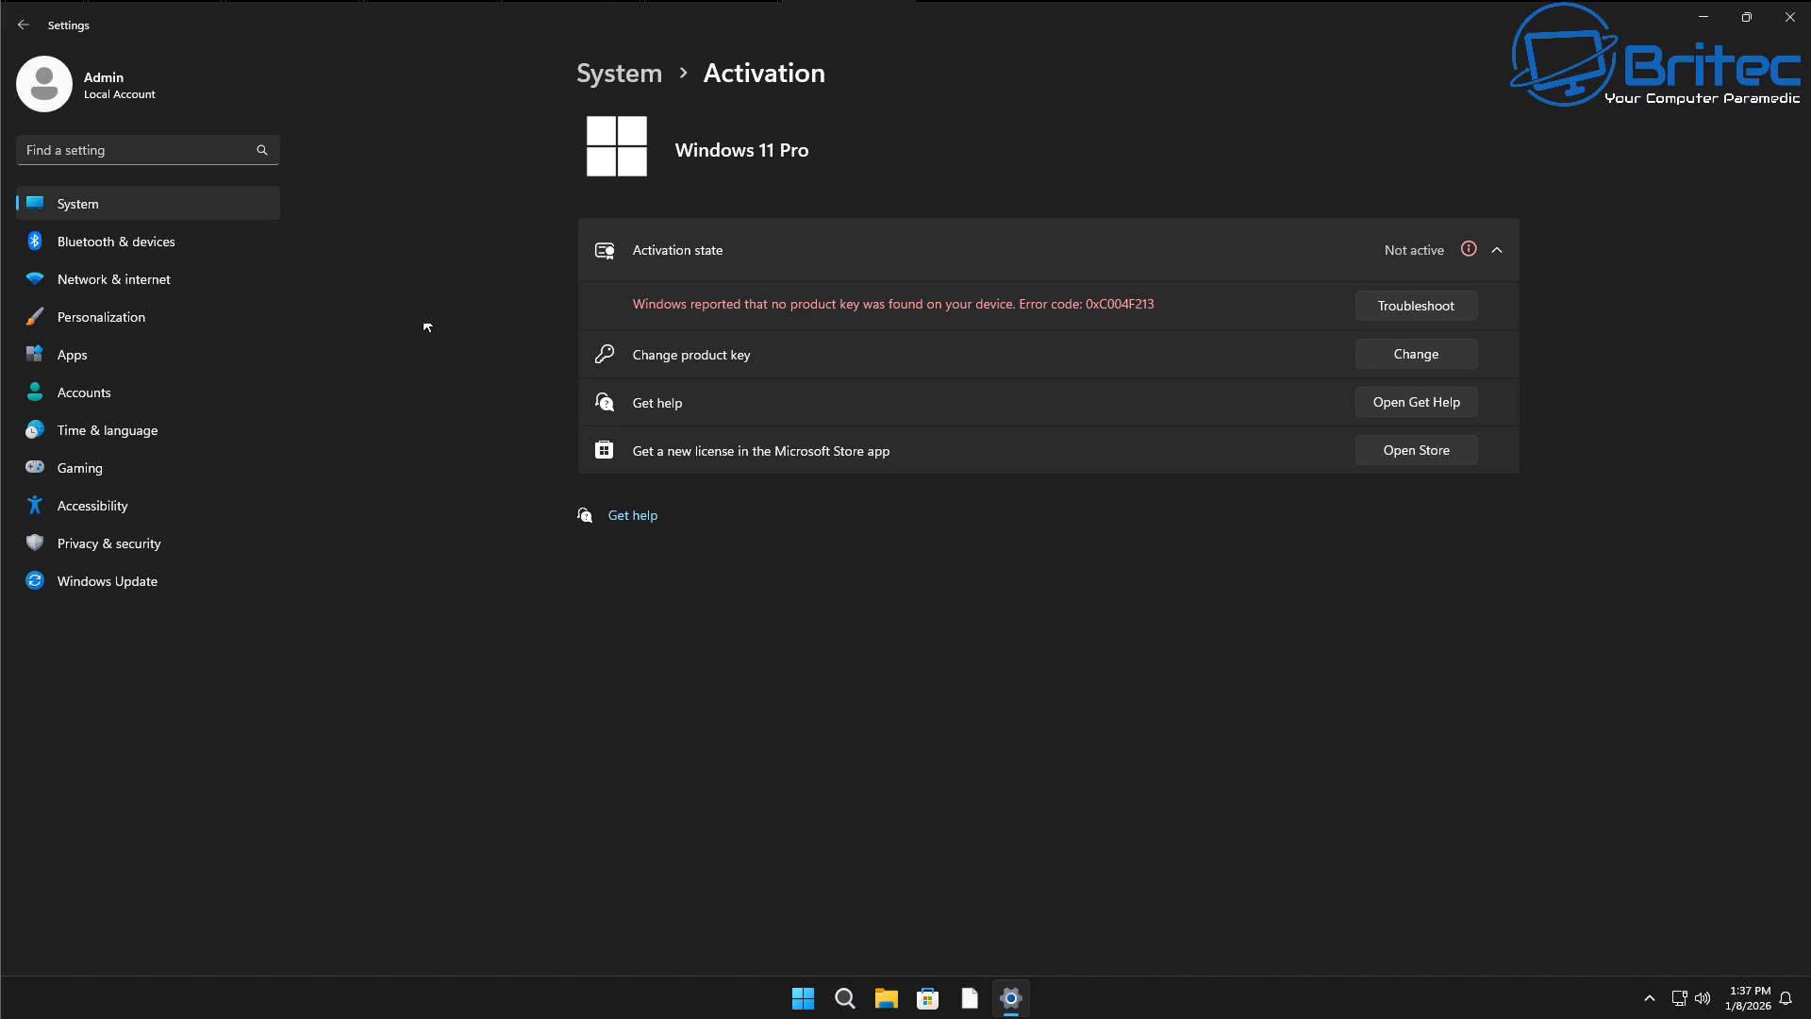
mouse_move(456, 567)
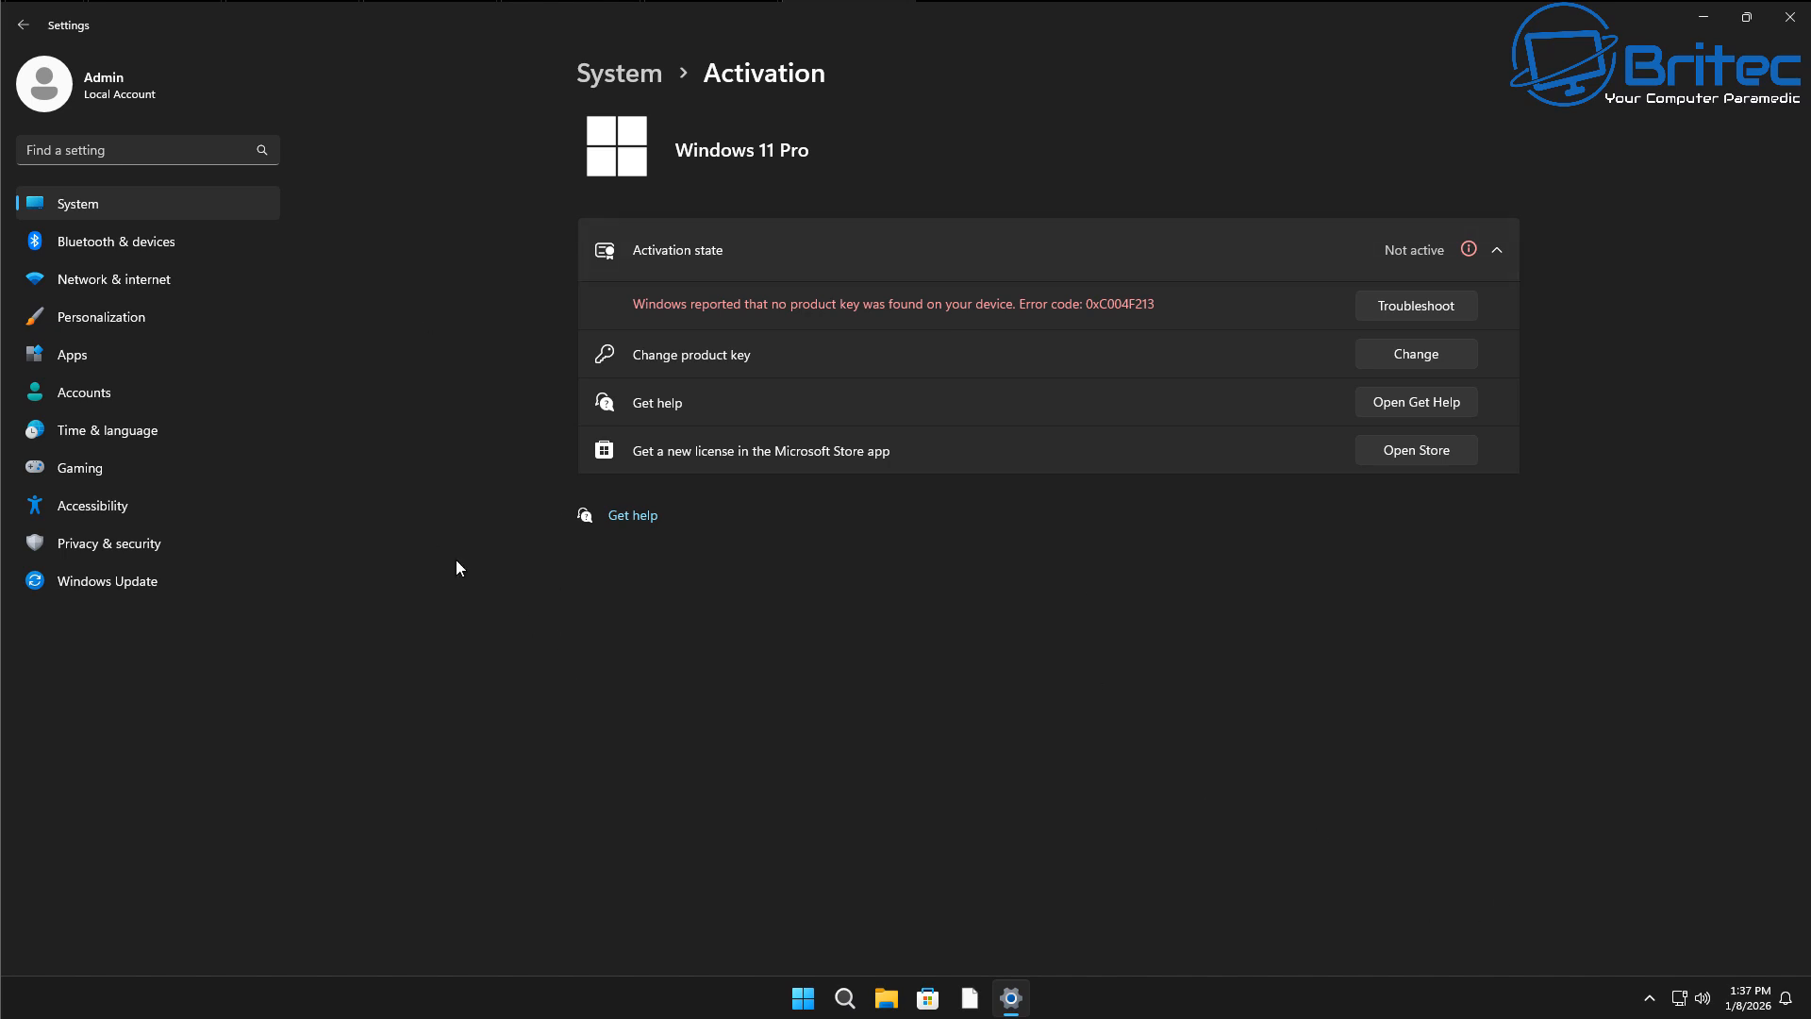
mouse_move(179, 106)
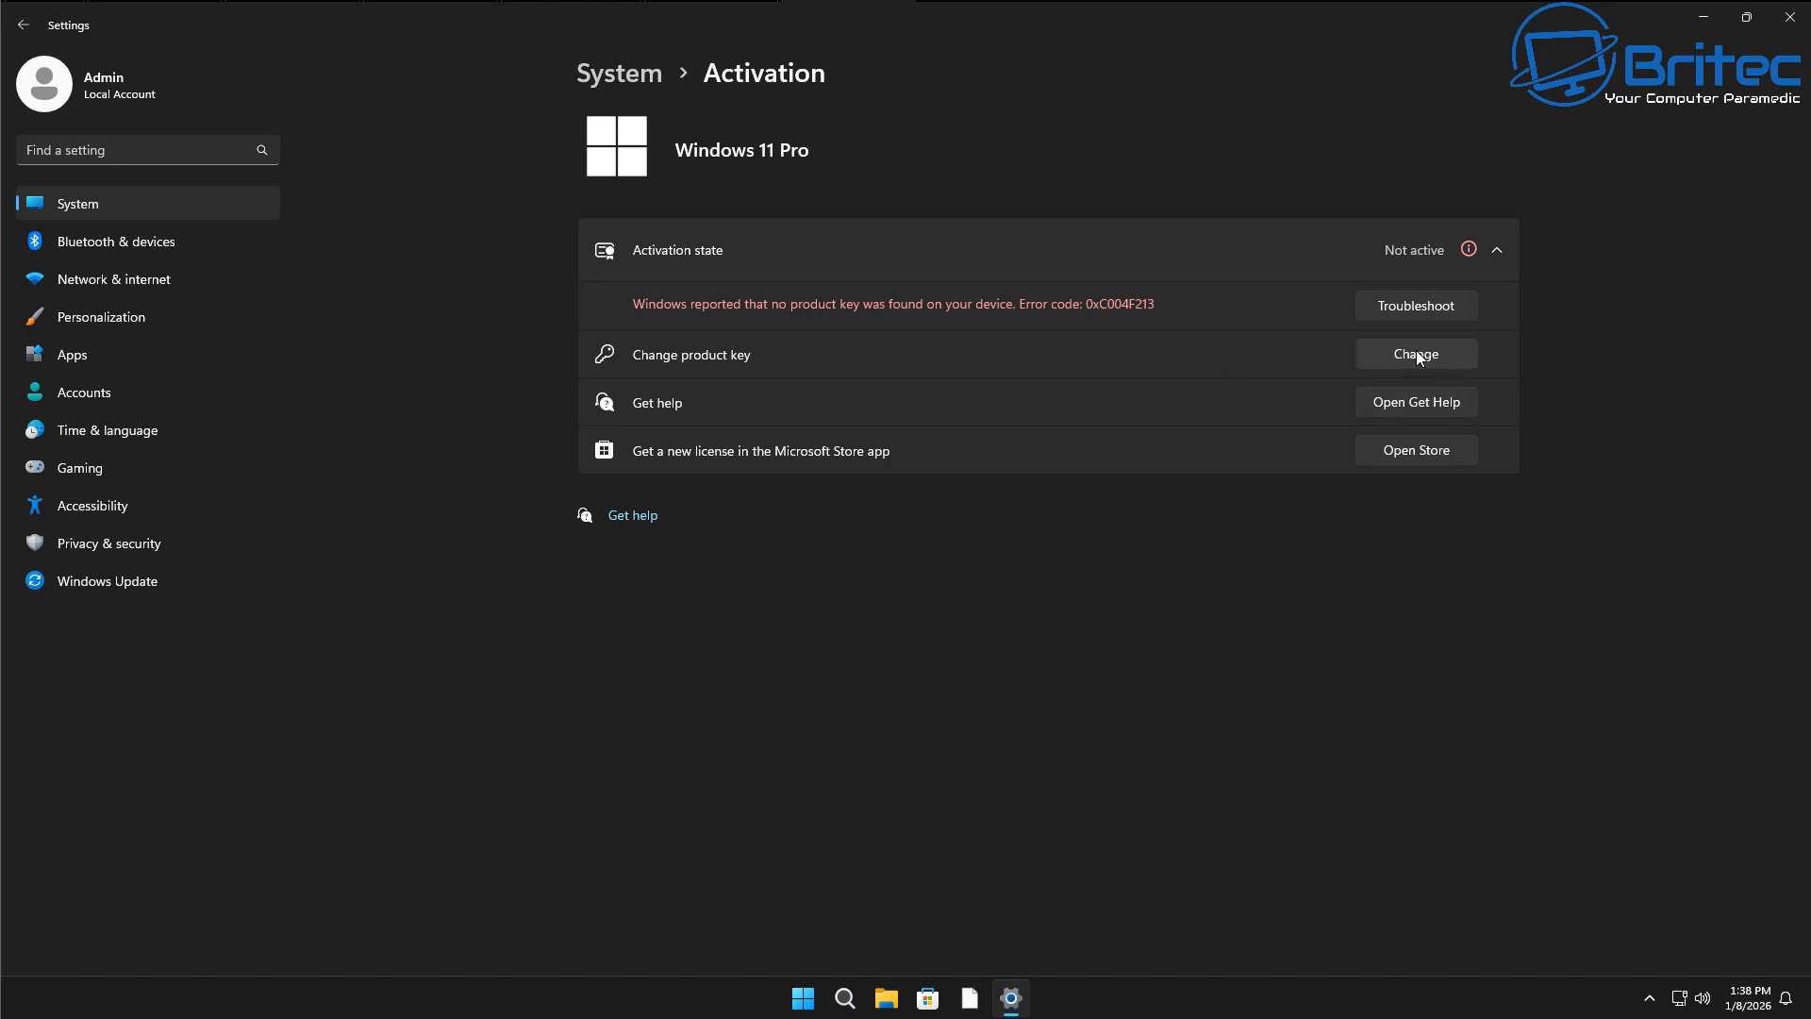
mouse_move(165, 189)
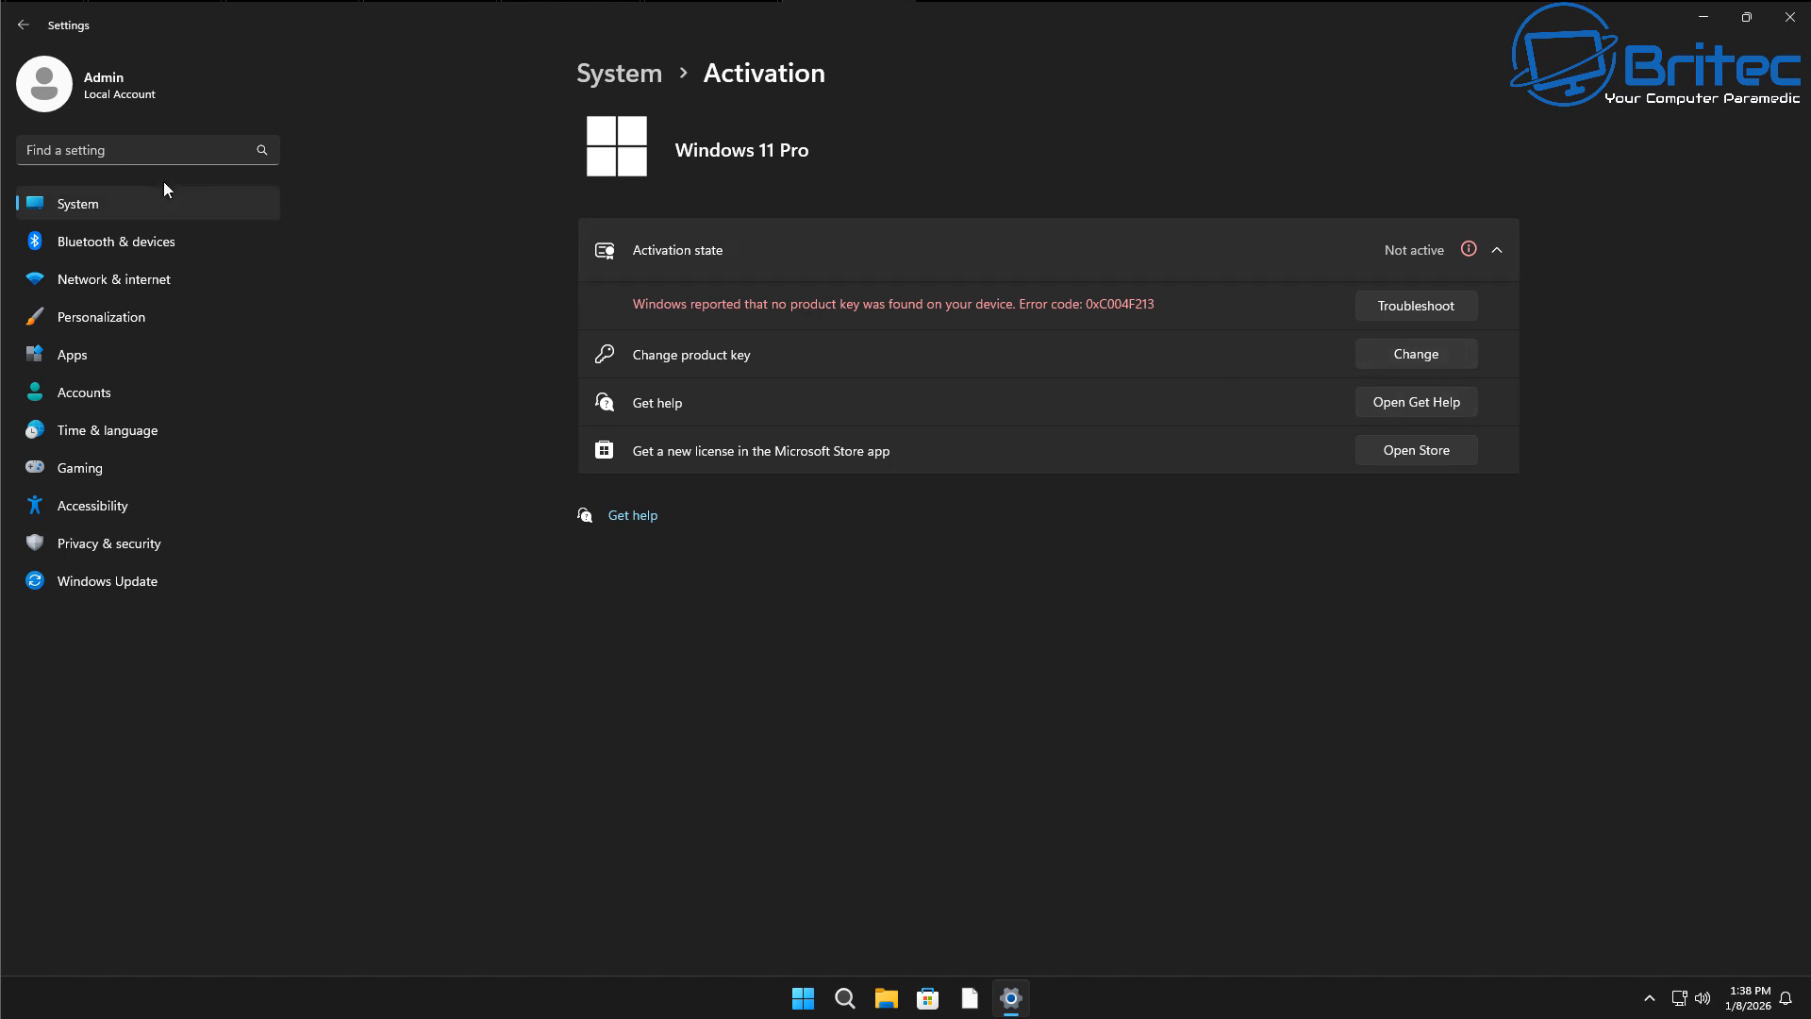
mouse_move(270, 408)
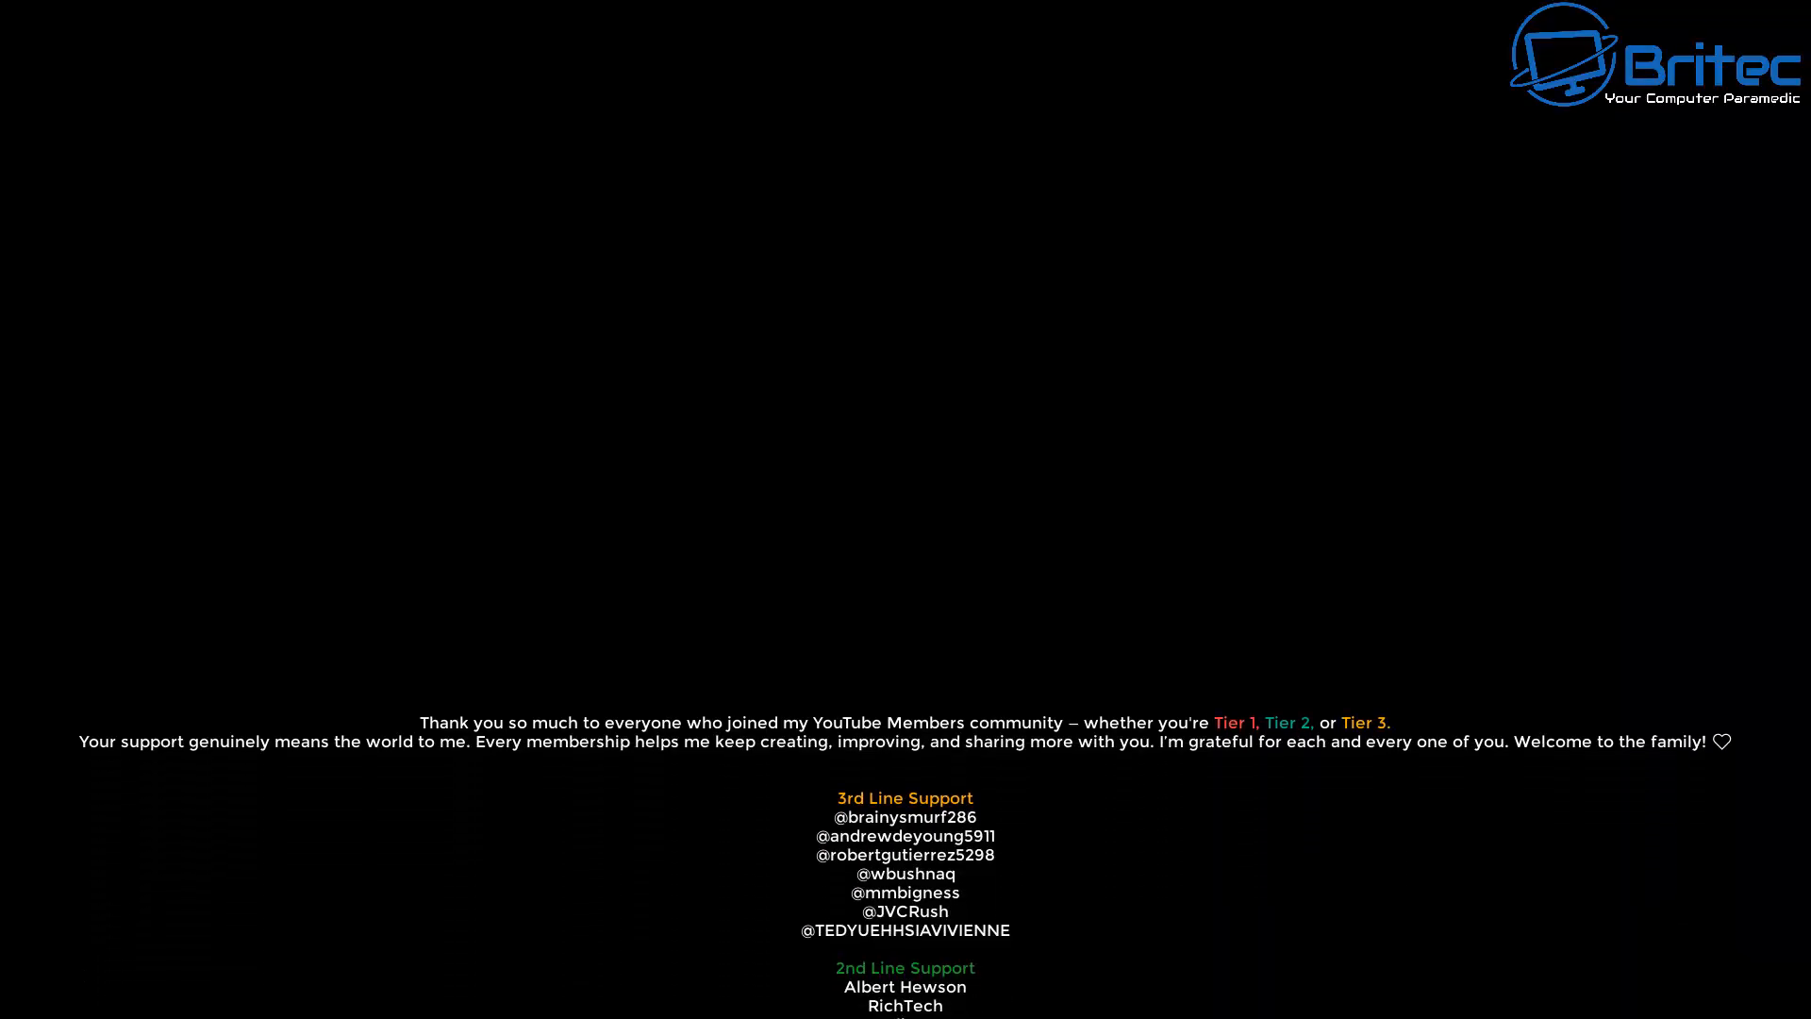
scroll(up, 3)
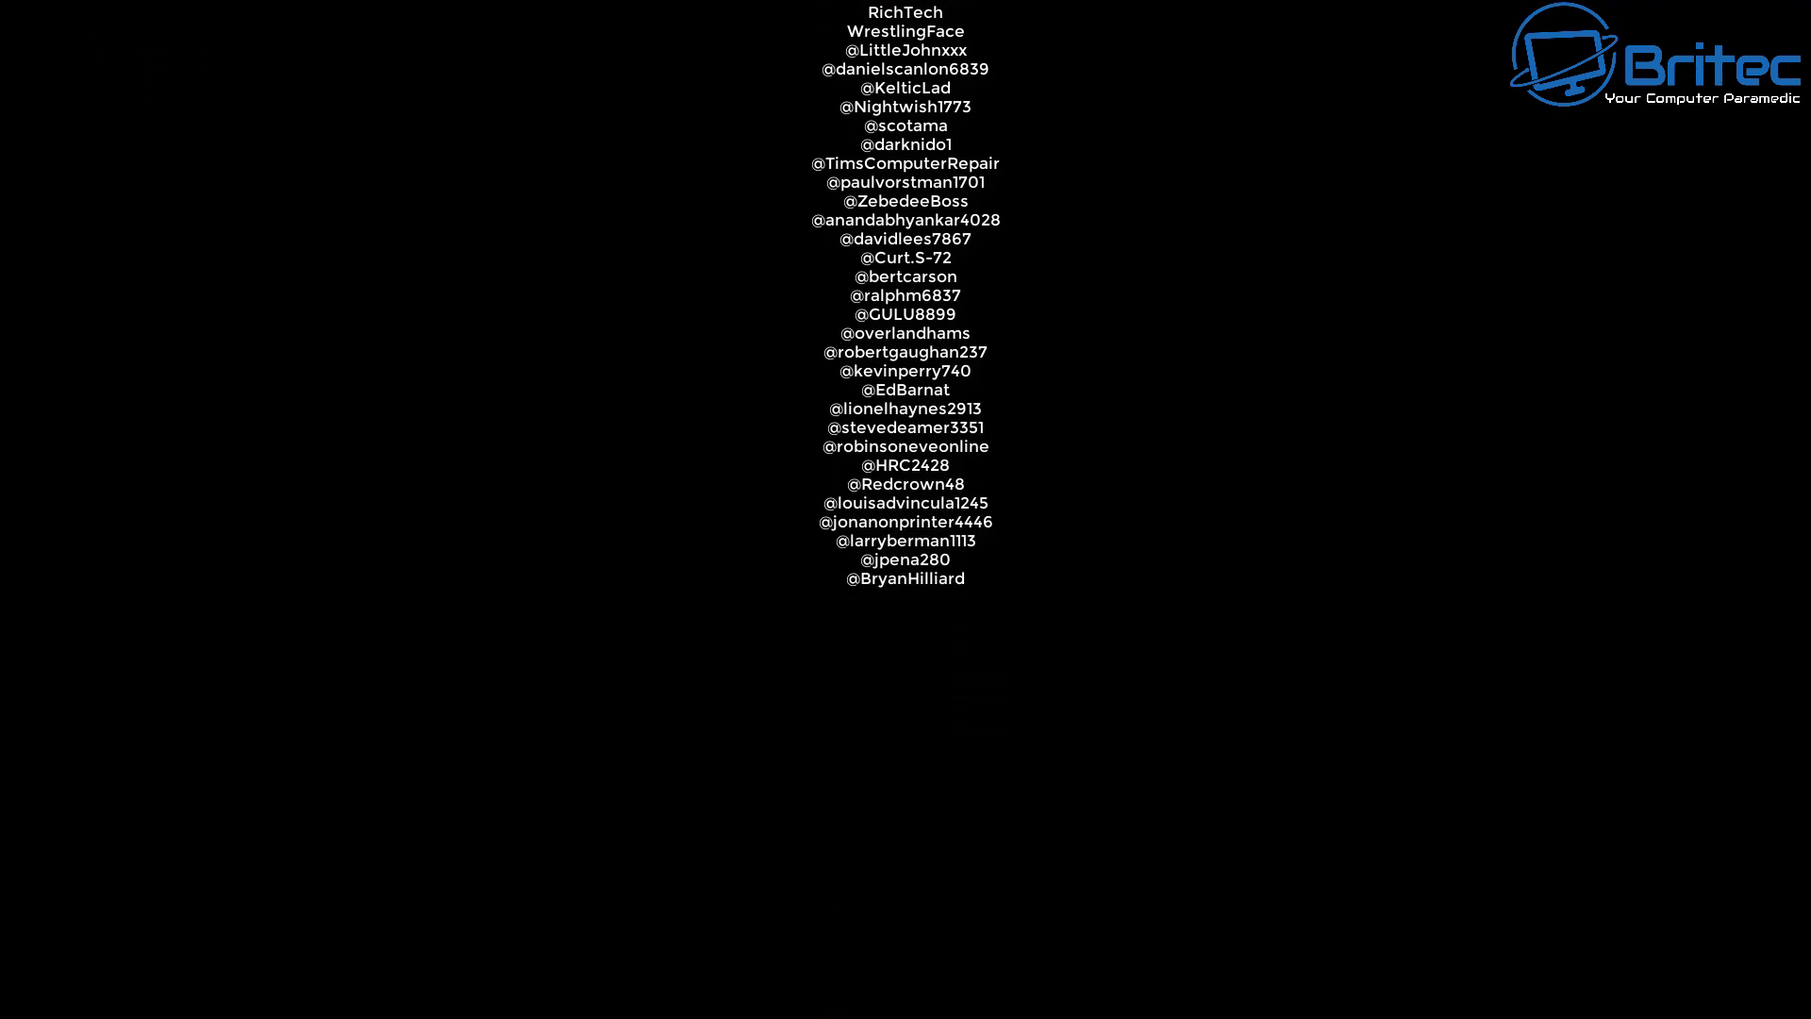
scroll(up, 3)
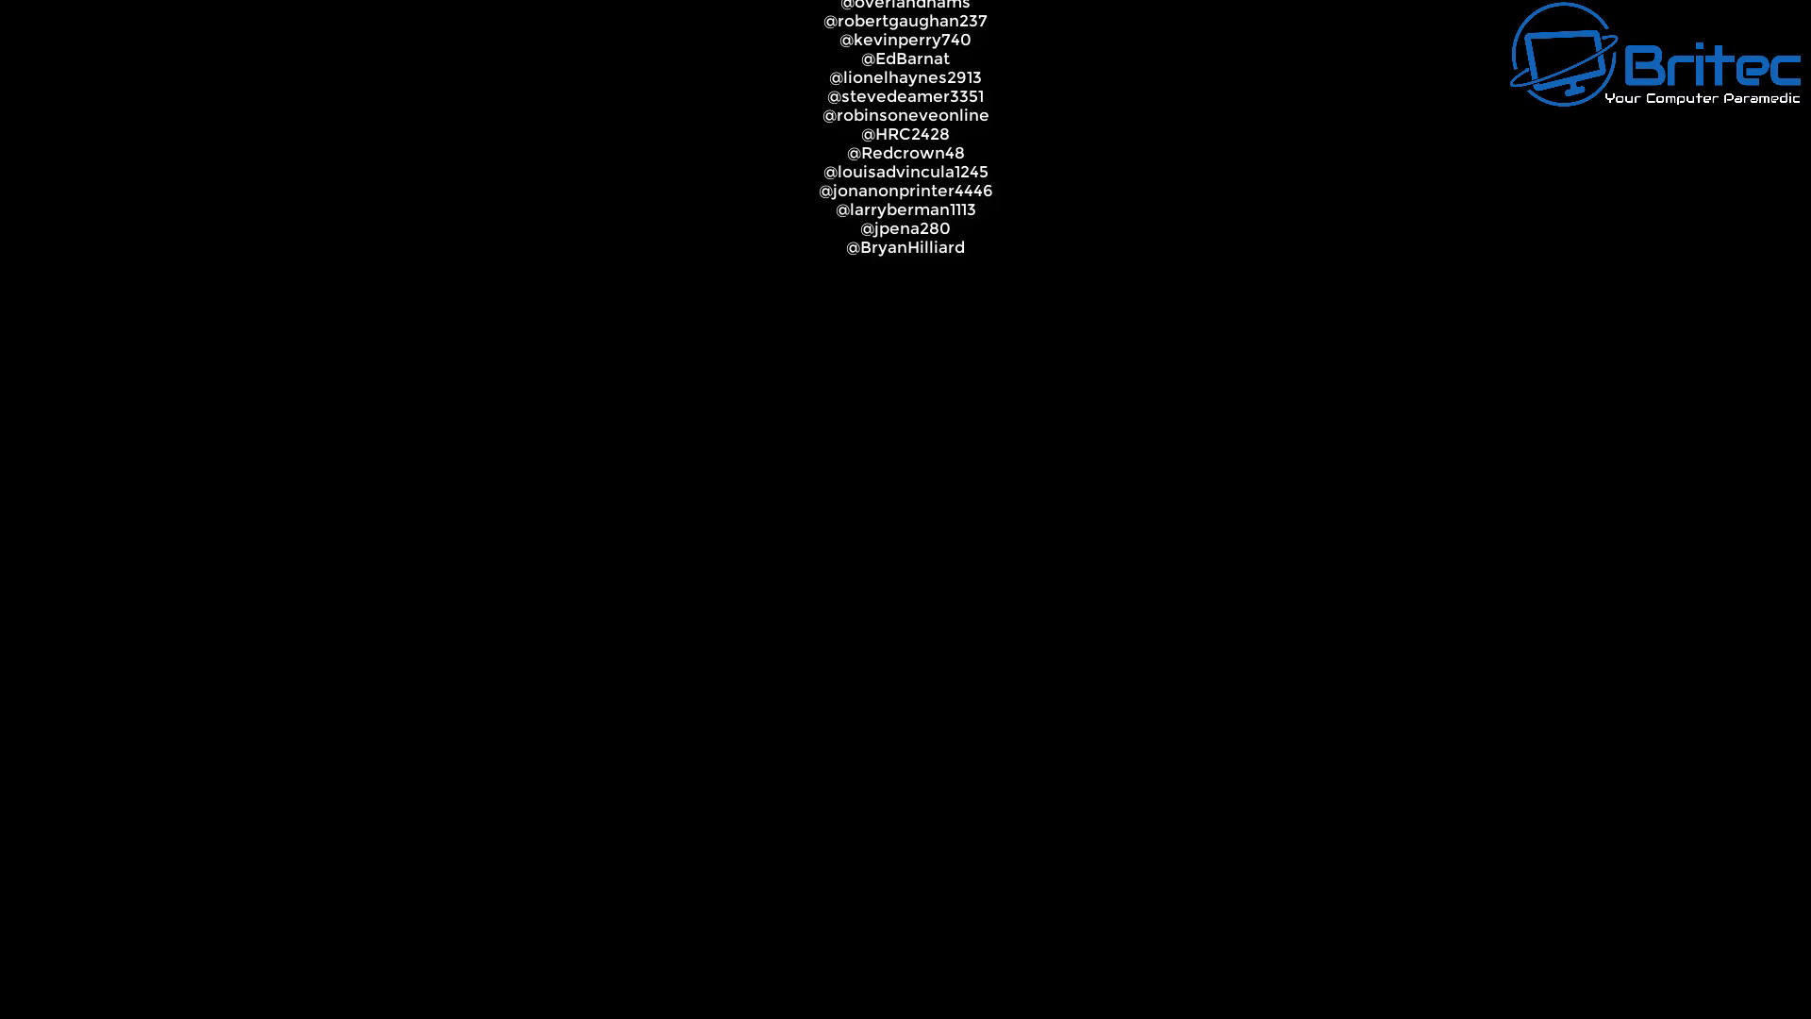